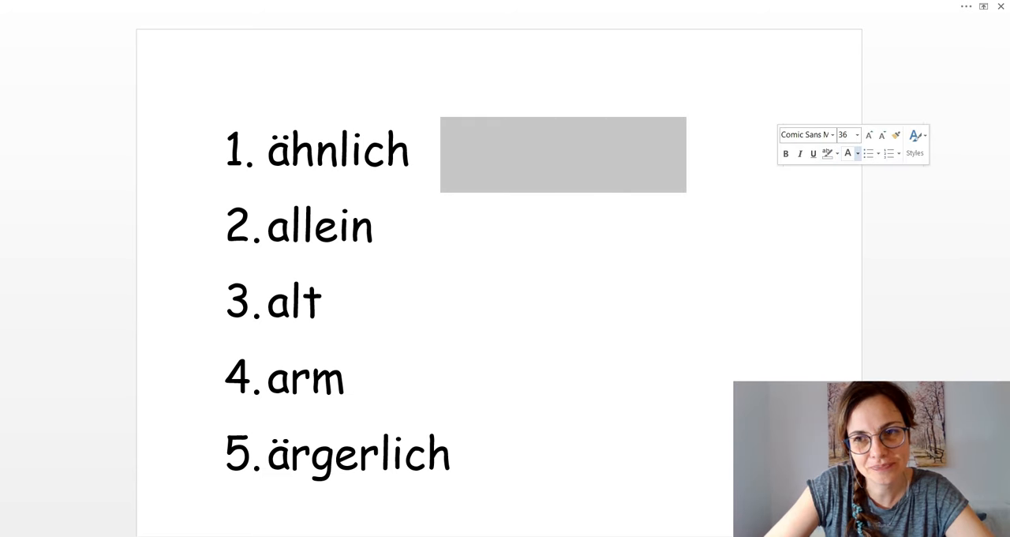
- Make 'similar' red and type the red translation 'alone' beside allein
{"action": "left_click", "coordinate": [849, 153]}
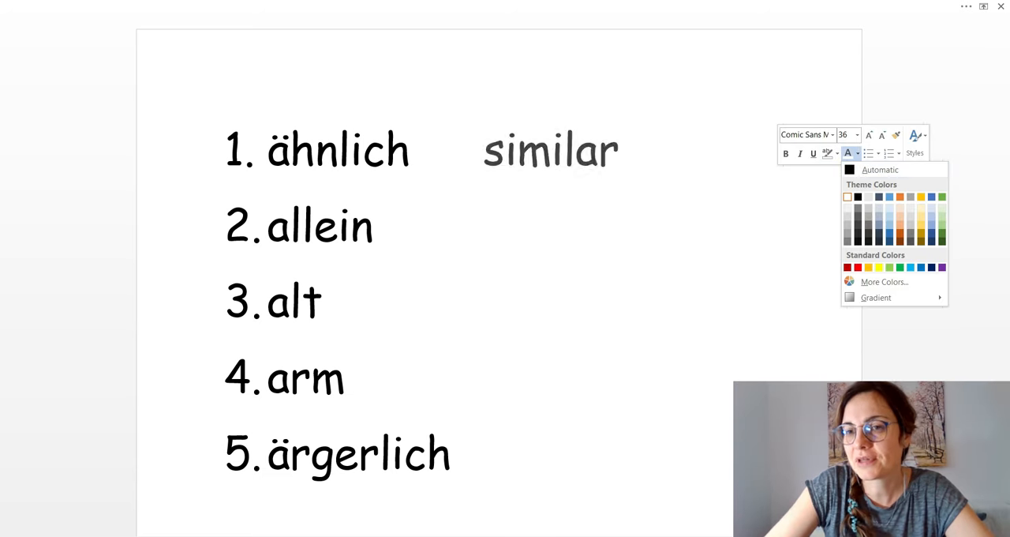
{"action": "left_click", "coordinate": [857, 267]}
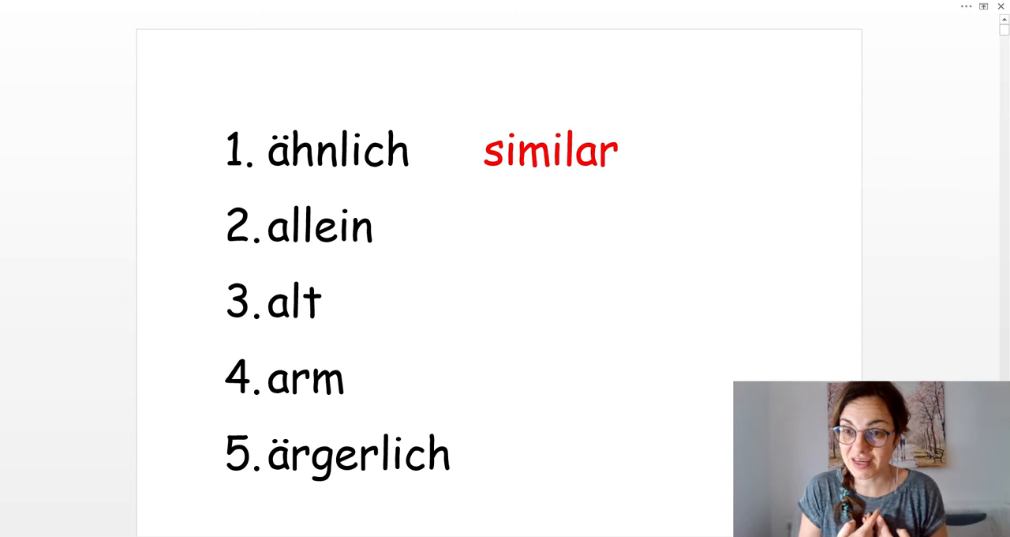
{"action": "left_click", "coordinate": [551, 150]}
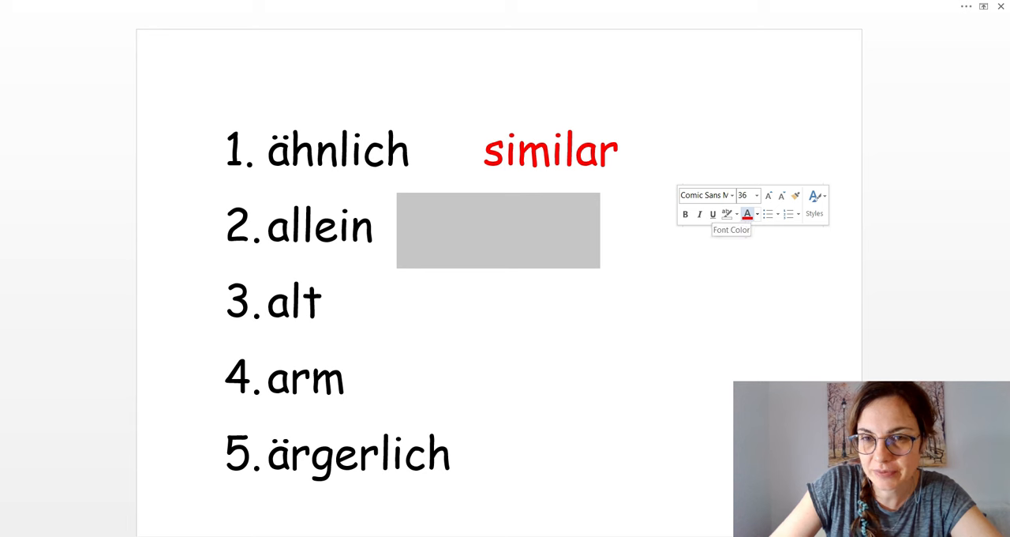
{"action": "type", "text": "alone"}
{"action": "left_click", "coordinate": [553, 378]}
{"action": "type", "text": "poor"}
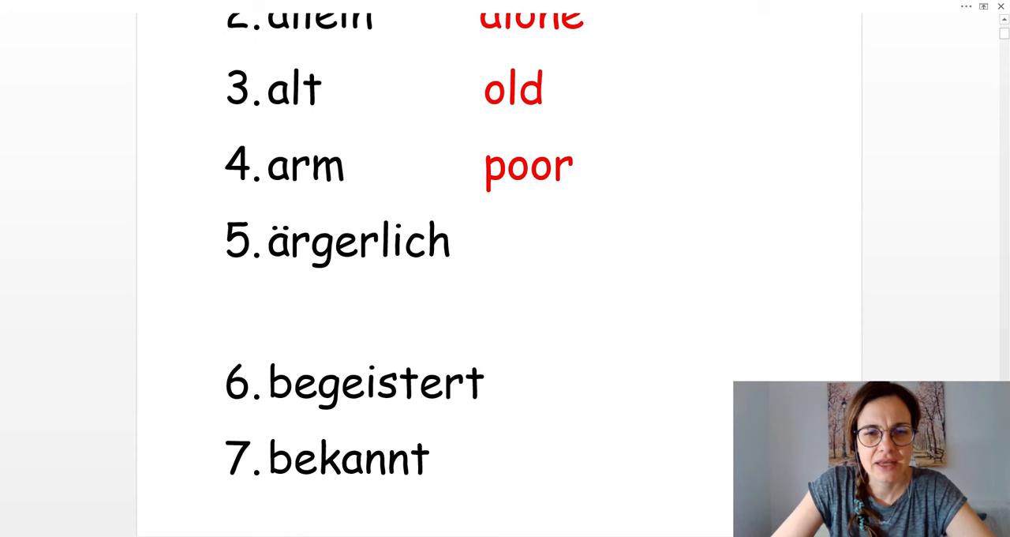
- Type red translations 'annoying,' beside ärgerlich, 'better' beside besser, and a translation for billig
{"action": "left_click", "coordinate": [484, 241]}
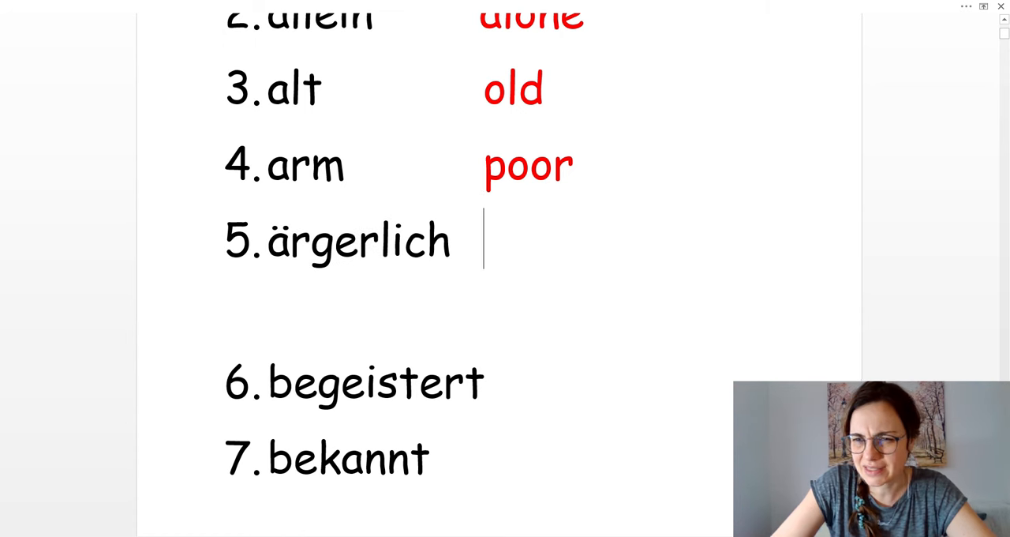
{"action": "type", "text": "annoying,"}
{"action": "left_click", "coordinate": [357, 311]}
{"action": "type", "text": "angry"}
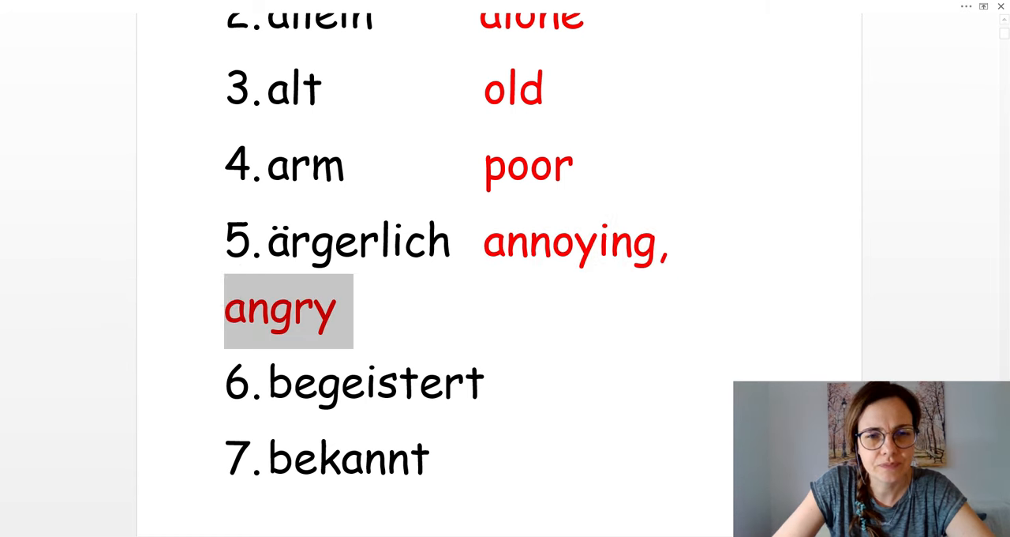
{"action": "left_click", "coordinate": [340, 308]}
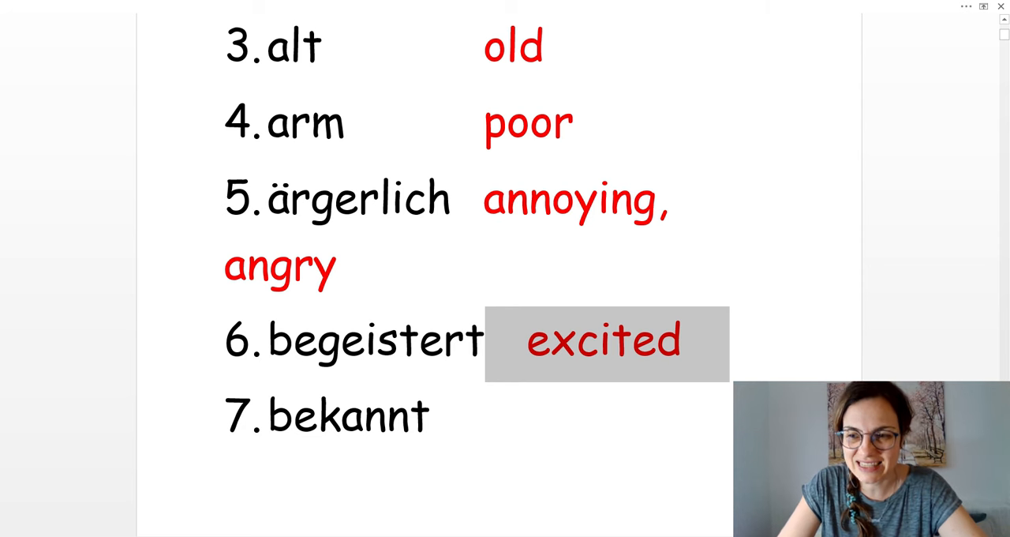
{"action": "scroll", "scroll_direction": "down", "scroll_amount": 3}
{"action": "type", "text": " well known, famous"}
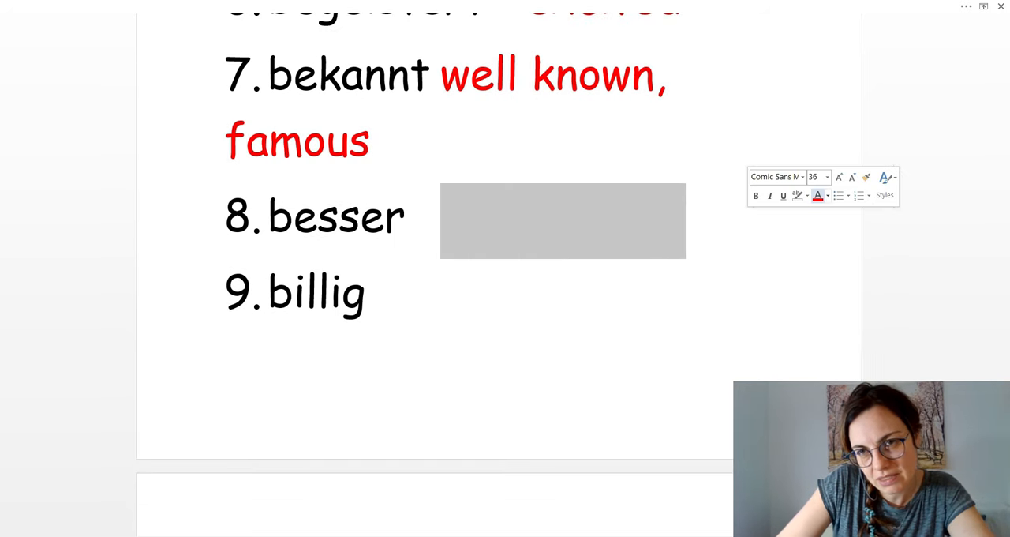
{"action": "type", "text": "better"}
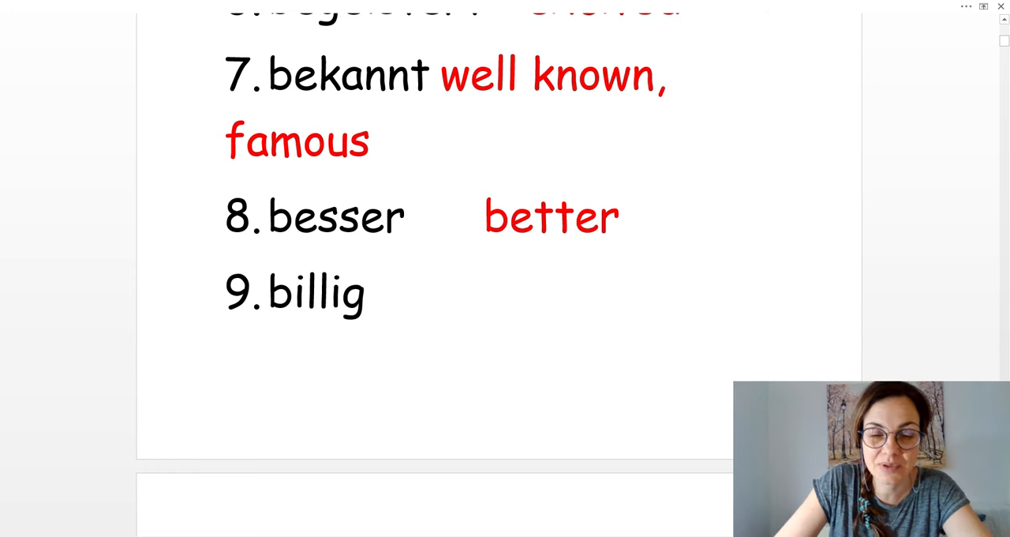
{"action": "left_click", "coordinate": [575, 216]}
{"action": "type", "text": " cheap"}
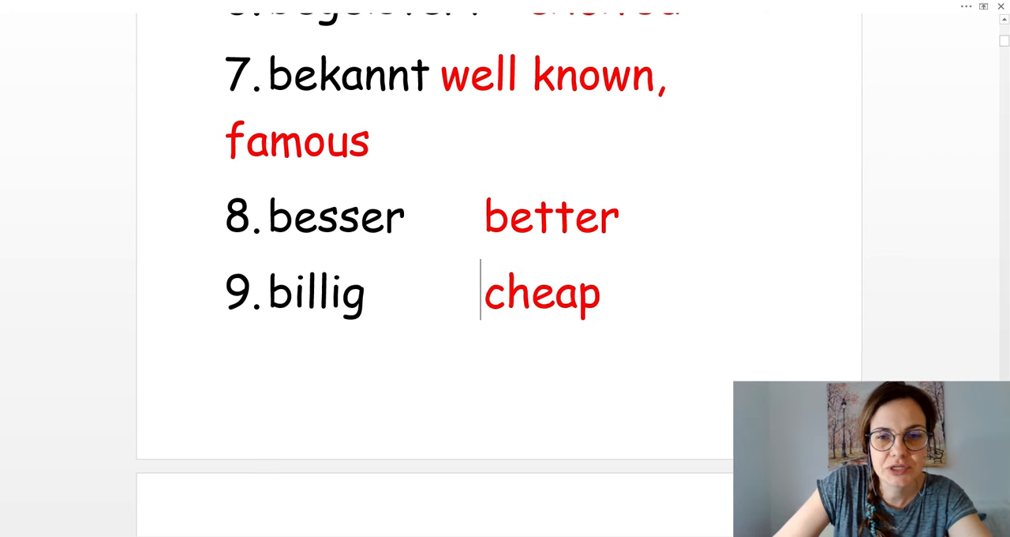
{"action": "double_click", "coordinate": [316, 294]}
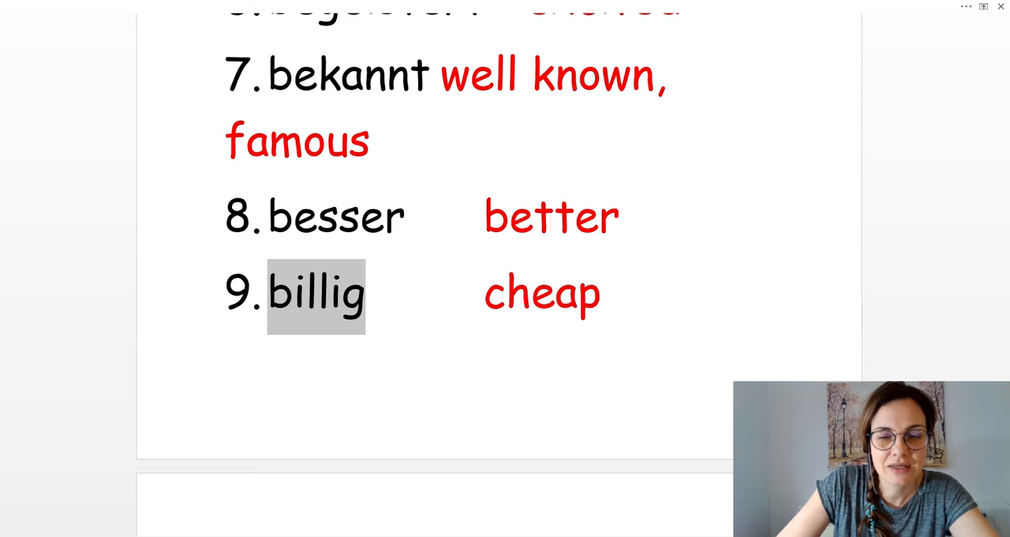
{"action": "scroll", "scroll_direction": "down", "scroll_amount": 3}
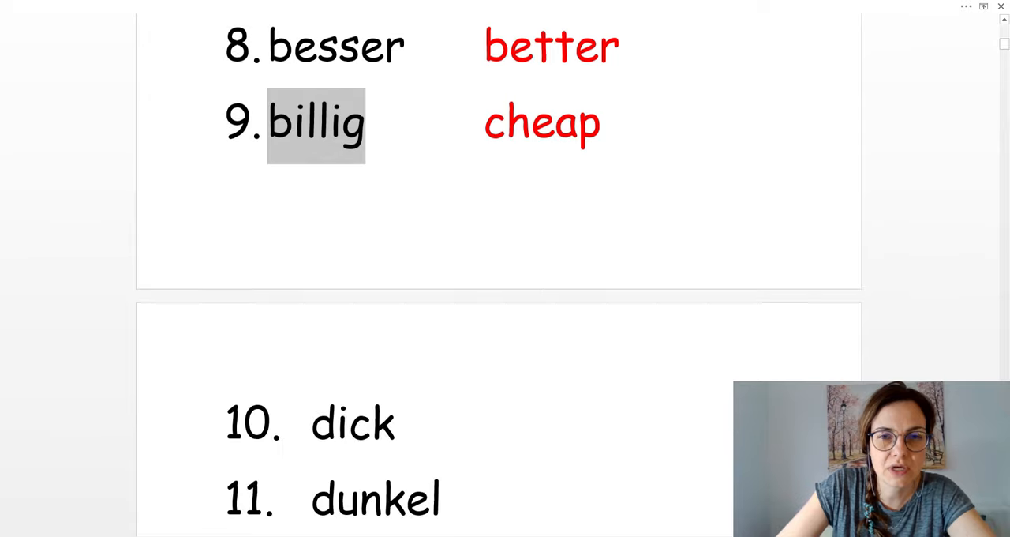
- Type fat, dark, thin and honest in red beside dick, dunkel, dünn and ehrlich
{"action": "scroll", "scroll_direction": "down", "scroll_amount": 3}
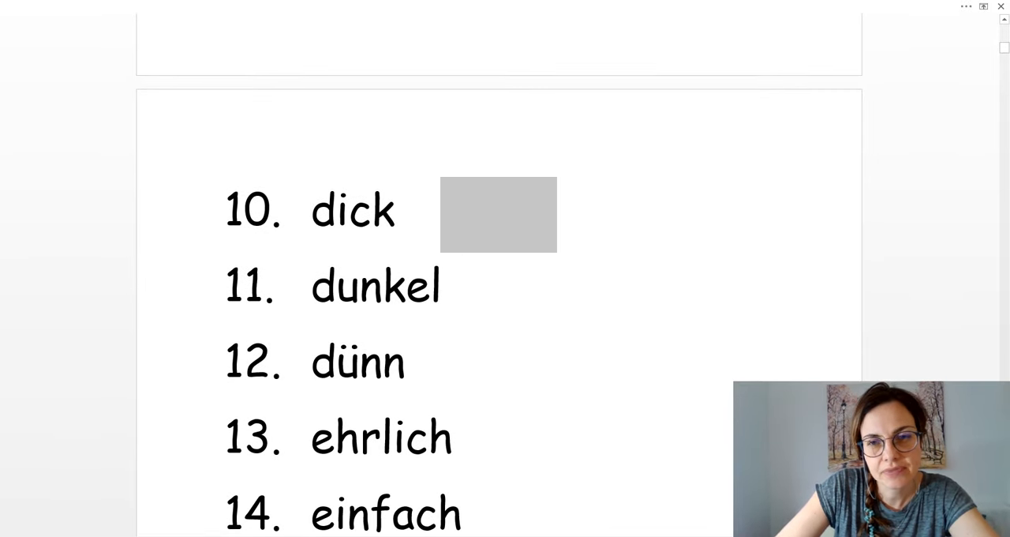
{"action": "type", "text": "fat"}
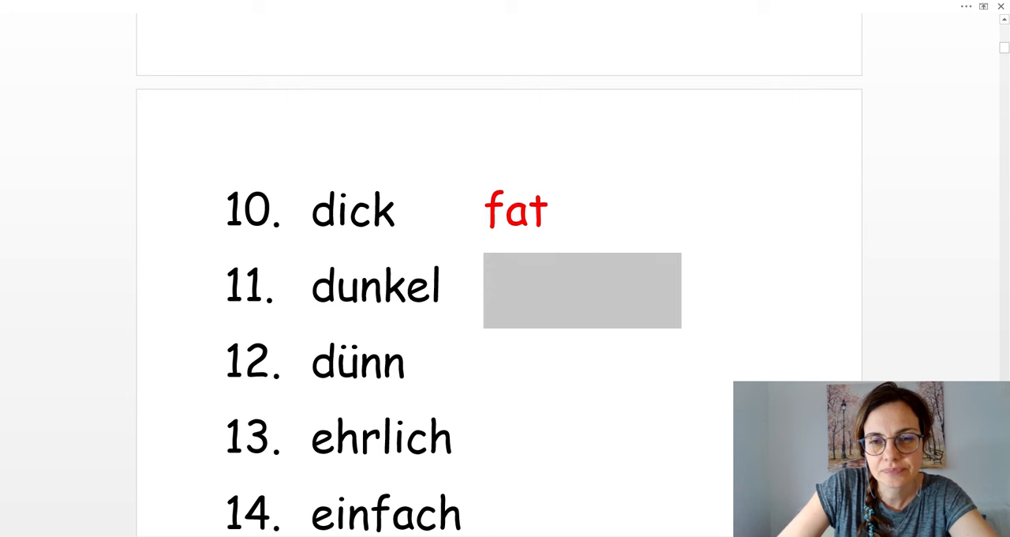
{"action": "type", "text": "dark"}
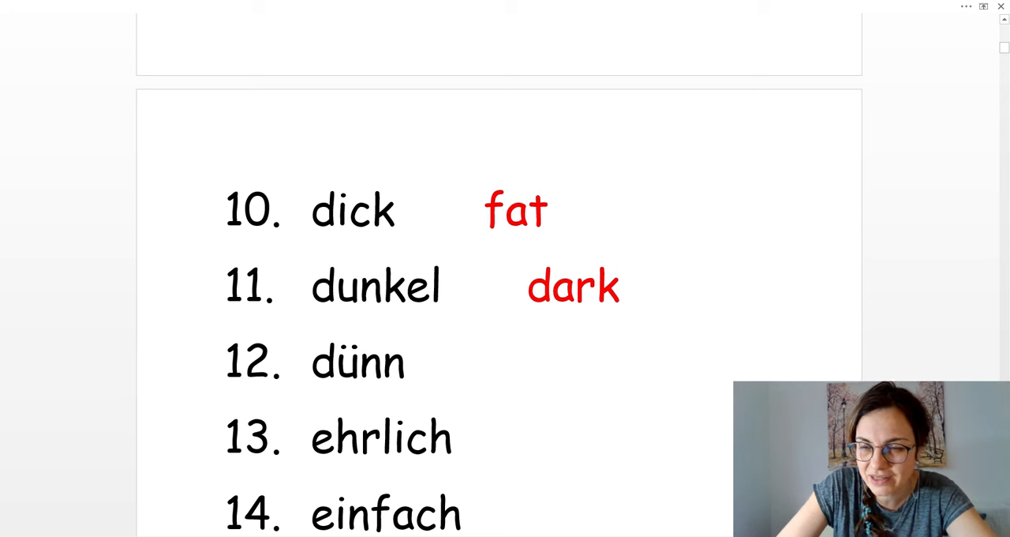
{"action": "left_click", "coordinate": [655, 284]}
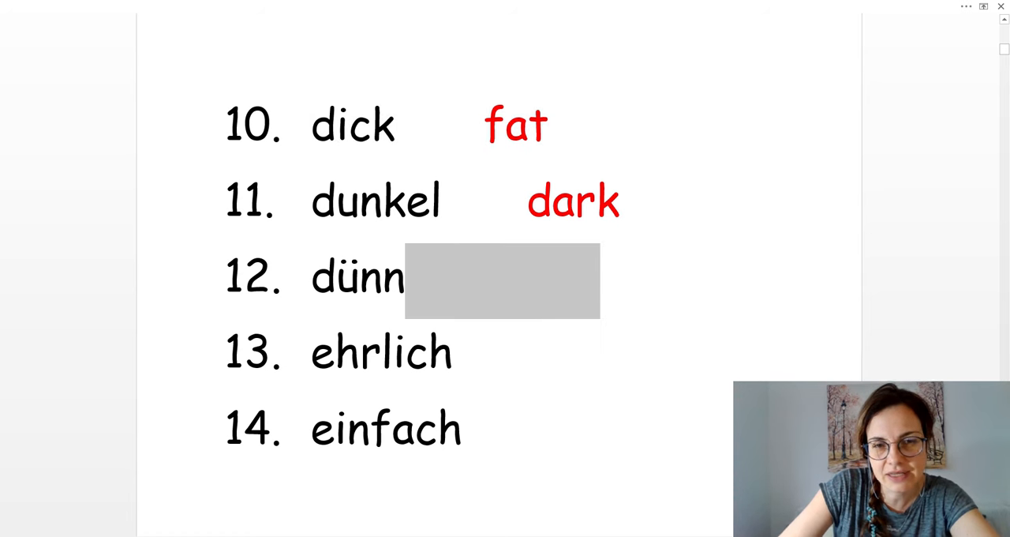
{"action": "type", "text": "thin"}
{"action": "left_click", "coordinate": [468, 353]}
{"action": "type", "text": " honest"}
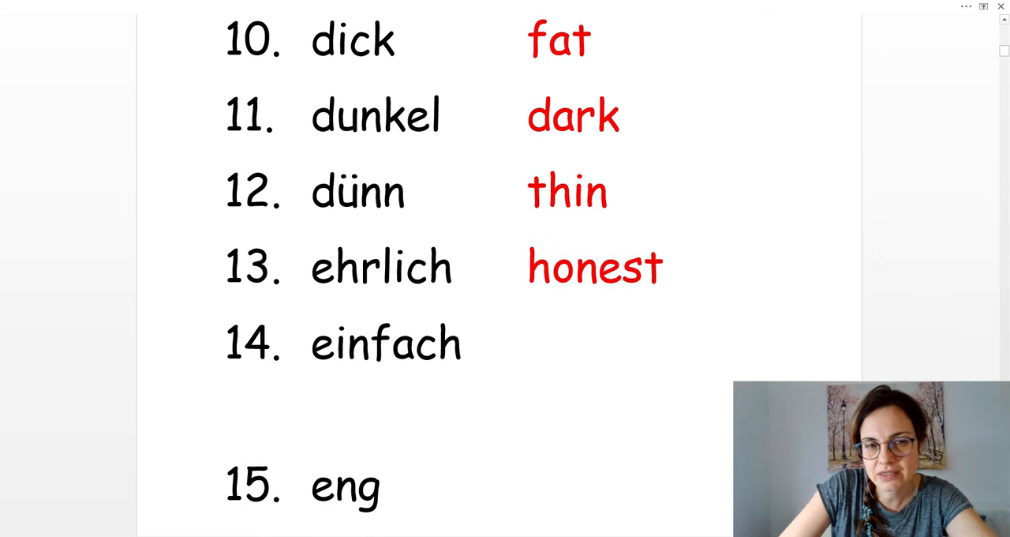
{"action": "left_click", "coordinate": [698, 267]}
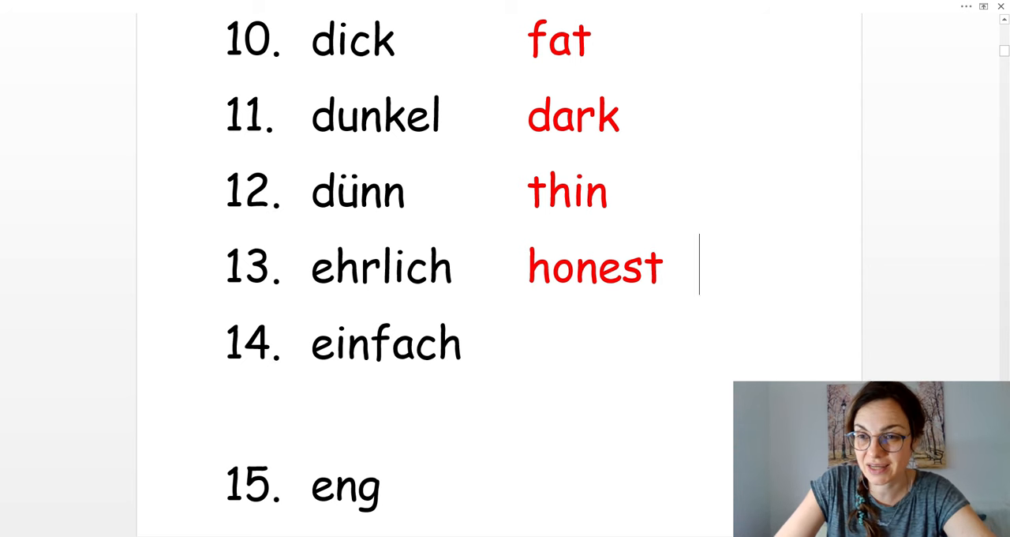
- Type 'simple, easy' beside einfach, then add narrow, serious, fantastic and fascinating
{"action": "scroll", "scroll_direction": "down", "scroll_amount": 3}
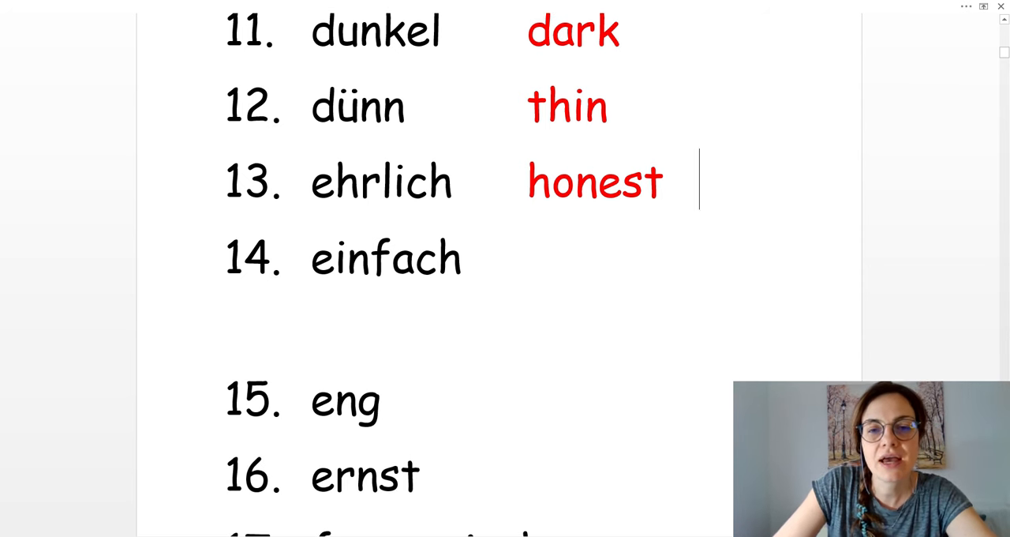
{"action": "type", "text": "simple, easy"}
{"action": "left_click", "coordinate": [584, 477]}
{"action": "type", "text": "serious"}
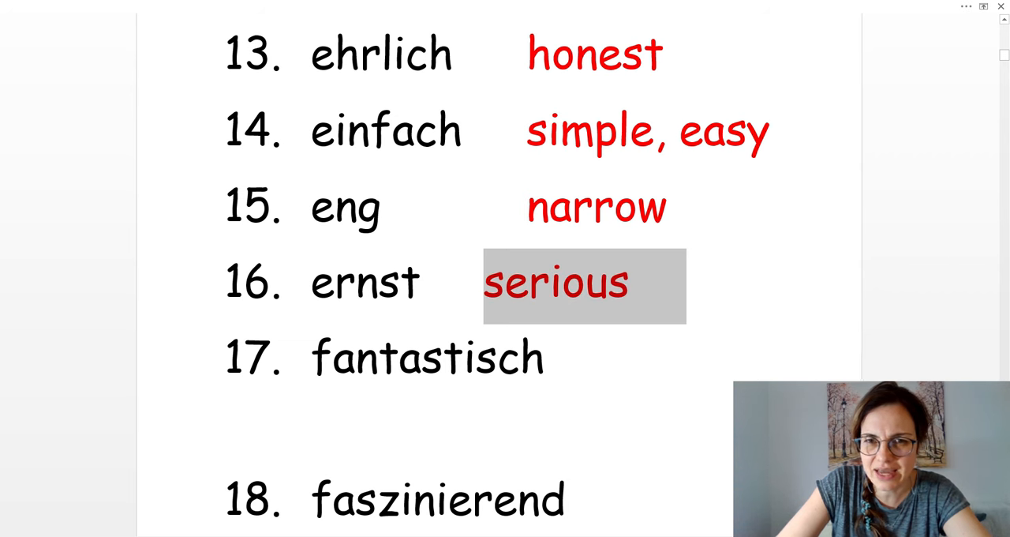
{"action": "scroll", "scroll_direction": "down", "scroll_amount": 3}
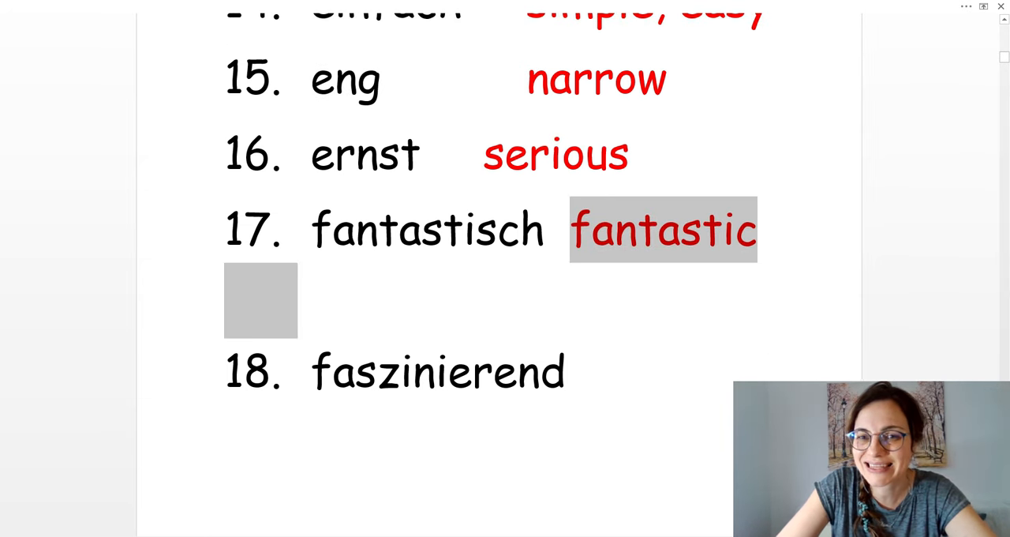
{"action": "scroll", "scroll_direction": "down", "scroll_amount": 3}
{"action": "type", "text": "fascinating"}
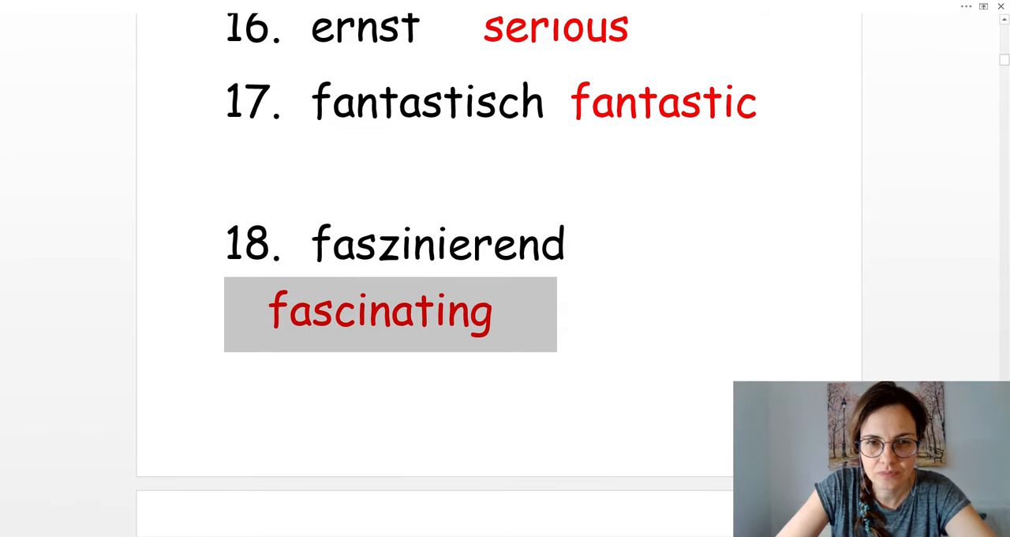
{"action": "scroll", "scroll_direction": "down", "scroll_amount": 3}
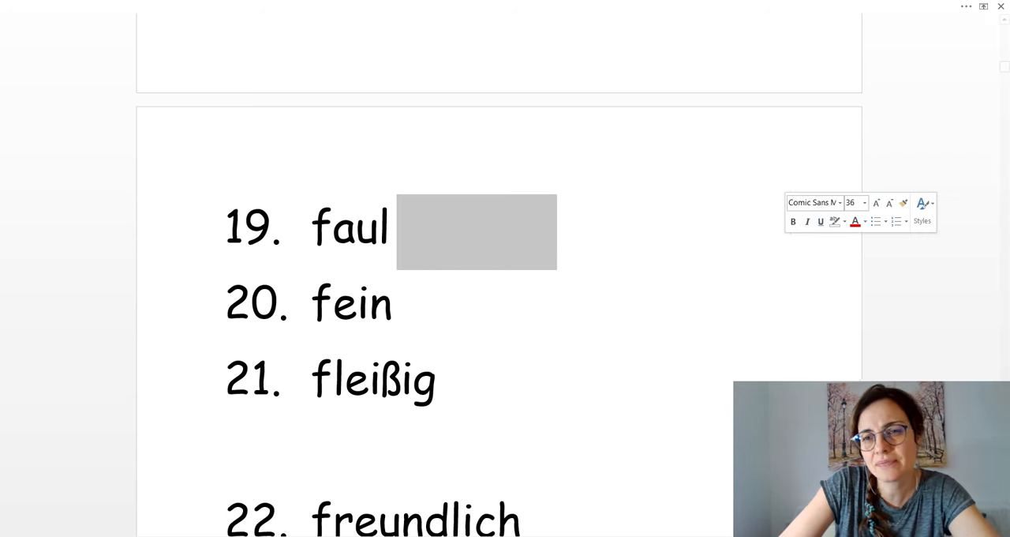
- Type lazy, fine and 'dilligent, hard' in red beside faul, fein and fleißig
{"action": "type", "text": "lazy"}
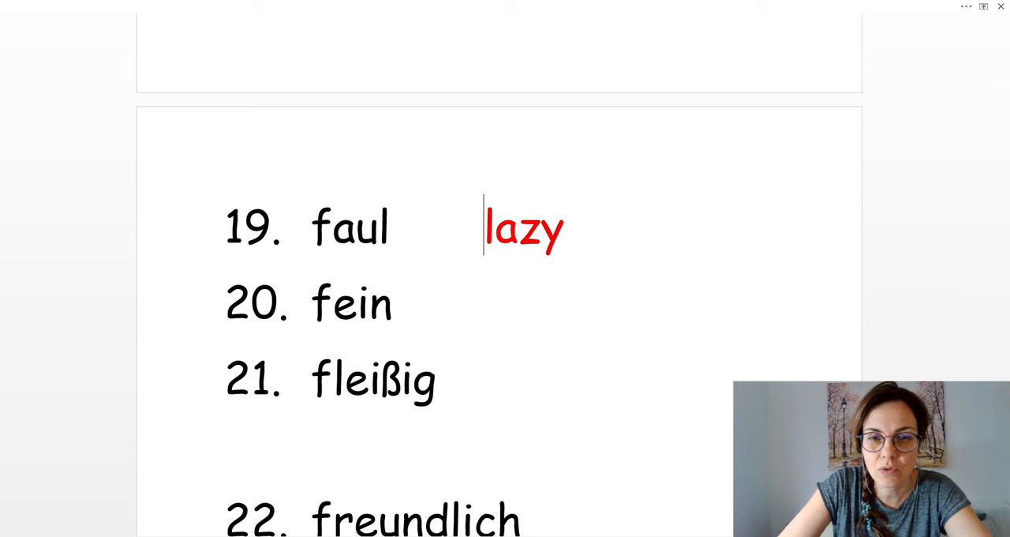
{"action": "double_click", "coordinate": [350, 302]}
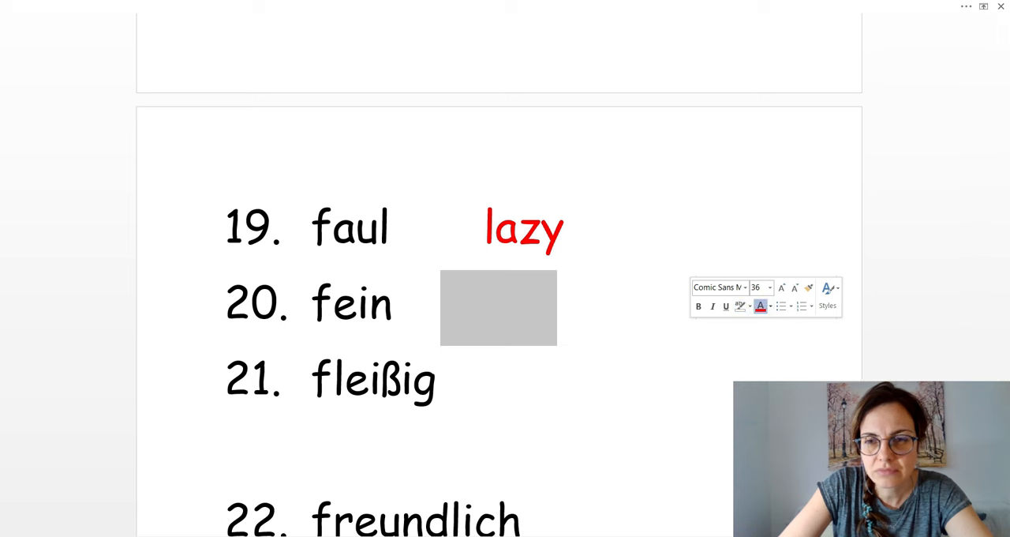
{"action": "type", "text": "fine"}
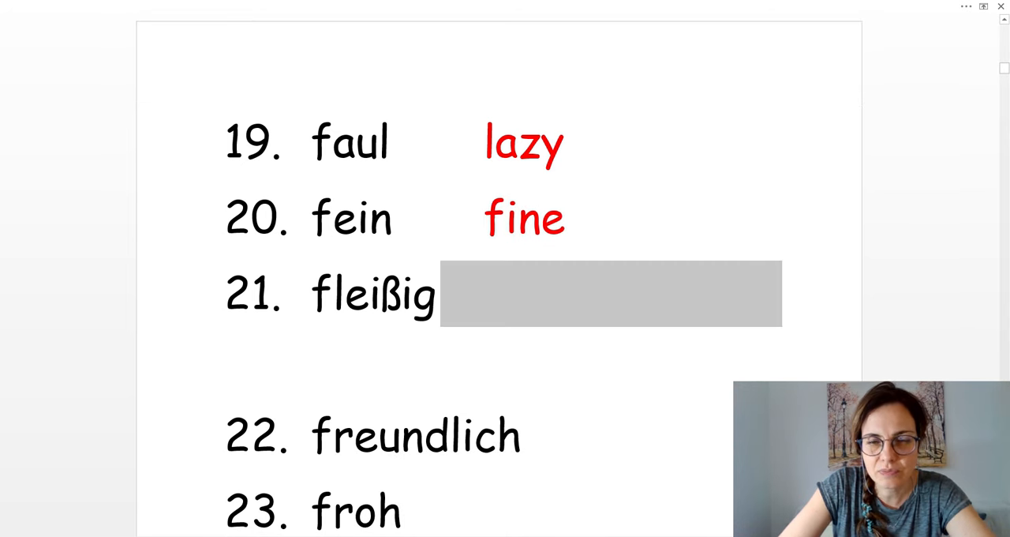
{"action": "type", "text": "dilligent, hard working"}
{"action": "left_click", "coordinate": [611, 510]}
{"action": "type", "text": "happy, pleased"}
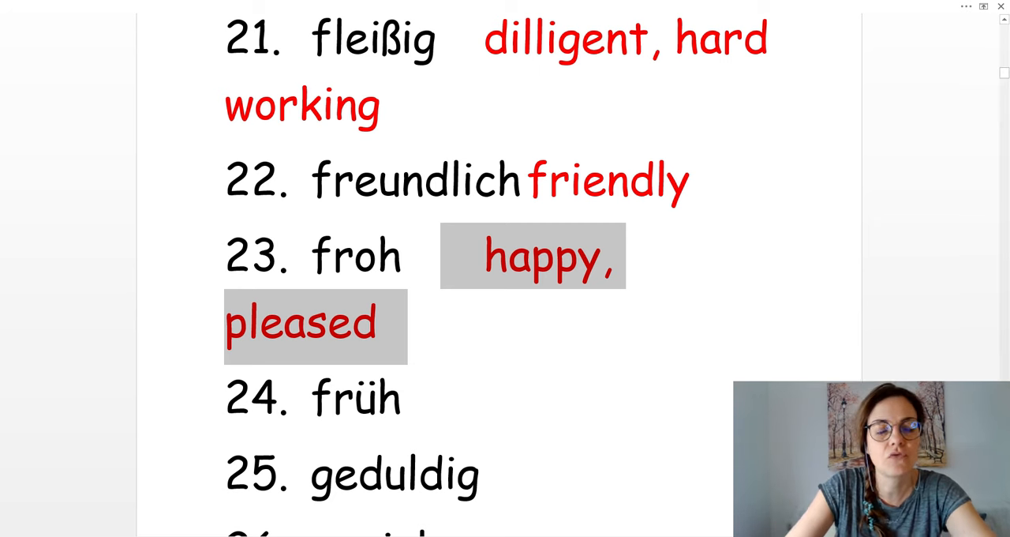
- Type patient, brilliant and healthy in red beside geduldig, genial and gesund
{"action": "scroll", "scroll_direction": "down", "scroll_amount": 3}
{"action": "type", "text": "     early"}
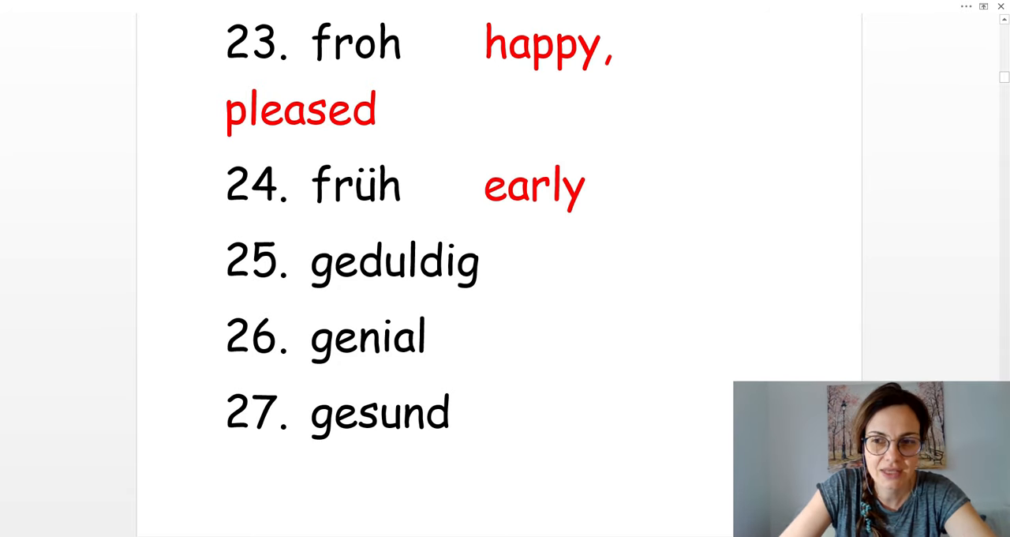
{"action": "double_click", "coordinate": [394, 260]}
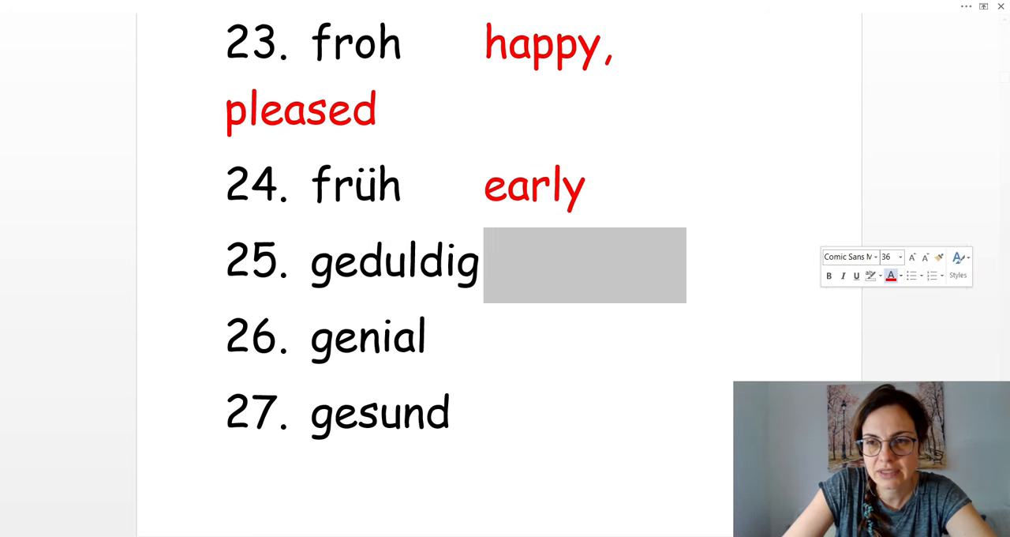
{"action": "type", "text": "patient"}
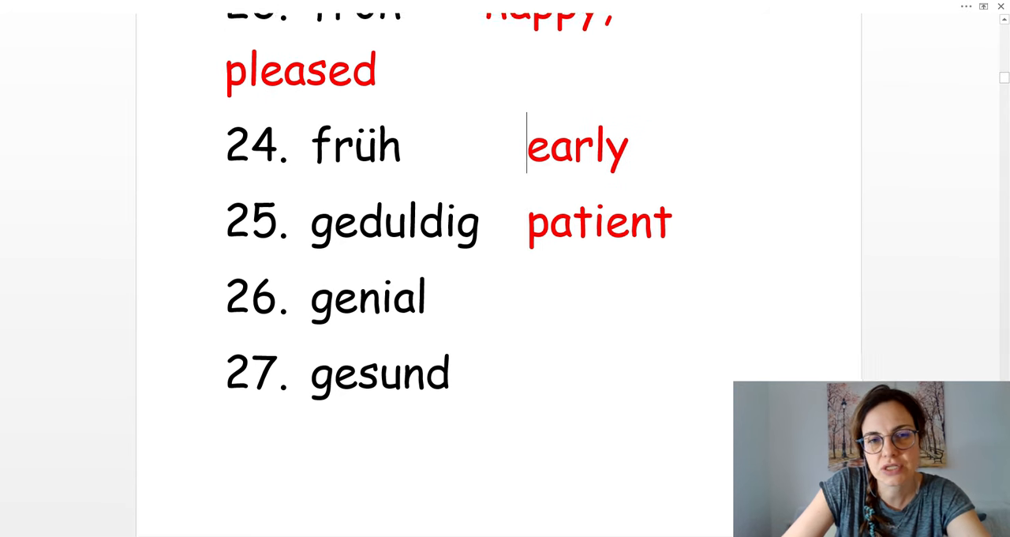
{"action": "double_click", "coordinate": [394, 221]}
{"action": "type", "text": " brilliant"}
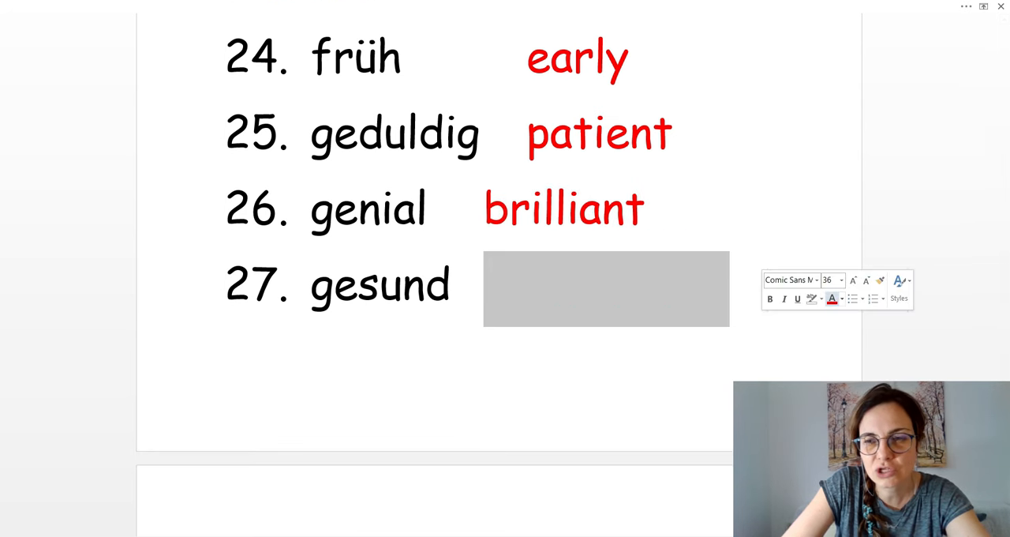
{"action": "type", "text": "healthy"}
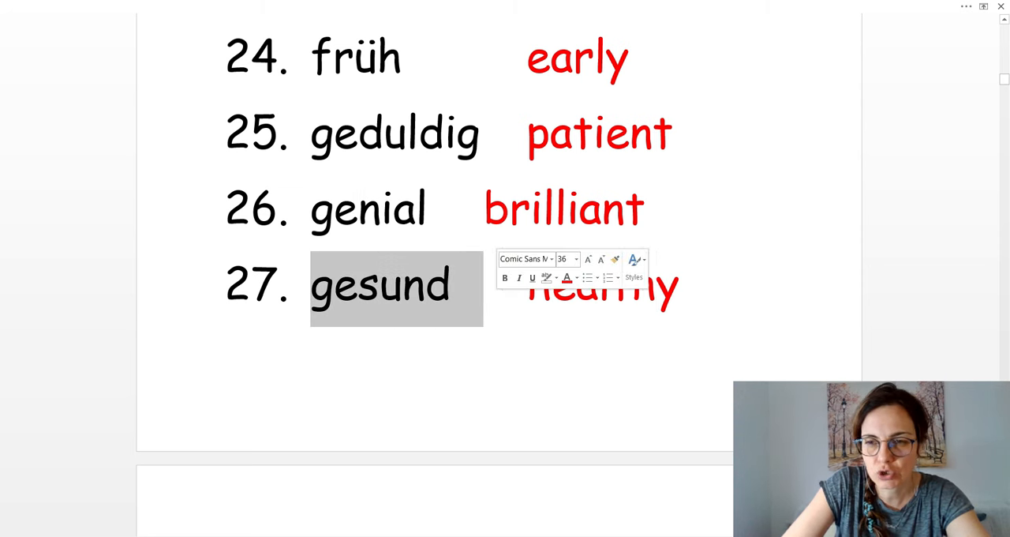
{"action": "scroll", "scroll_direction": "down", "scroll_amount": 3}
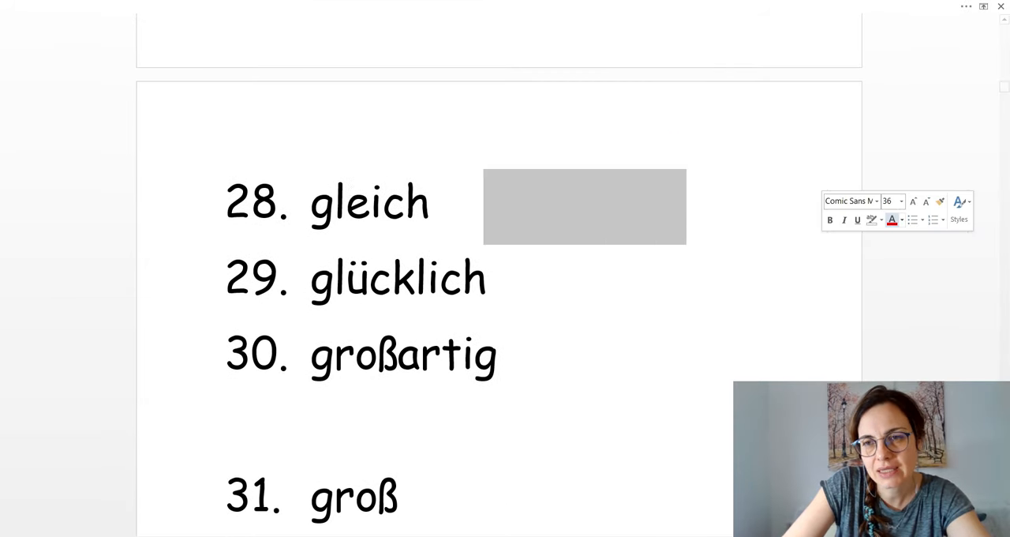
- Add red 'similar' beside gleich, a translation for glücklich, and 'big, tall'
{"action": "type", "text": "similar"}
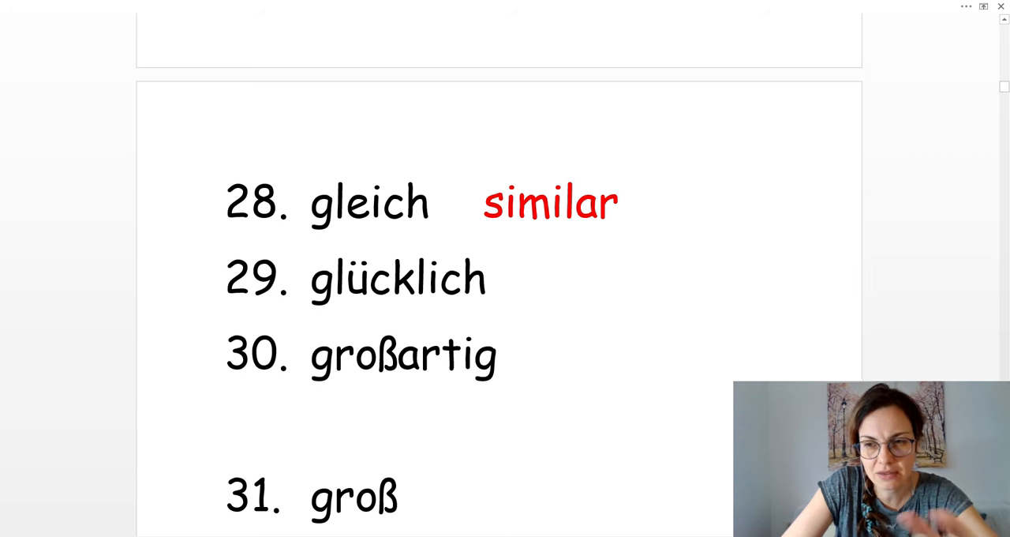
{"action": "left_click", "coordinate": [656, 276]}
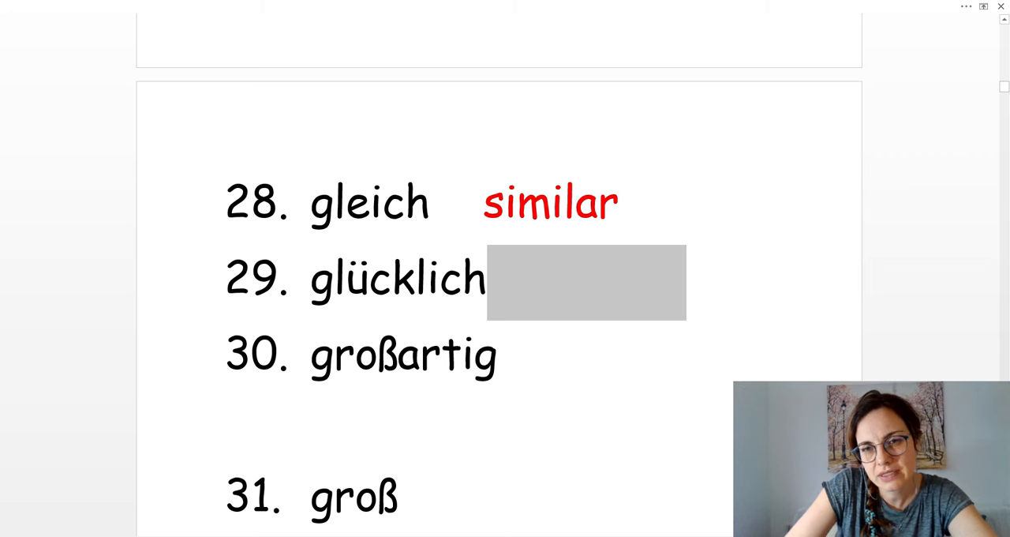
{"action": "left_click", "coordinate": [585, 282]}
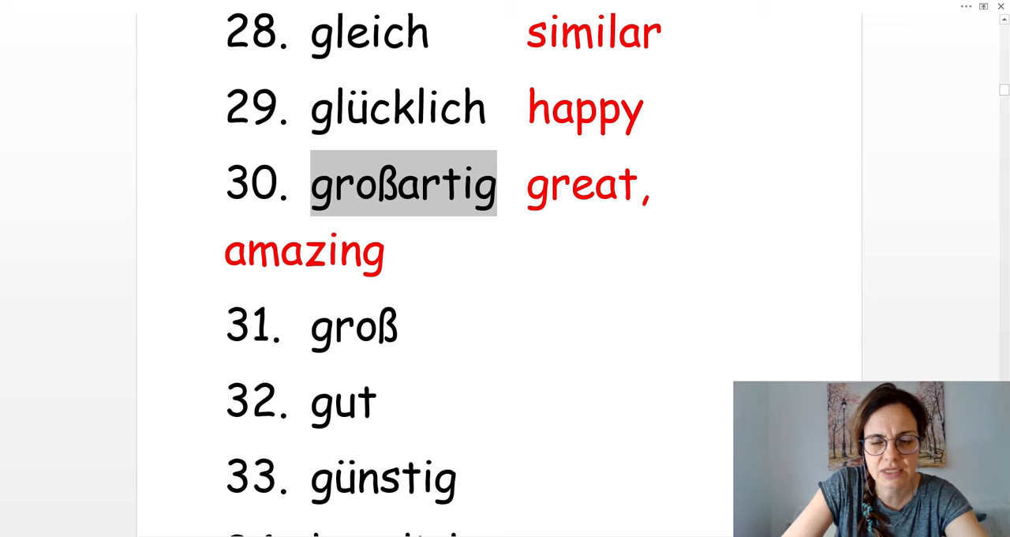
{"action": "scroll", "scroll_direction": "down", "scroll_amount": 3}
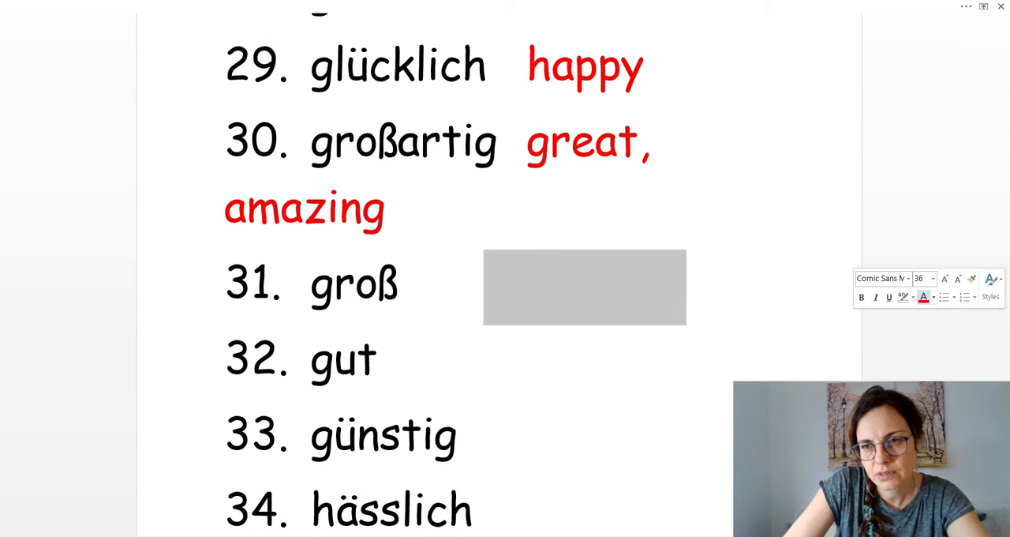
{"action": "type", "text": "big, tall"}
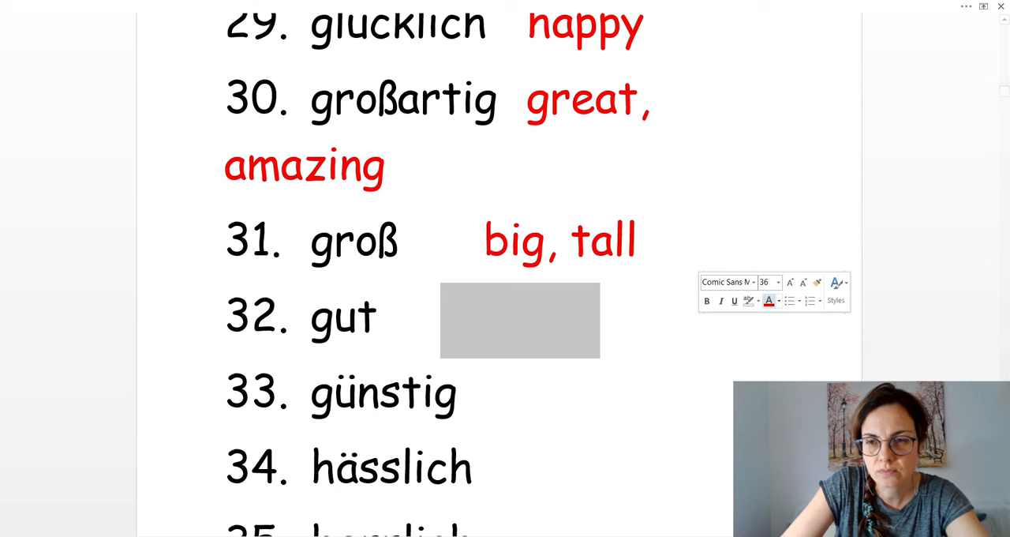
- Add red meanings good, gorgeous and bright for the entries through word 37
{"action": "type", "text": "good"}
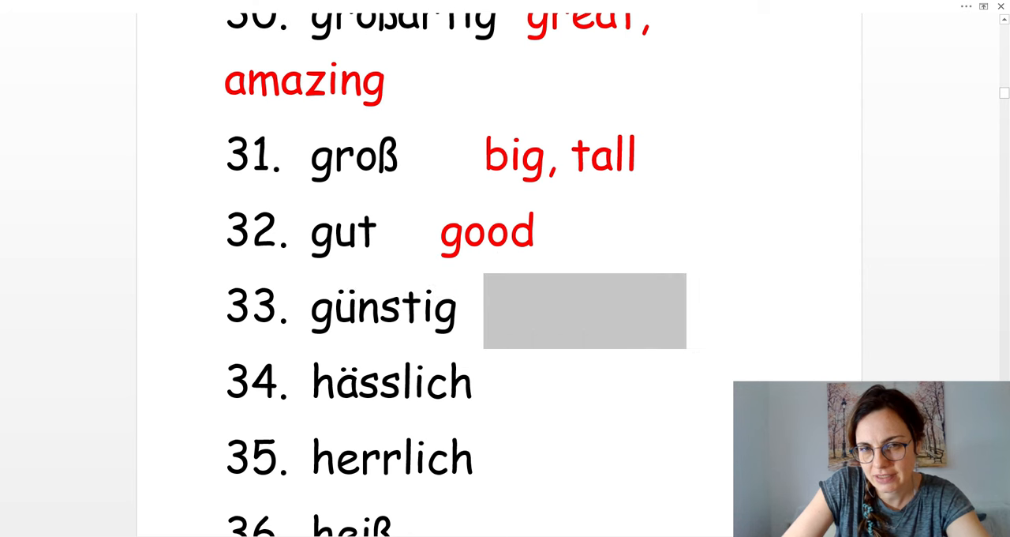
{"action": "right_click", "coordinate": [584, 310]}
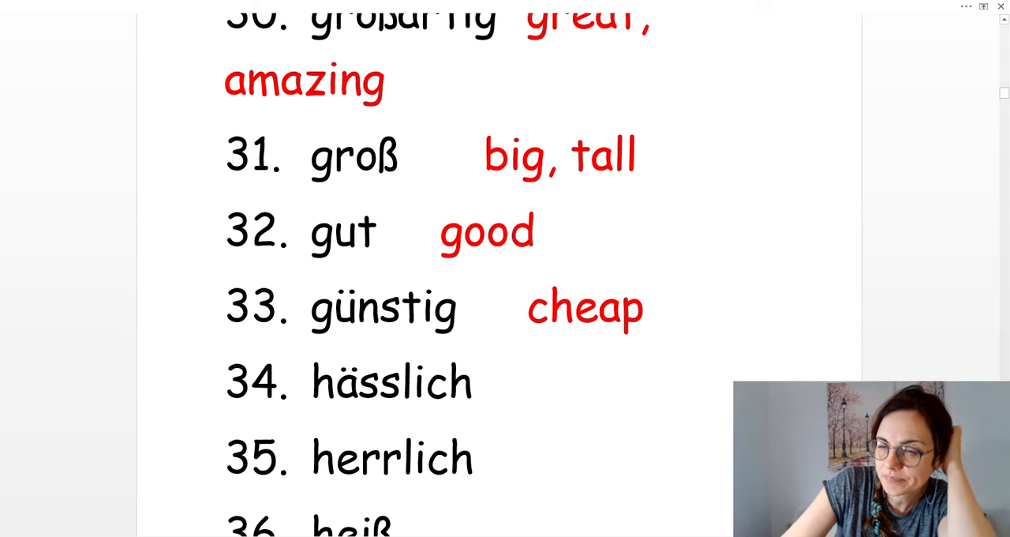
{"action": "scroll", "scroll_direction": "down", "scroll_amount": 3}
{"action": "type", "text": " ugly"}
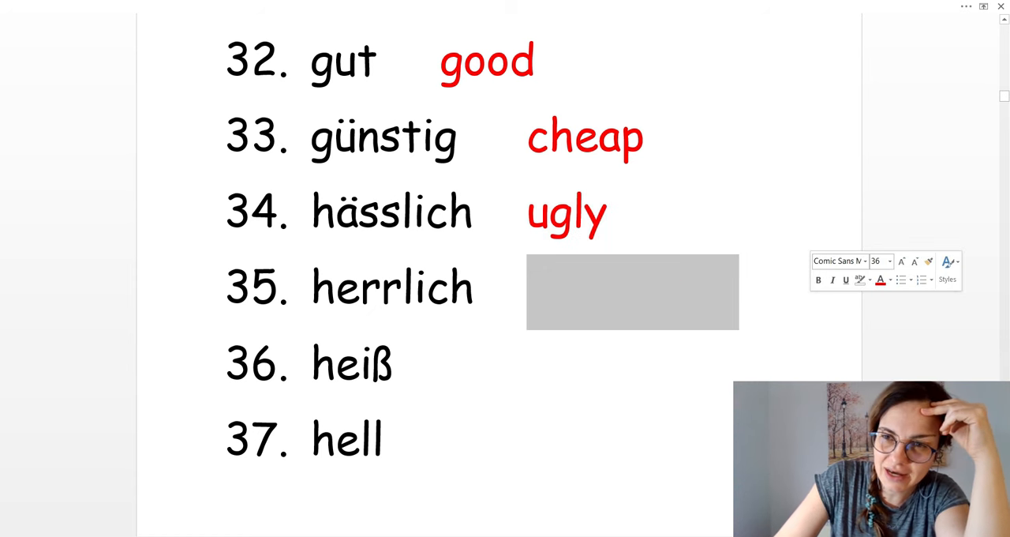
{"action": "type", "text": "gorgeous"}
{"action": "left_click", "coordinate": [478, 364]}
{"action": "type", "text": " hot"}
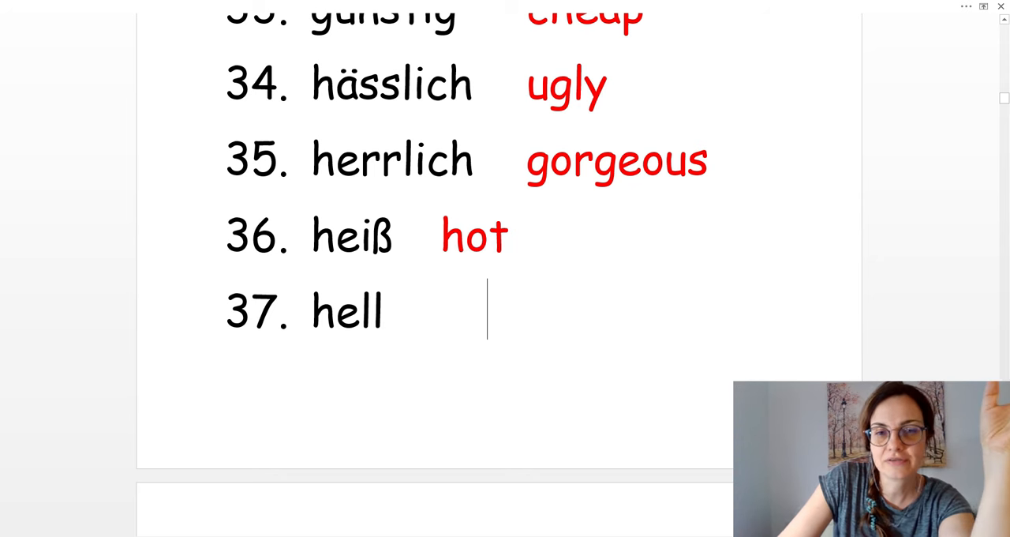
{"action": "type", "text": "bright"}
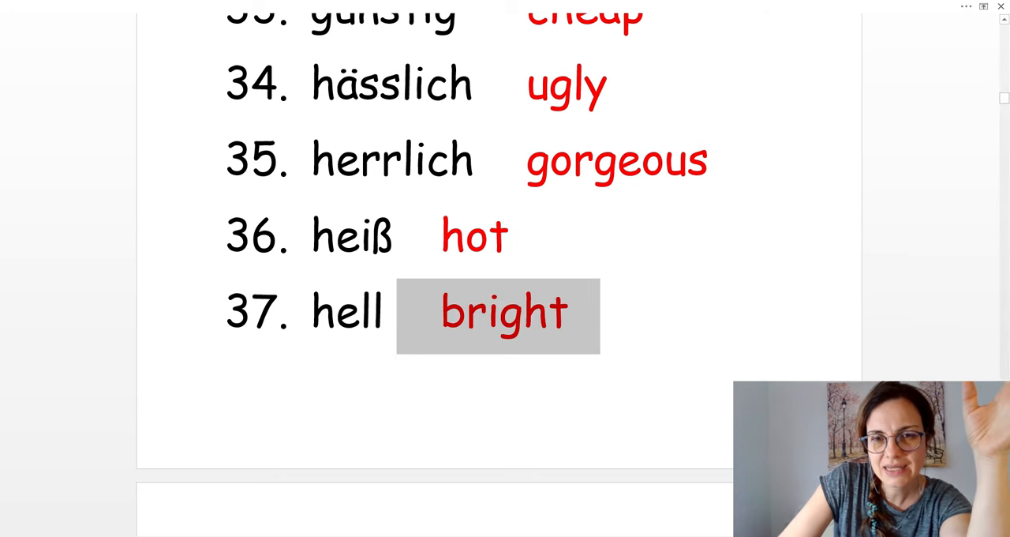
{"action": "scroll", "scroll_direction": "down", "scroll_amount": 3}
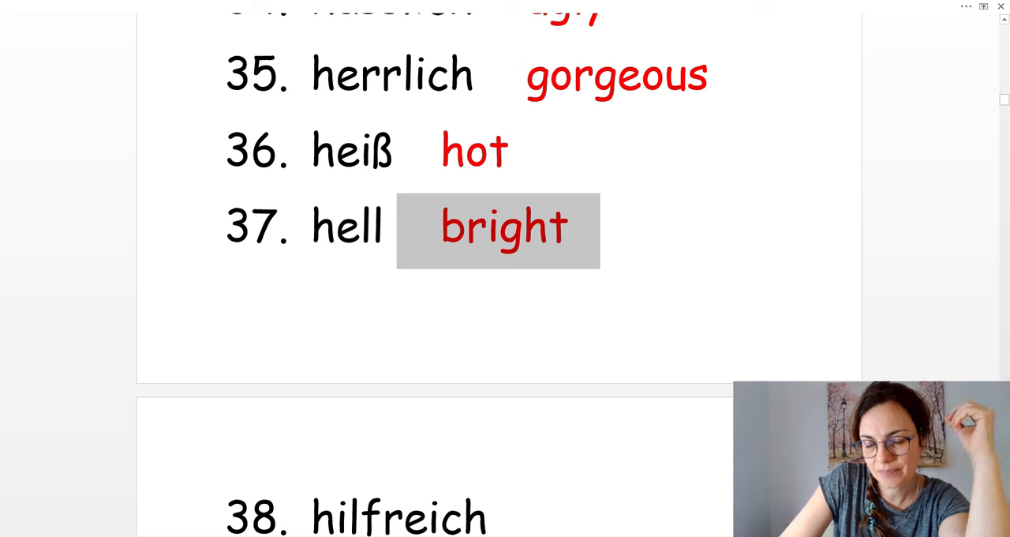
{"action": "scroll", "scroll_direction": "down", "scroll_amount": 3}
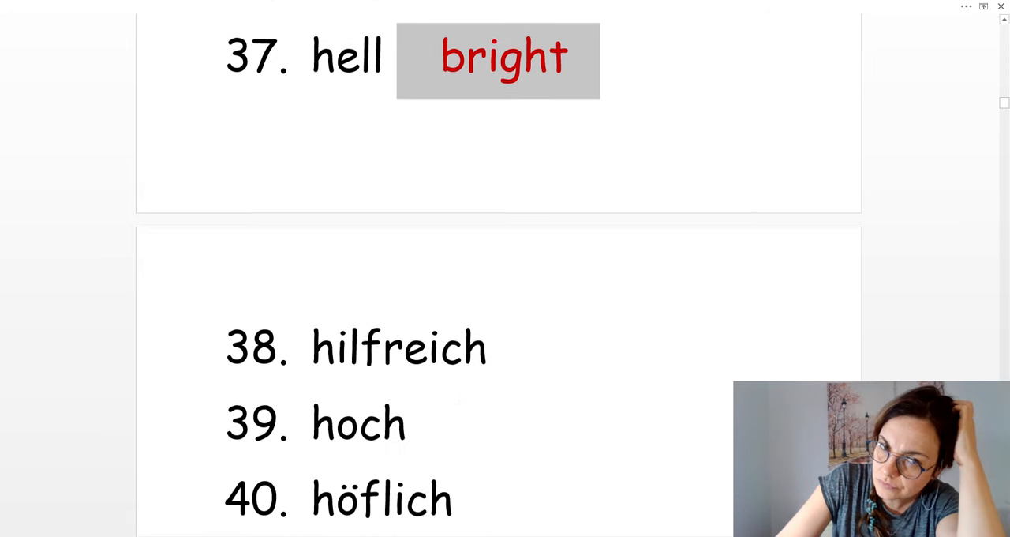
- Type 'helpful', select the 'polite' translation, and add 'interesting'
{"action": "scroll", "scroll_direction": "down", "scroll_amount": 3}
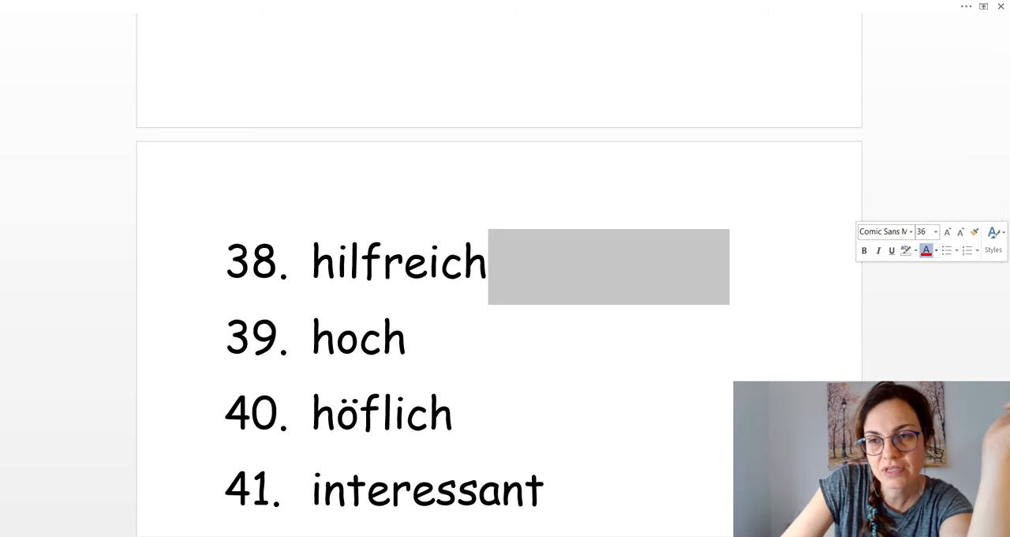
{"action": "type", "text": "helpful"}
{"action": "left_click", "coordinate": [477, 337]}
{"action": "type", "text": " high"}
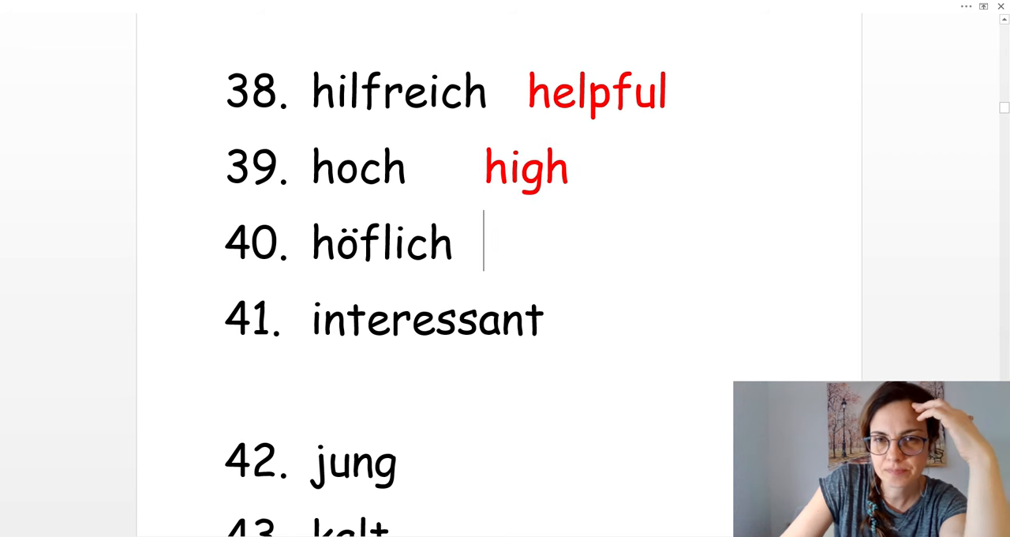
{"action": "left_click_drag", "start_coordinate": [490, 247], "coordinate": [687, 247]}
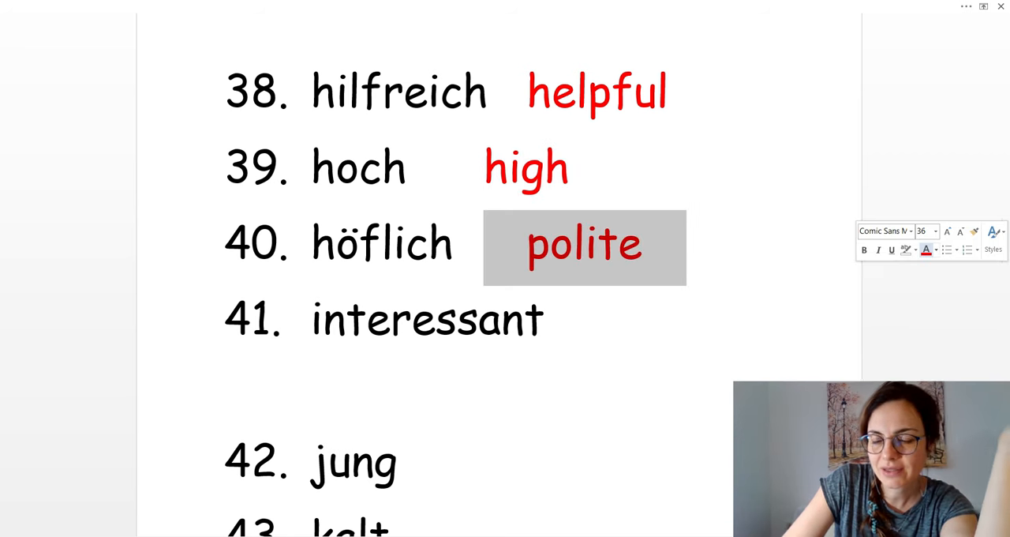
{"action": "mouse_move", "coordinate": [906, 250]}
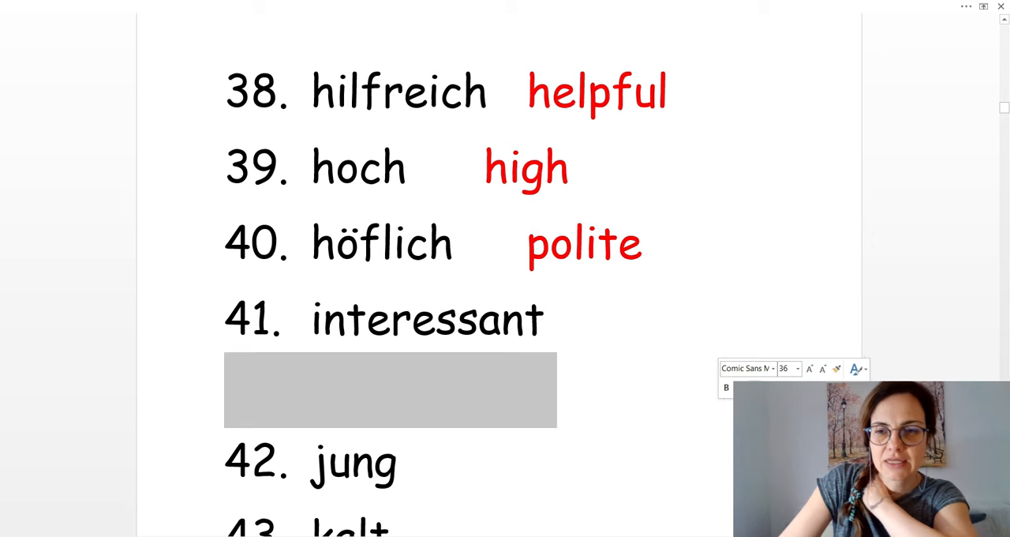
{"action": "type", "text": "interesting"}
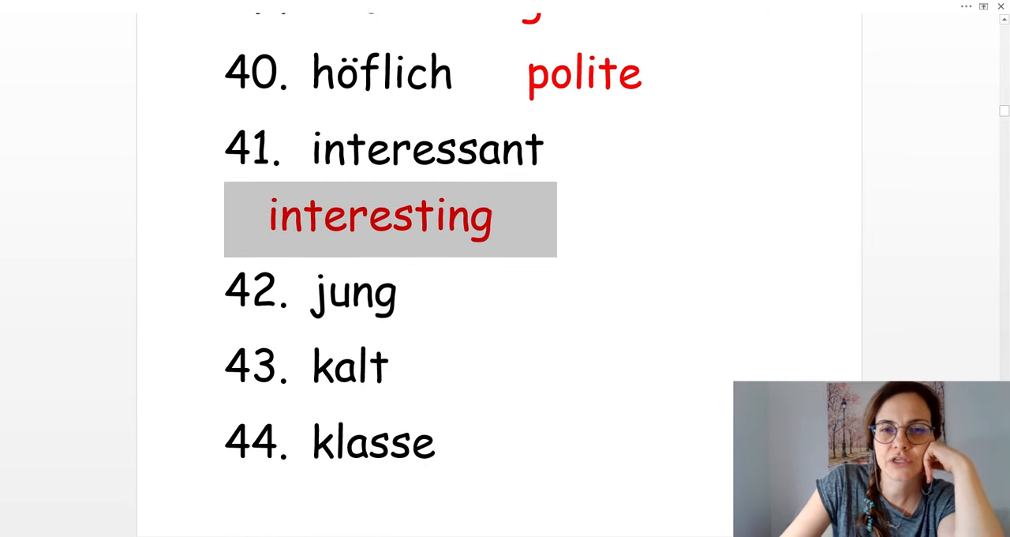
{"action": "scroll", "scroll_direction": "down", "scroll_amount": 3}
{"action": "type", "text": "young"}
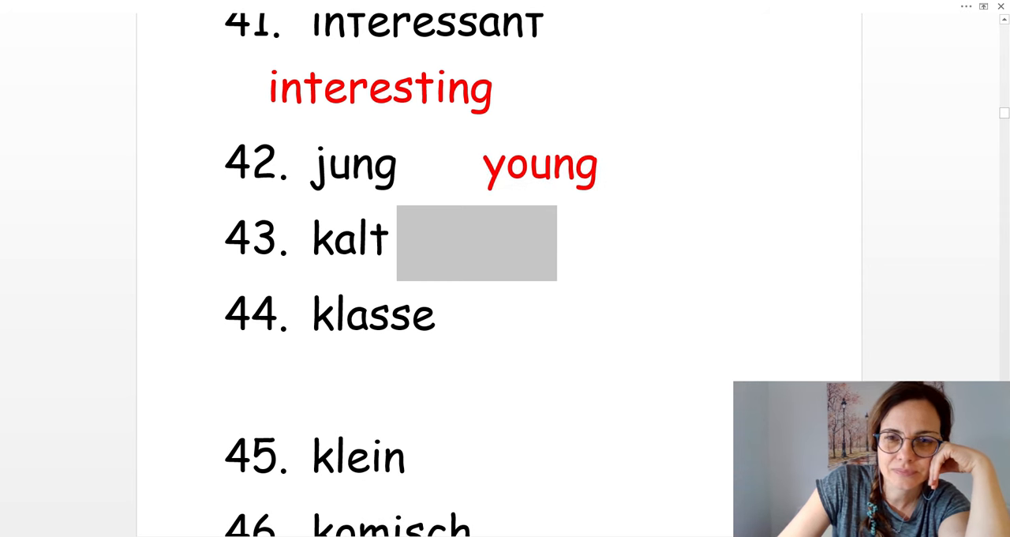
- Add 'cold', then 'small, short' beside klein and 'funny, strange' beside komisch
{"action": "type", "text": "cold"}
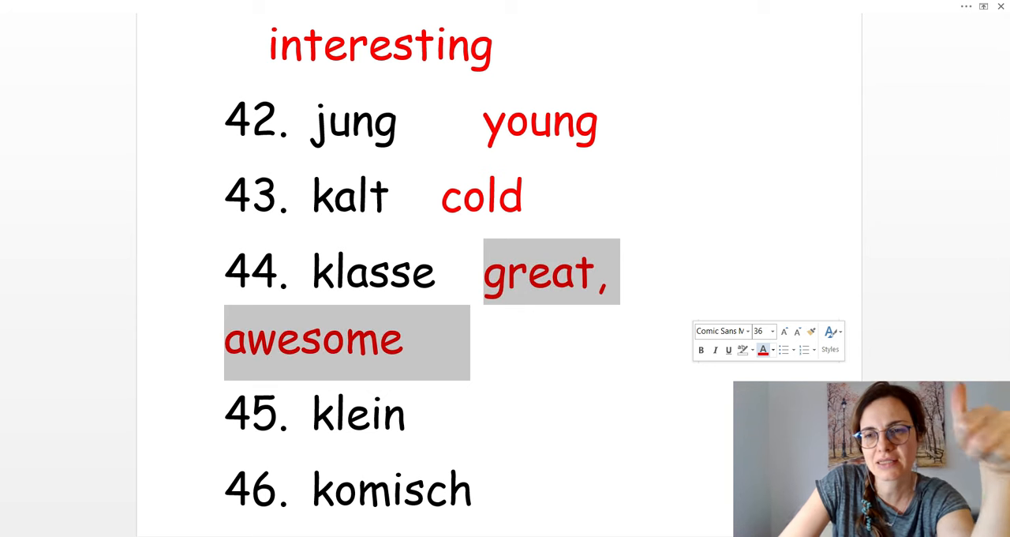
{"action": "scroll", "scroll_direction": "down", "scroll_amount": 3}
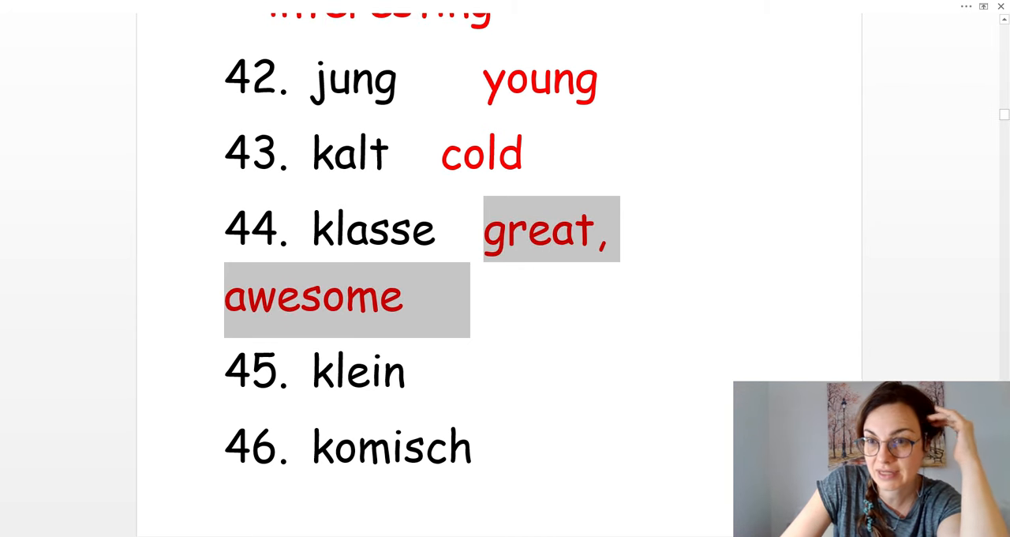
{"action": "scroll", "scroll_direction": "down", "scroll_amount": 3}
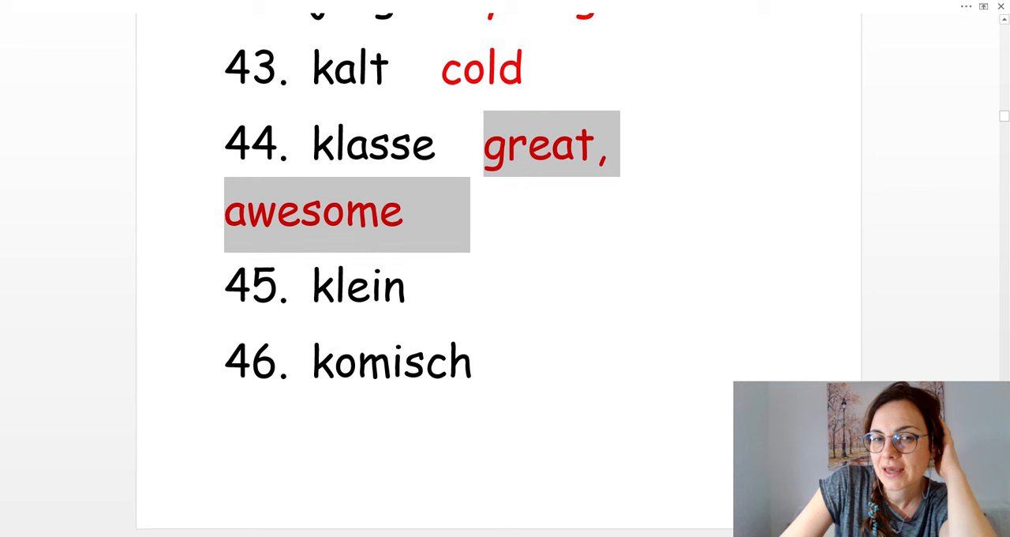
{"action": "type", "text": "small"}
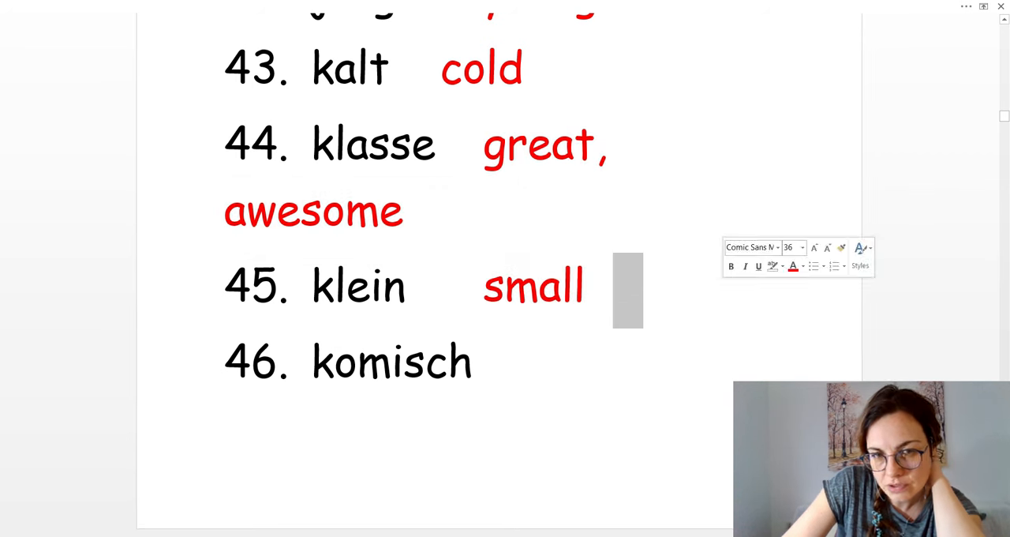
{"action": "type", "text": ",short"}
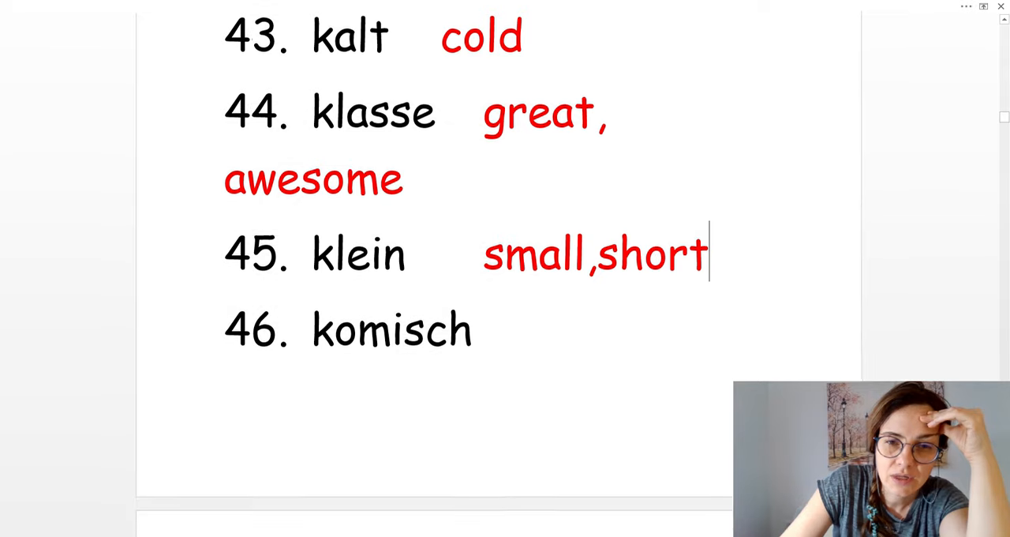
{"action": "type", "text": "funny"}
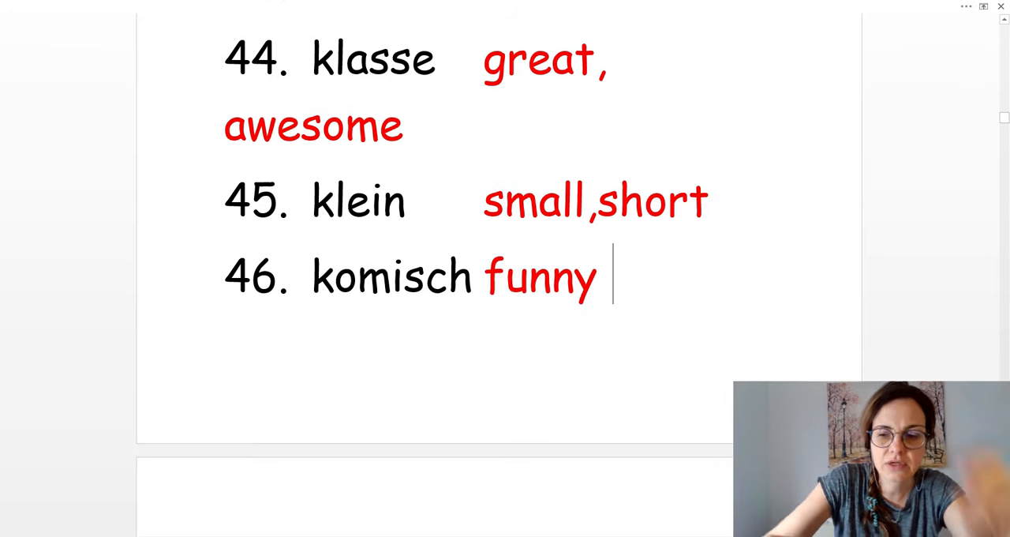
{"action": "type", "text": ",strange"}
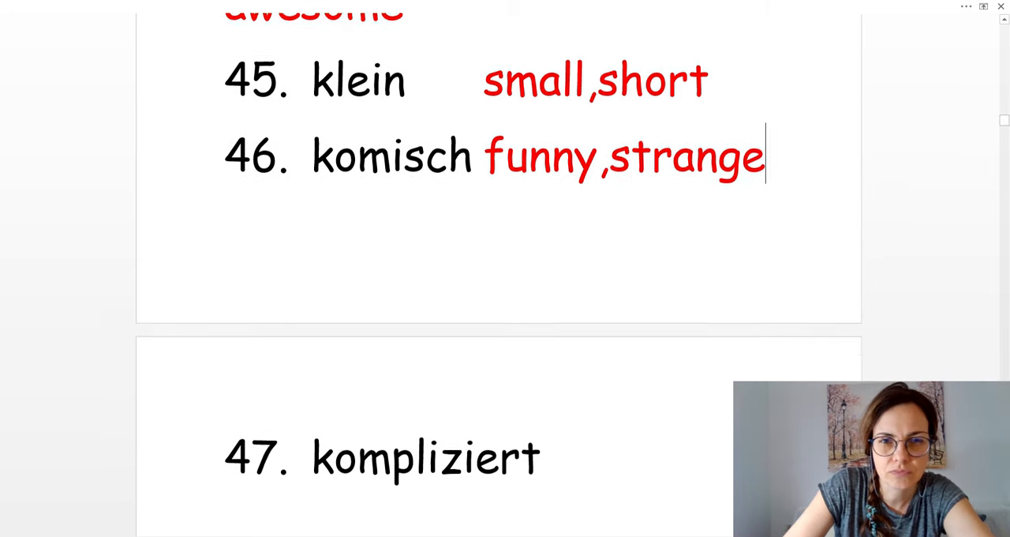
- Type red meanings for entries 47–56, including boring and possible
{"action": "scroll", "scroll_direction": "down", "scroll_amount": 3}
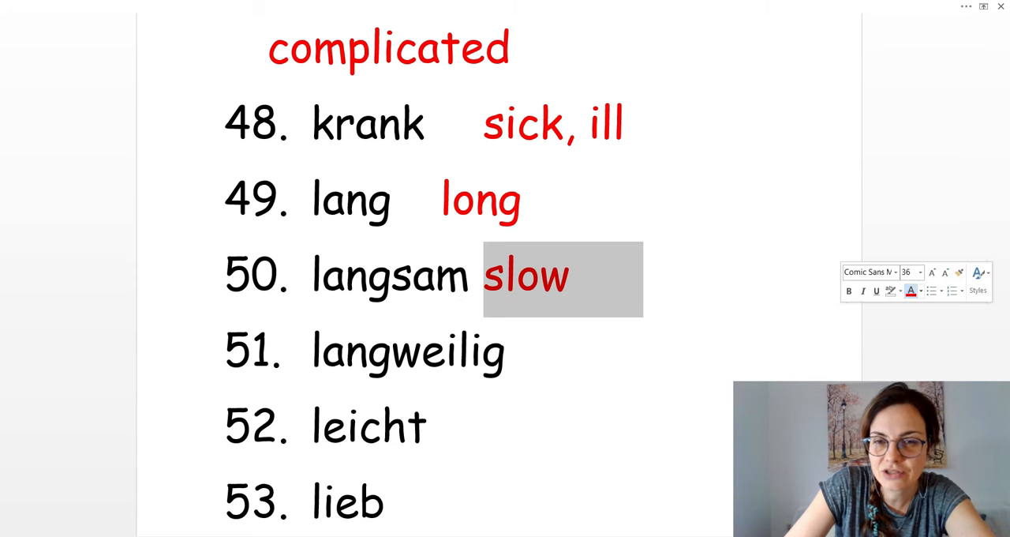
{"action": "scroll", "scroll_direction": "down", "scroll_amount": 3}
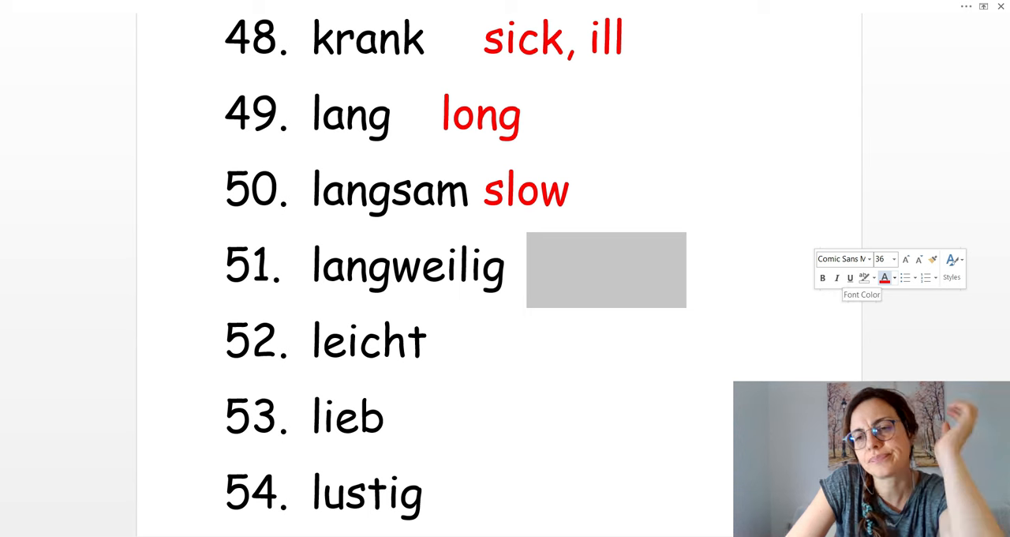
{"action": "type", "text": "boring"}
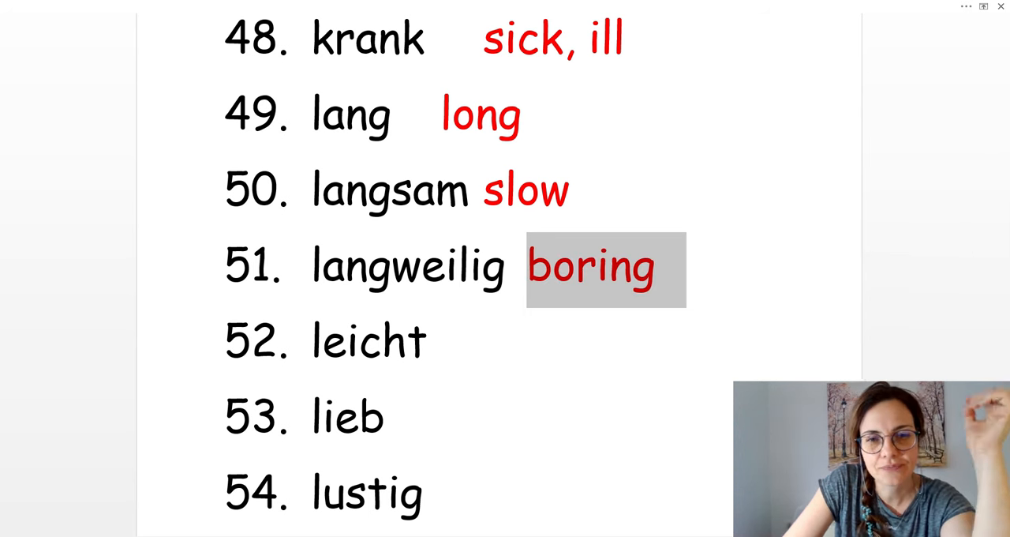
{"action": "scroll", "scroll_direction": "down", "scroll_amount": 3}
{"action": "type", "text": " funny"}
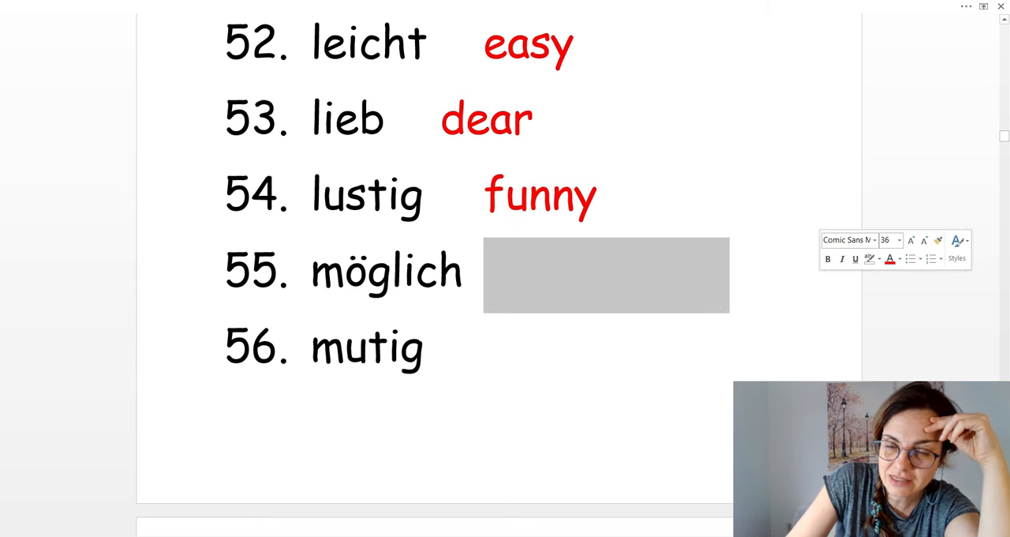
{"action": "type", "text": "possible"}
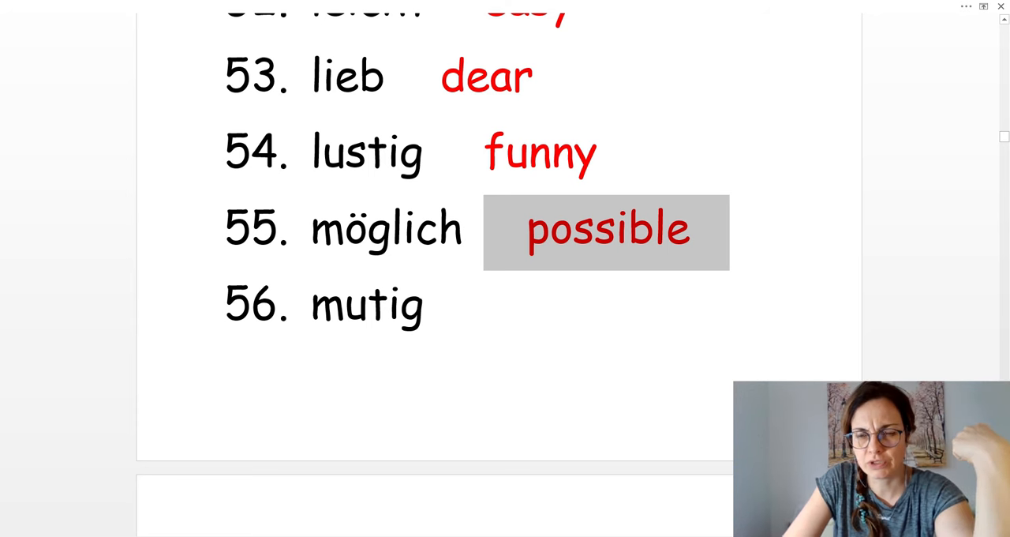
{"action": "scroll", "scroll_direction": "down", "scroll_amount": 3}
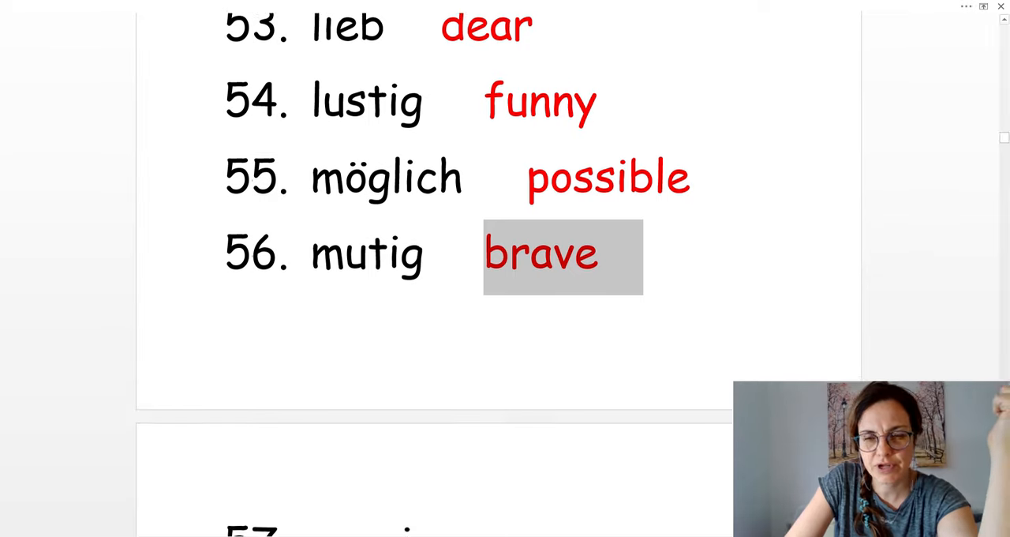
- Type red meanings for entries 57–65, including 'annoying' and ending with 'calm, quiet'
{"action": "scroll", "scroll_direction": "down", "scroll_amount": 3}
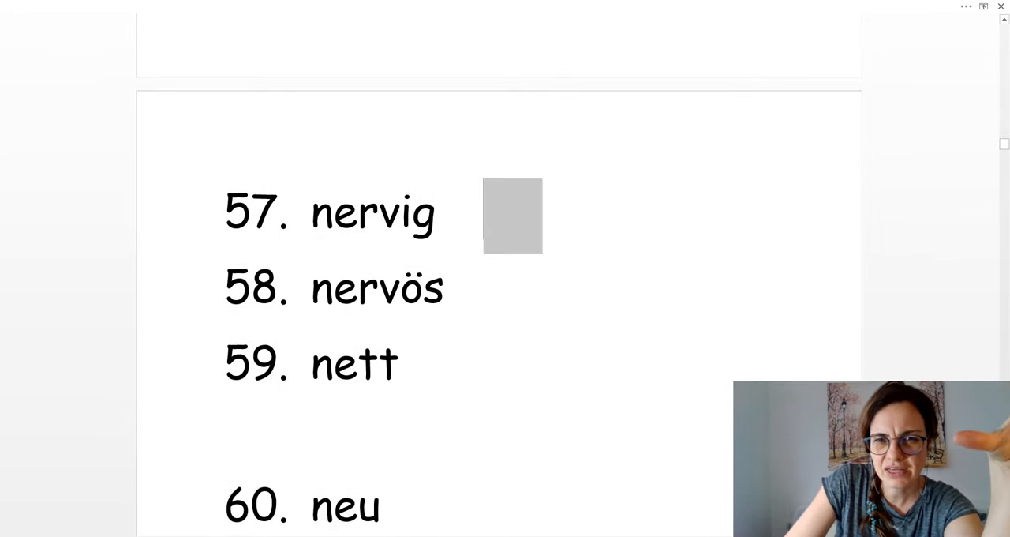
{"action": "type", "text": "annoying"}
{"action": "type", "text": "embarrassing"}
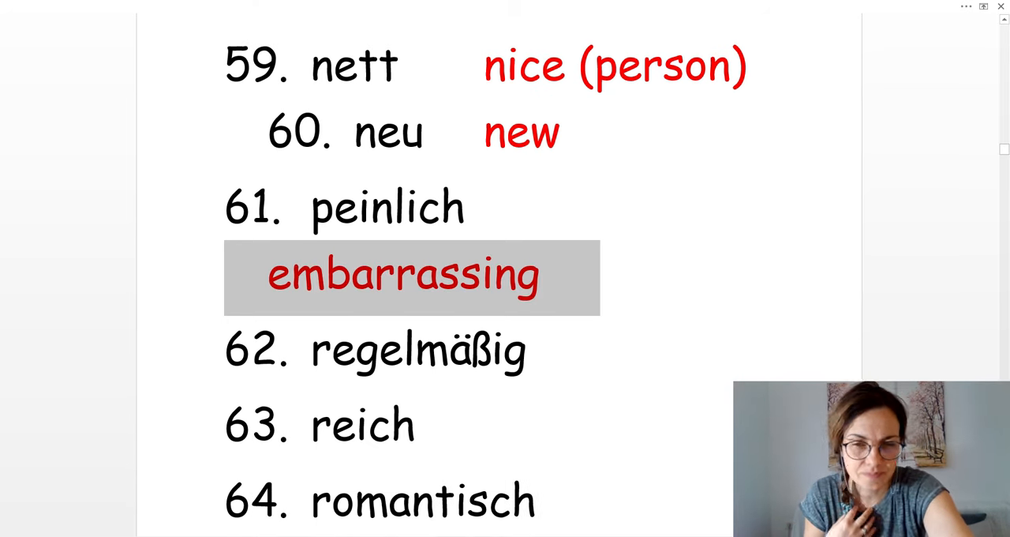
{"action": "scroll", "scroll_direction": "down", "scroll_amount": 3}
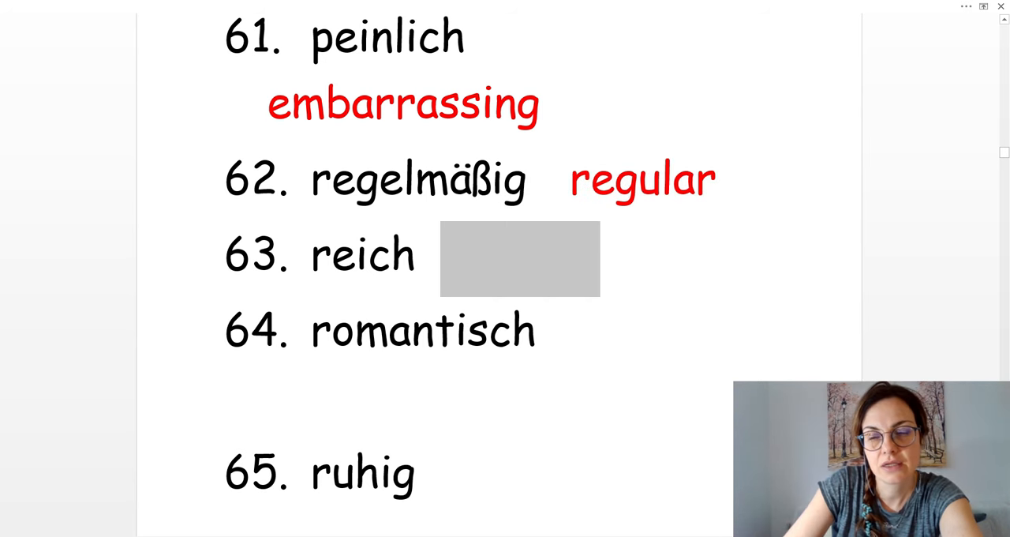
{"action": "scroll", "scroll_direction": "down", "scroll_amount": 3}
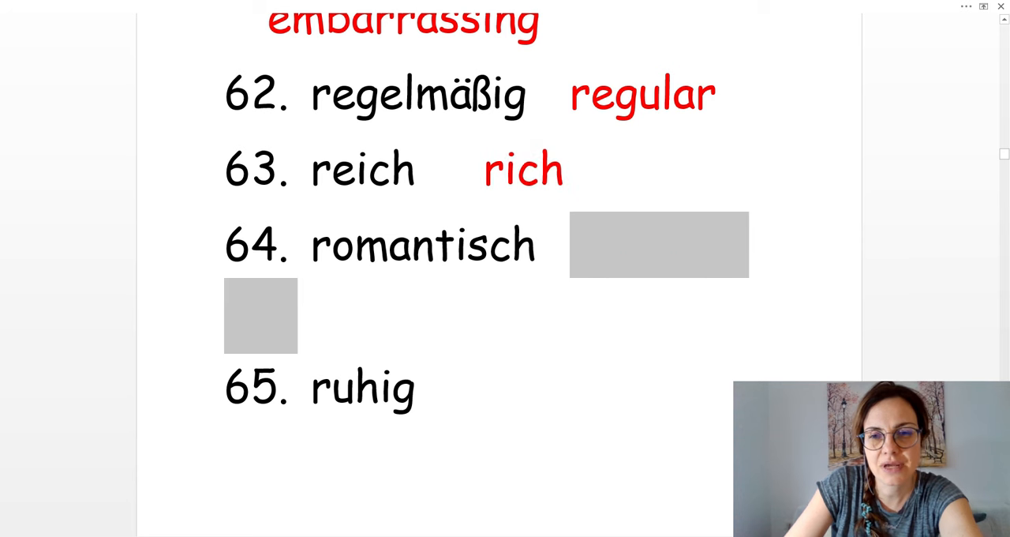
{"action": "left_click", "coordinate": [658, 245]}
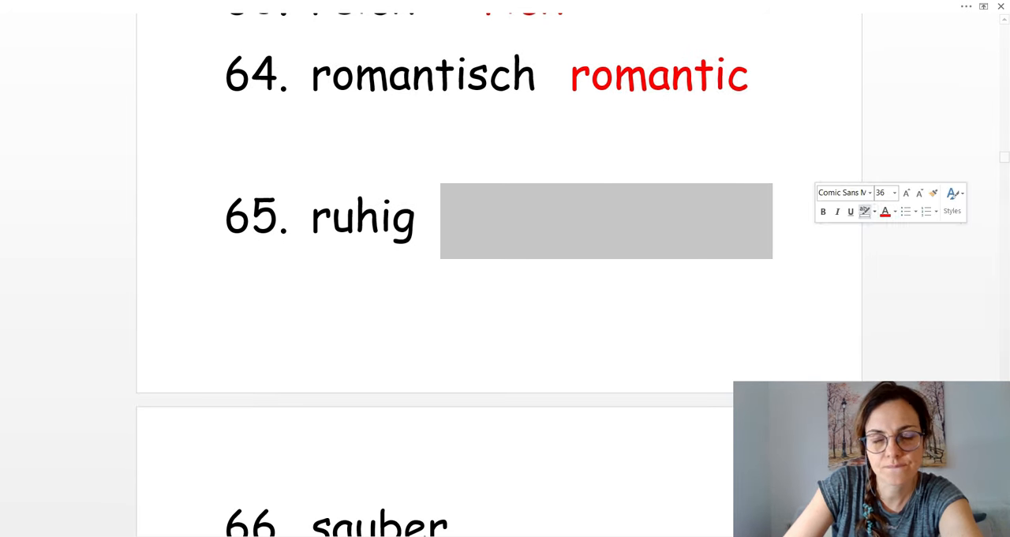
{"action": "type", "text": "calm, quiet"}
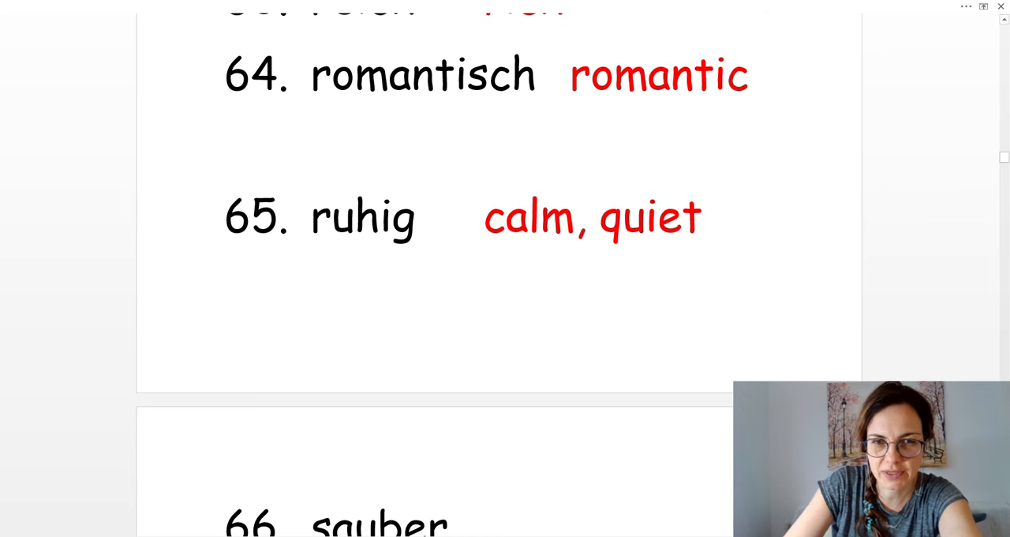
- Type the red meaning 'clean' beside sauber
{"action": "scroll", "scroll_direction": "down", "scroll_amount": 3}
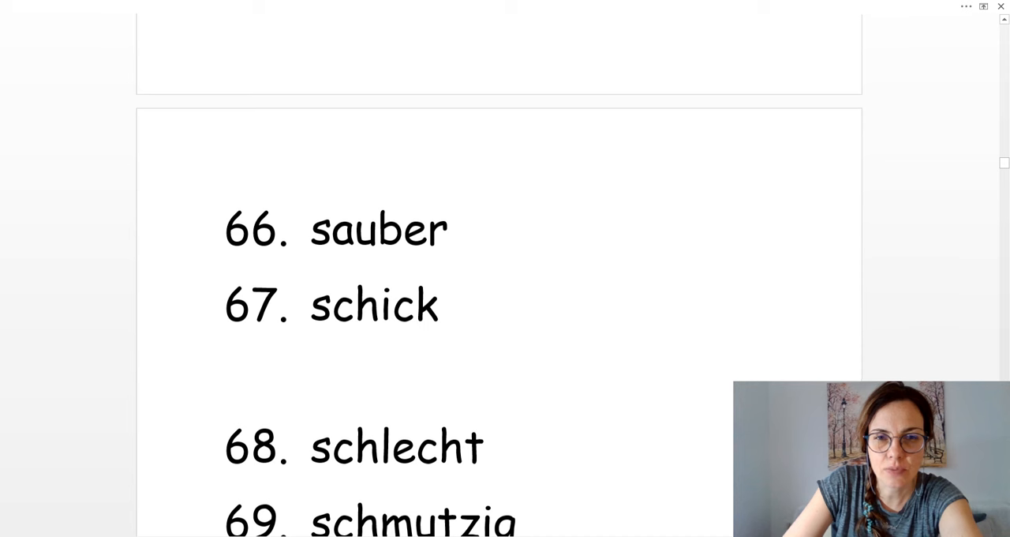
{"action": "left_click_drag", "start_coordinate": [450, 233], "coordinate": [685, 233]}
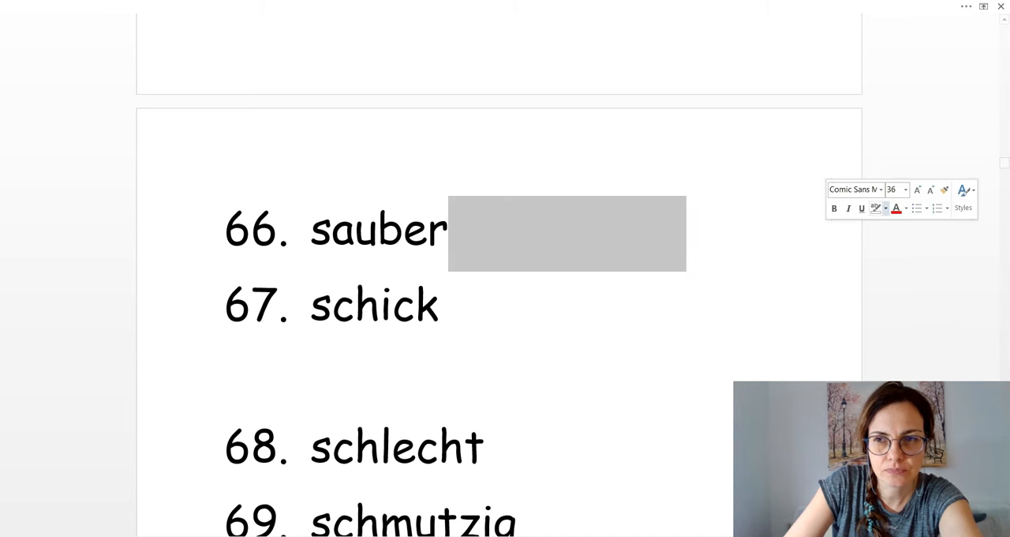
{"action": "type", "text": "clean"}
{"action": "left_click", "coordinate": [585, 449]}
{"action": "type", "text": "bad"}
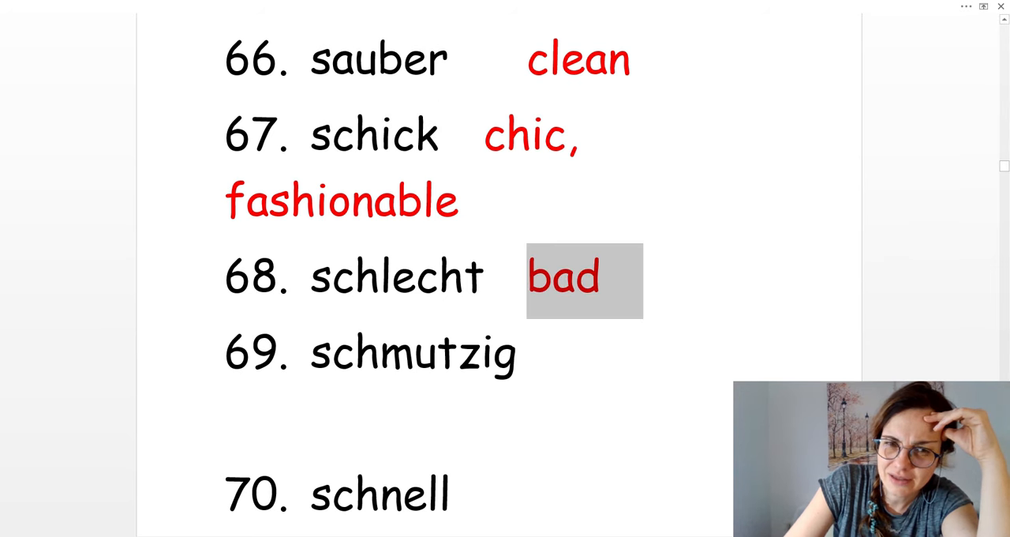
{"action": "scroll", "scroll_direction": "down", "scroll_amount": 3}
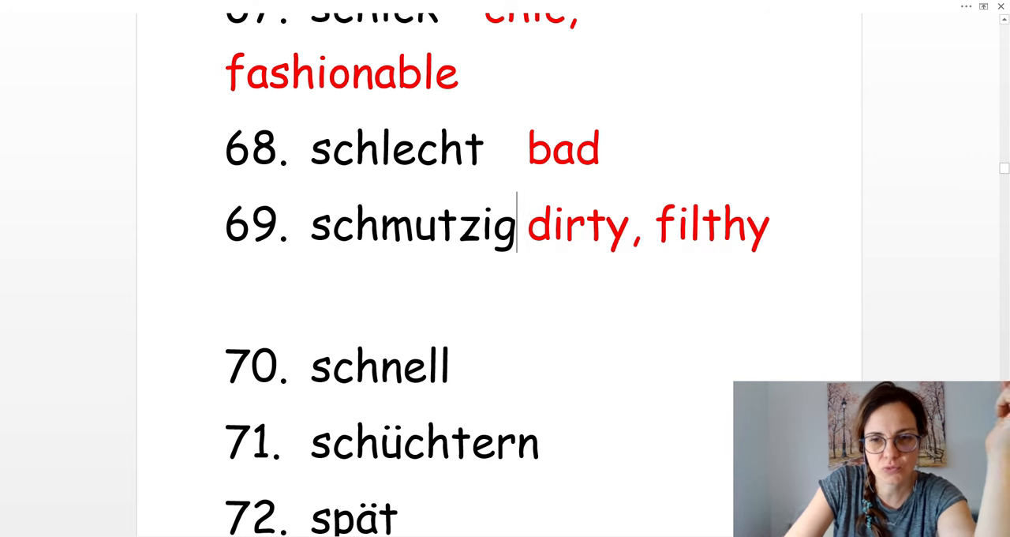
- Add ',dreckig' after schmutzig and type the red meaning 'spontaneous'
{"action": "type", "text": ",dreckig"}
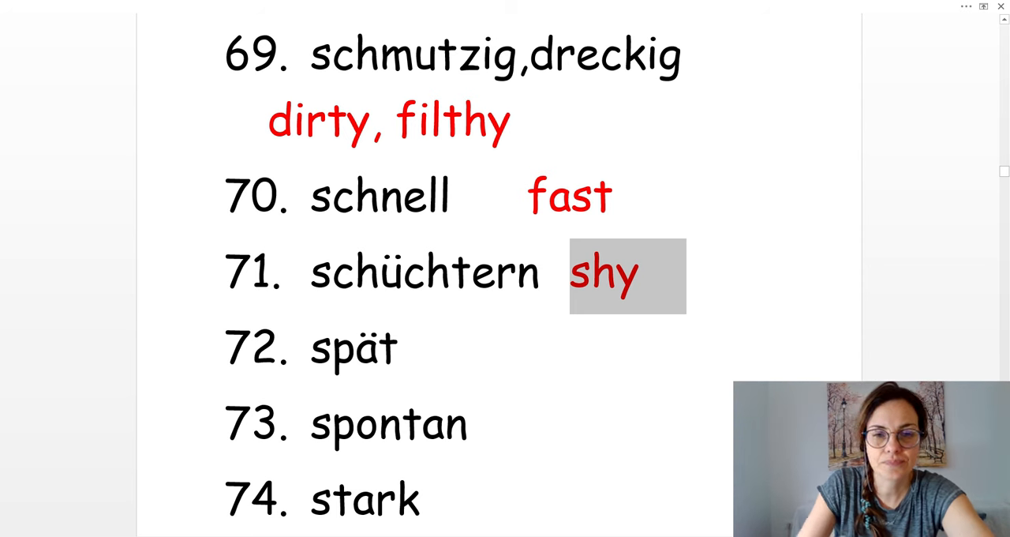
{"action": "scroll", "scroll_direction": "down", "scroll_amount": 3}
{"action": "type", "text": " late"}
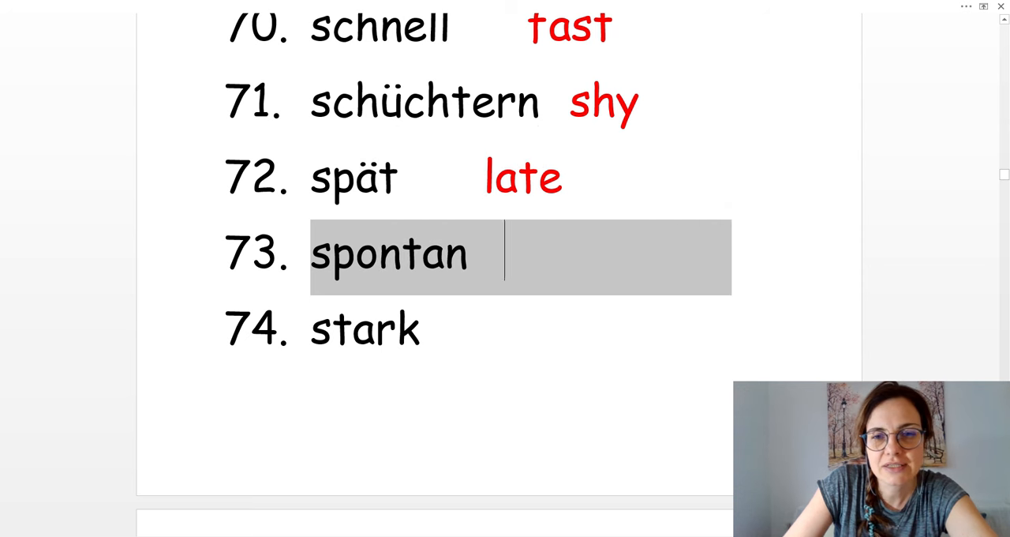
{"action": "type", "text": "spontaneous"}
{"action": "left_click", "coordinate": [522, 328]}
{"action": "type", "text": " strong"}
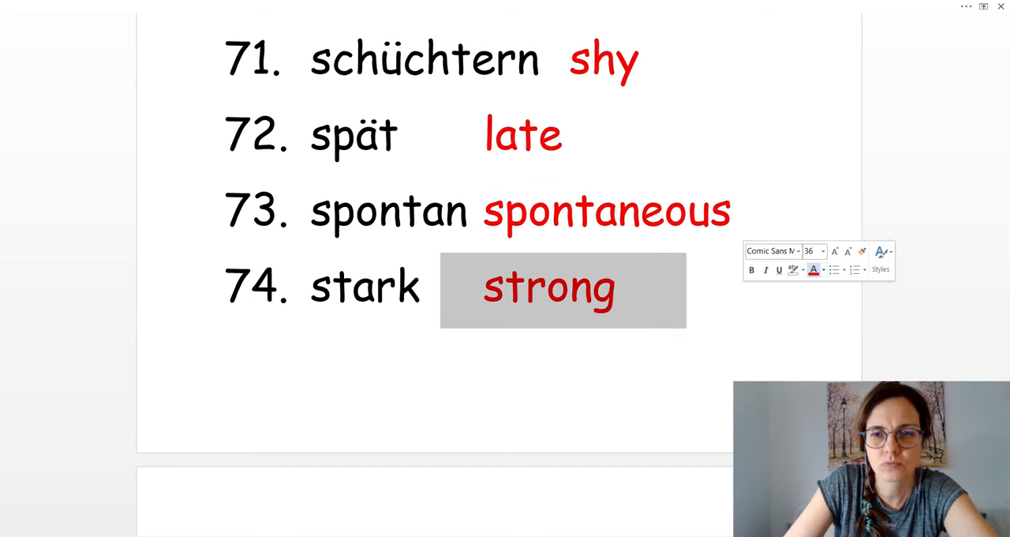
{"action": "scroll", "scroll_direction": "down", "scroll_amount": 3}
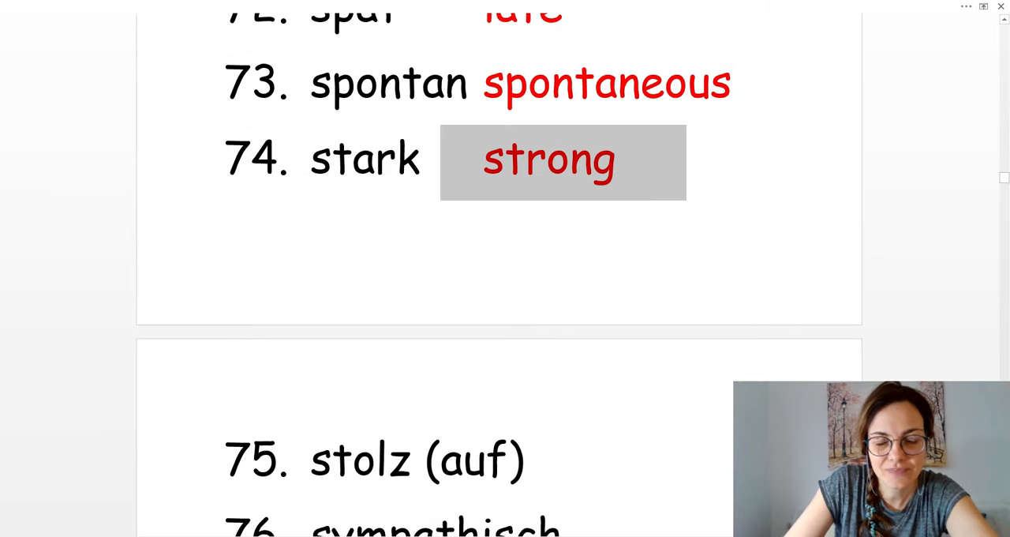
- Type red meanings for entries 75–82, including 'proud (of)' and 'expensive'
{"action": "scroll", "scroll_direction": "down", "scroll_amount": 3}
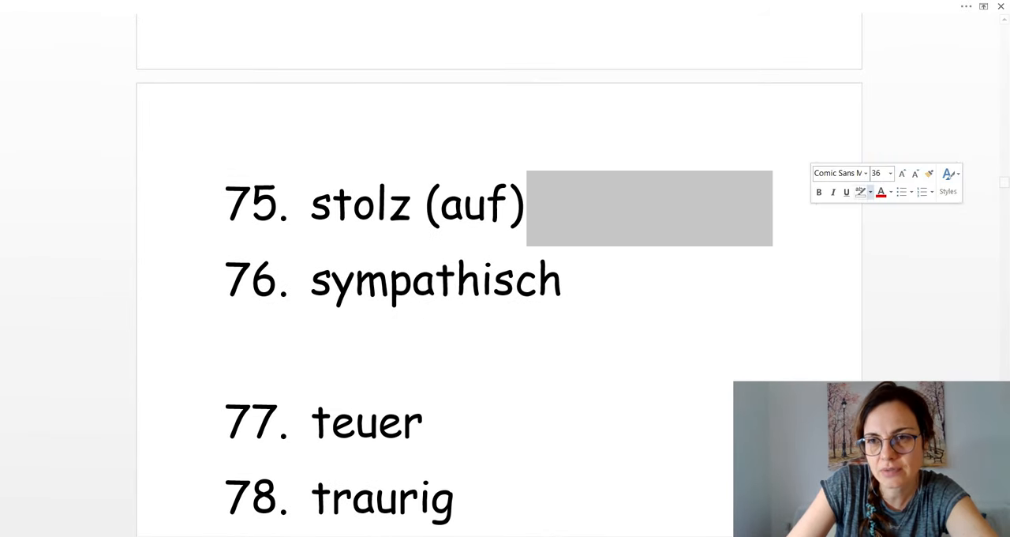
{"action": "type", "text": "proud (of)"}
{"action": "left_click", "coordinate": [506, 280]}
{"action": "type", "text": " likeable, pleasant"}
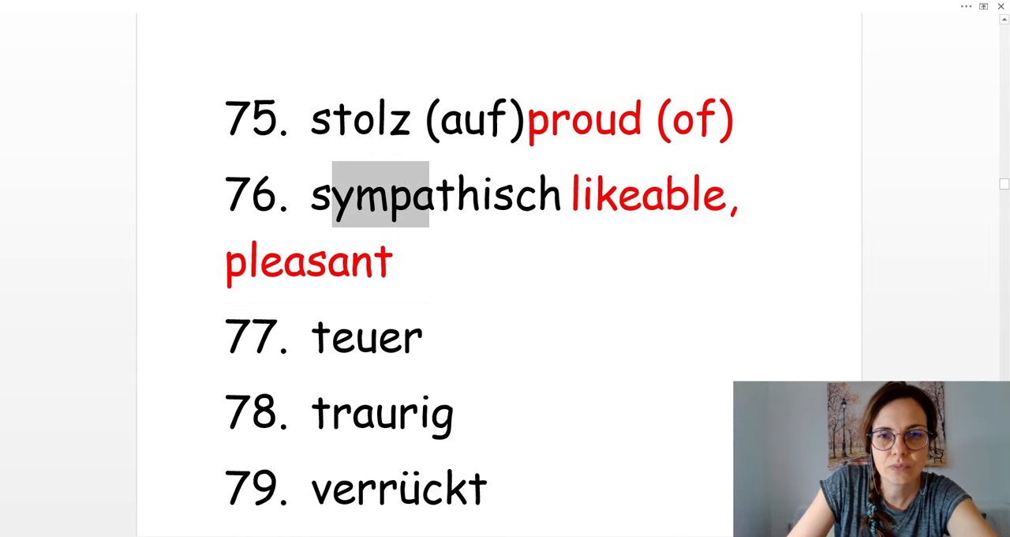
{"action": "scroll", "scroll_direction": "down", "scroll_amount": 3}
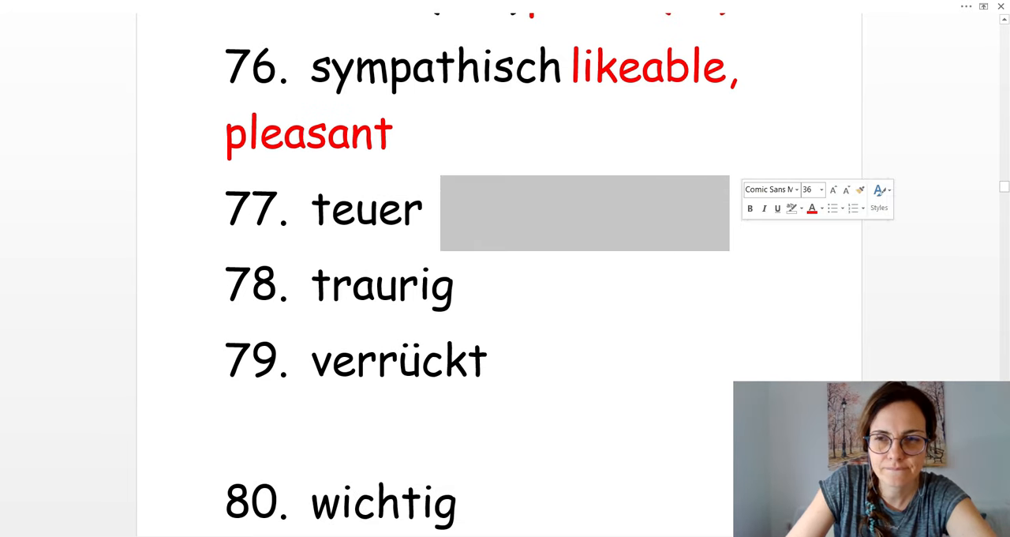
{"action": "type", "text": "expensive"}
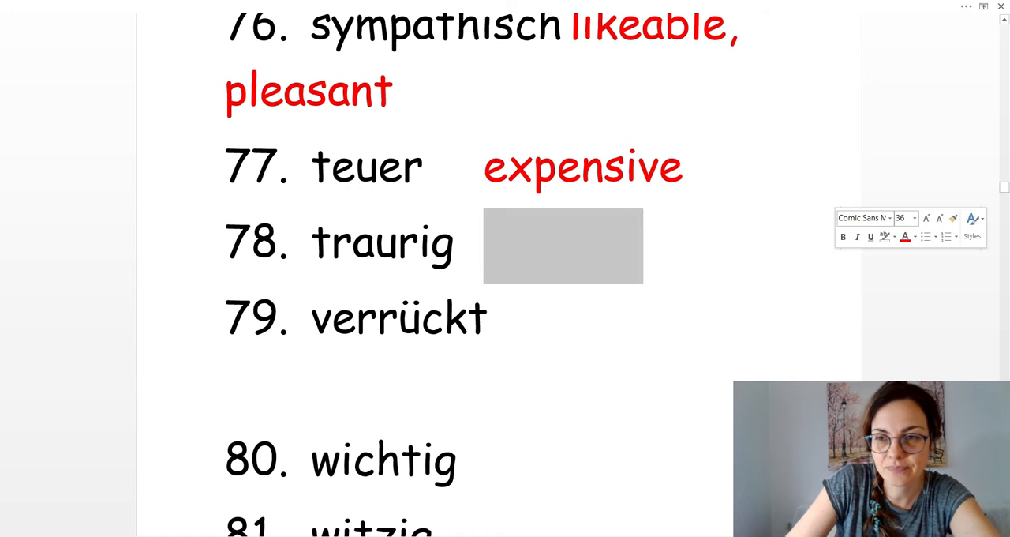
{"action": "scroll", "scroll_direction": "down", "scroll_amount": 3}
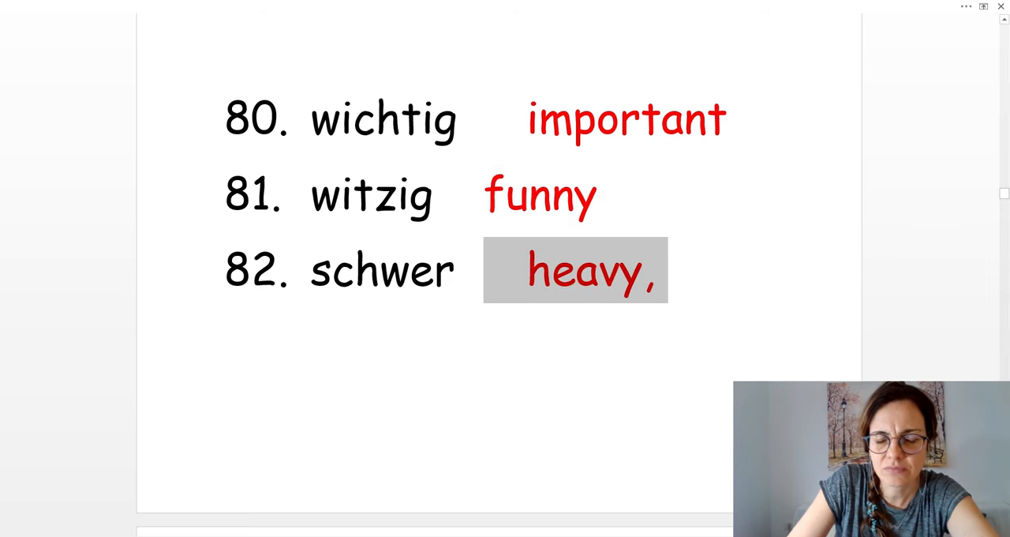
{"action": "scroll", "scroll_direction": "down", "scroll_amount": 3}
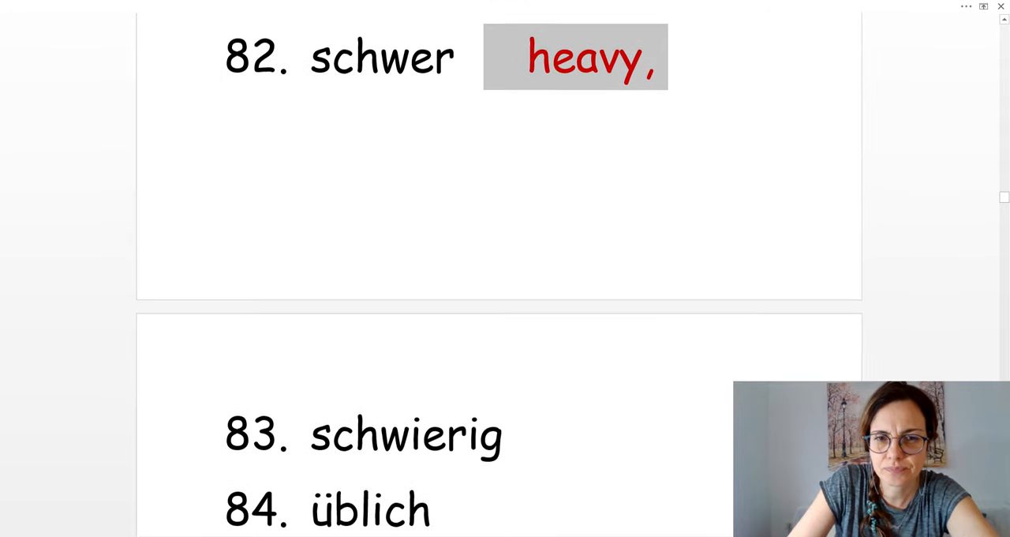
- Type red meanings 'hard', 'difficult' and 'wonderful' for items 83–87, then scroll to the English list
{"action": "scroll", "scroll_direction": "down", "scroll_amount": 3}
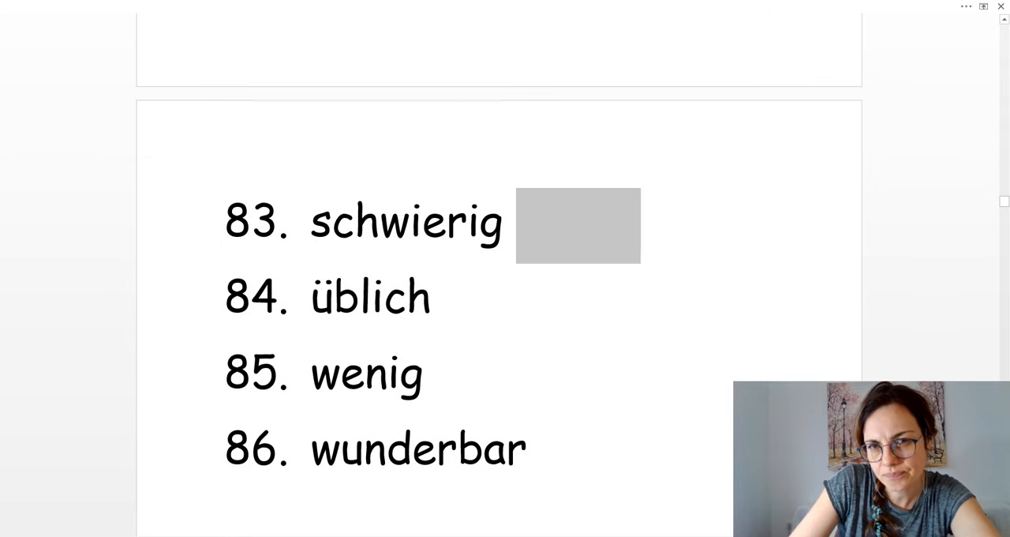
{"action": "type", "text": "hard"}
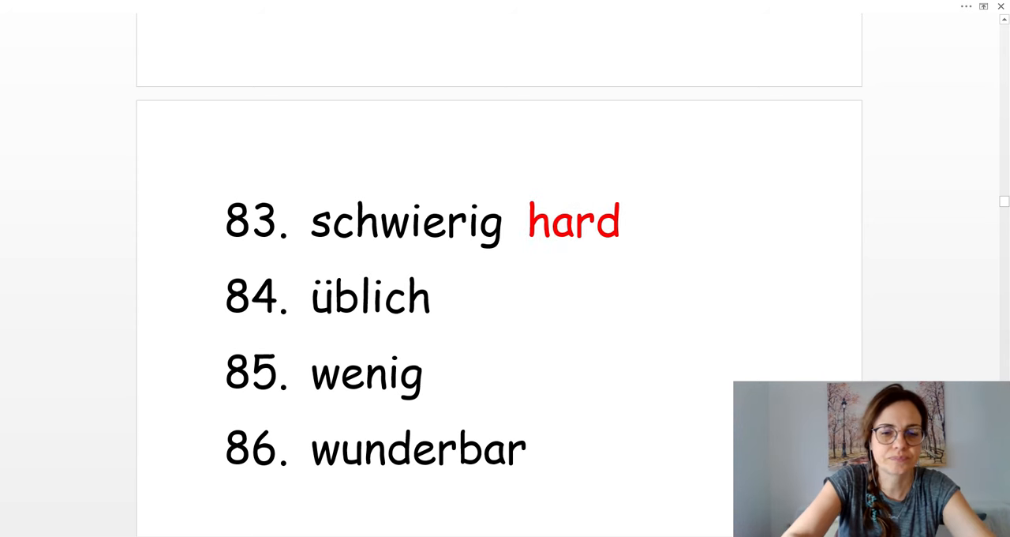
{"action": "type", "text": "difficult"}
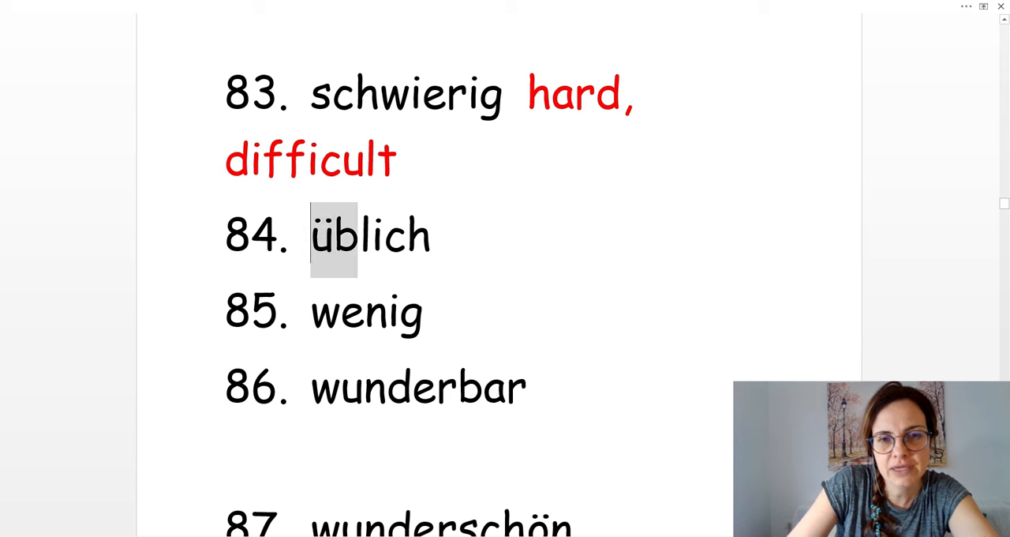
{"action": "left_click_drag", "start_coordinate": [331, 237], "coordinate": [616, 236]}
{"action": "type", "text": "    usual"}
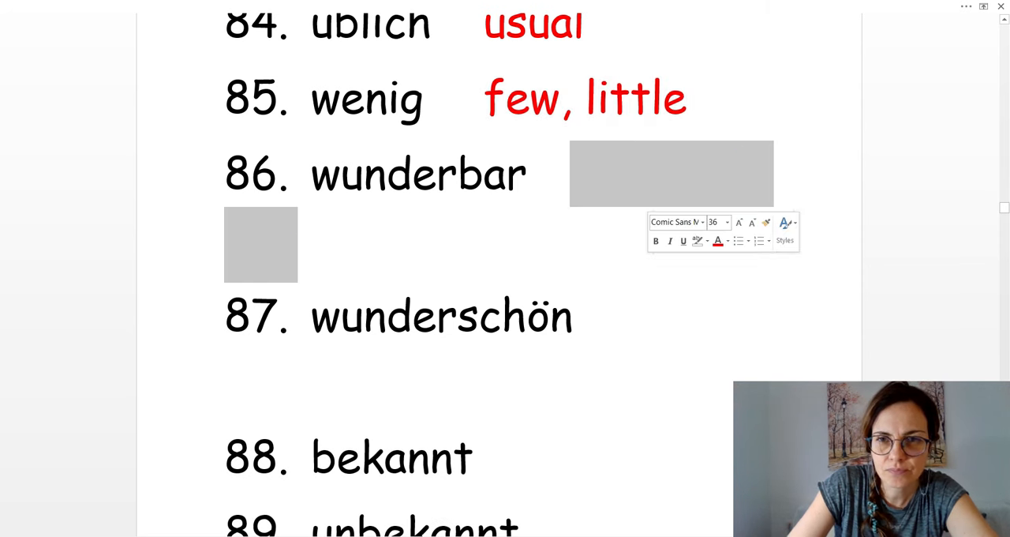
{"action": "type", "text": "wonderful"}
{"action": "left_click", "coordinate": [543, 383]}
{"action": "type", "text": "beautiful"}
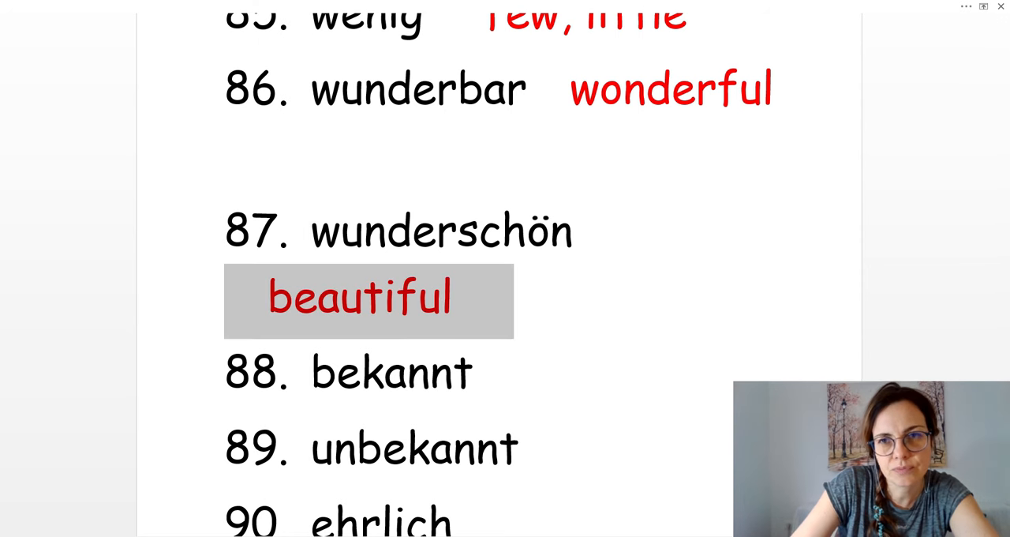
{"action": "scroll", "scroll_direction": "down", "scroll_amount": 3}
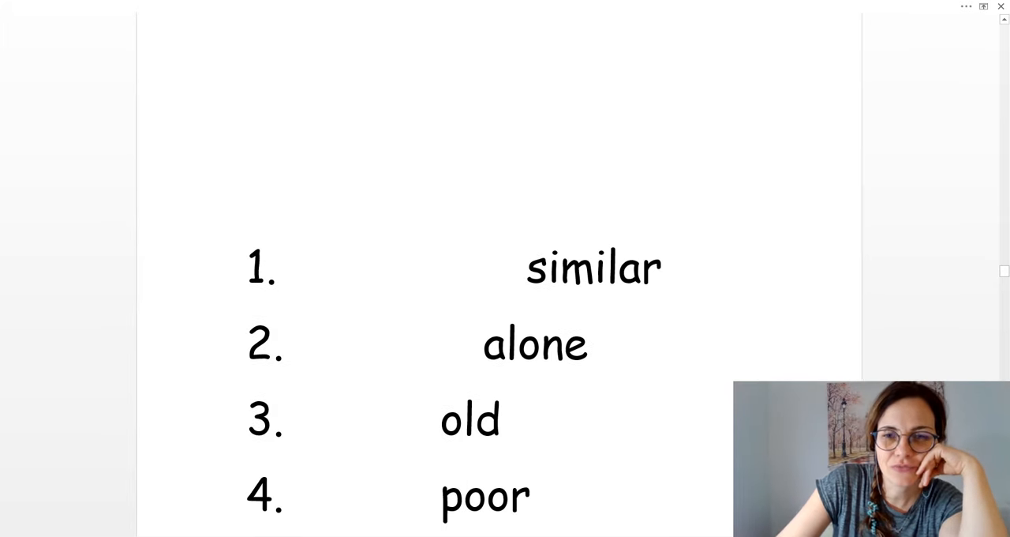
- Type red German words for items 1–6, including 'allein' and 'begeistert'
{"action": "double_click", "coordinate": [593, 268]}
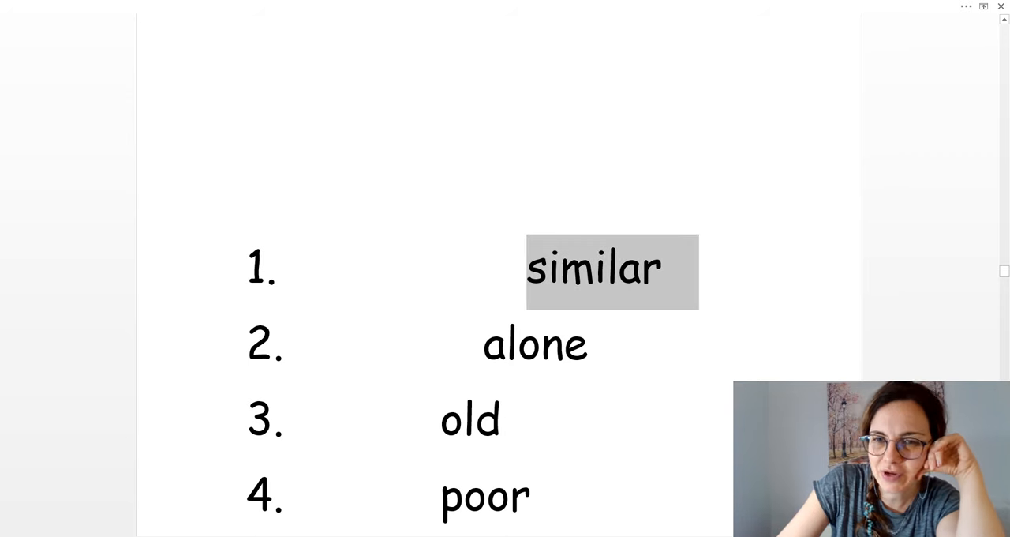
{"action": "left_click", "coordinate": [594, 267]}
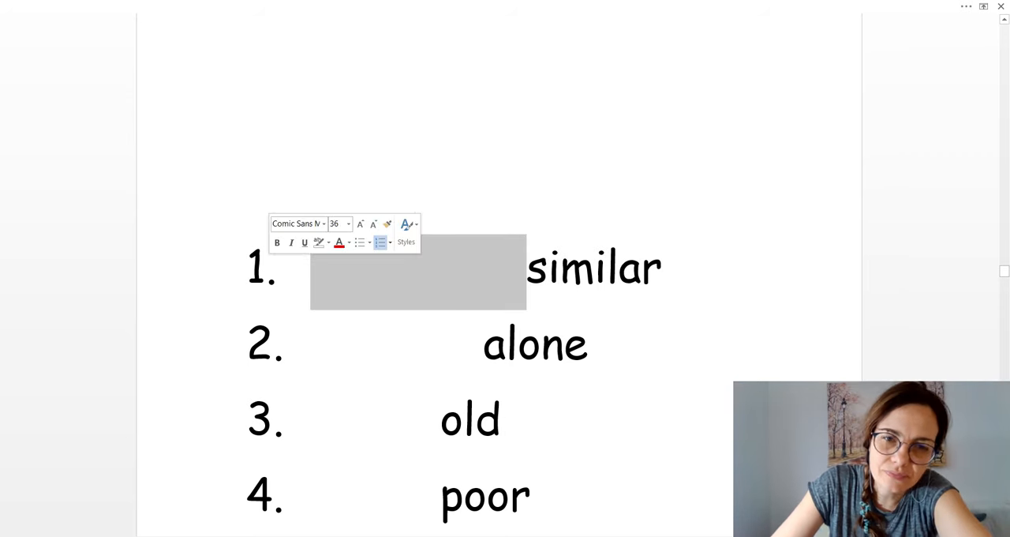
{"action": "left_click", "coordinate": [339, 242]}
{"action": "type", "text": "ähnlich "}
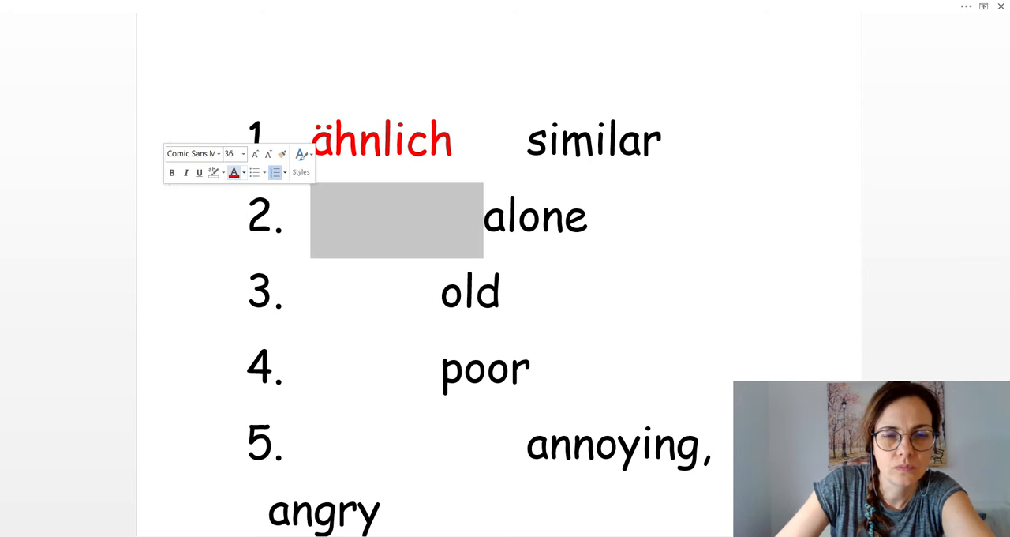
{"action": "type", "text": "allein"}
{"action": "left_click", "coordinate": [374, 292]}
{"action": "type", "text": "alt"}
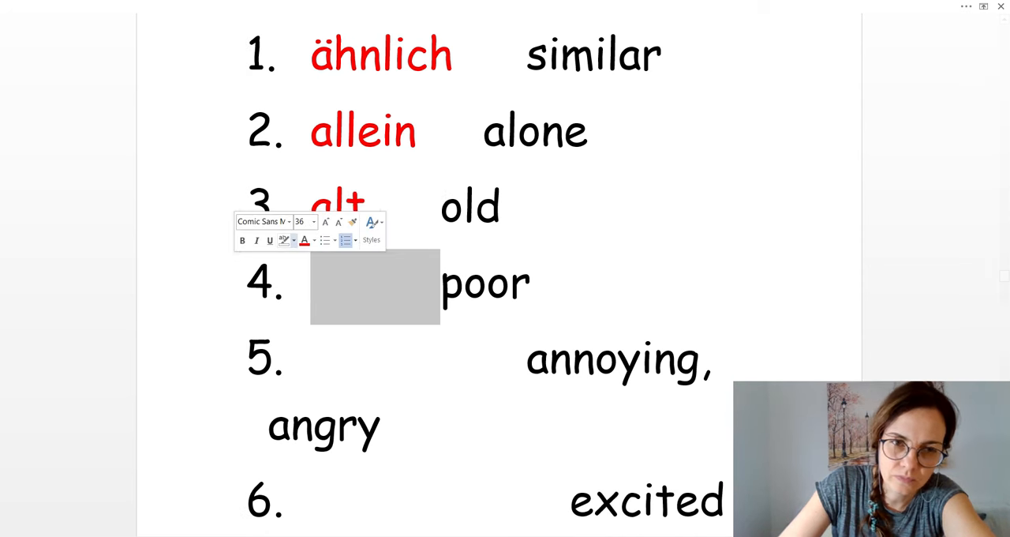
{"action": "scroll", "scroll_direction": "down", "scroll_amount": 3}
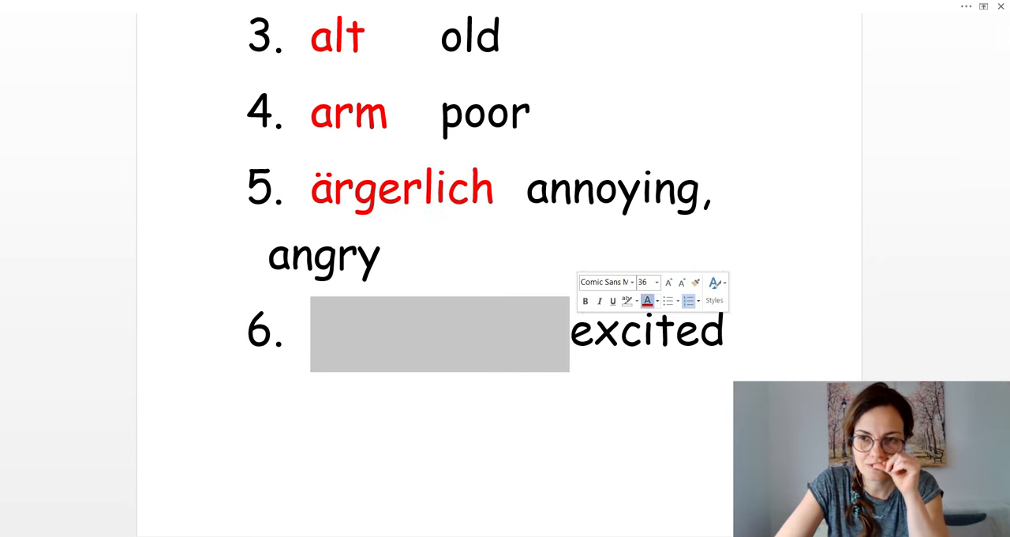
{"action": "type", "text": "begeistert"}
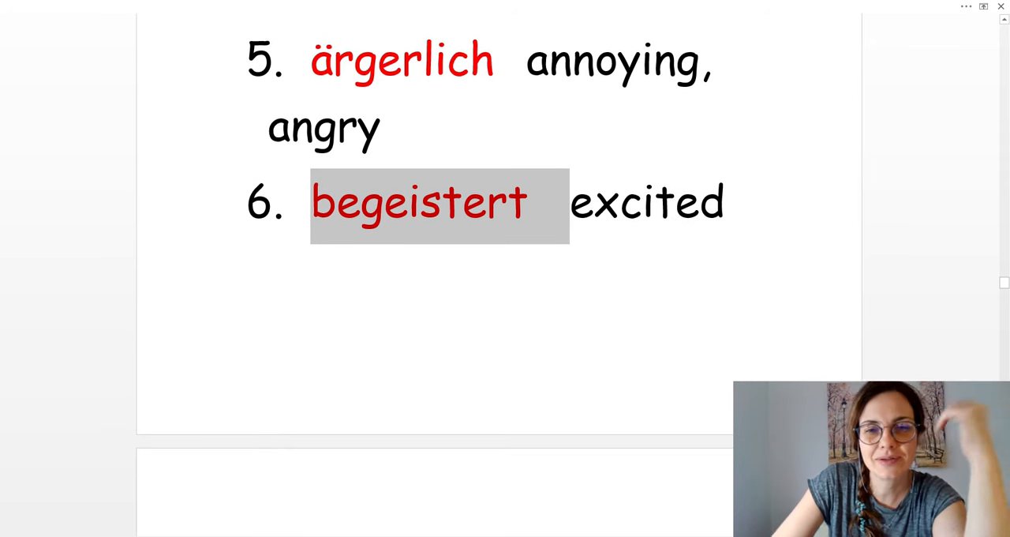
{"action": "scroll", "scroll_direction": "down", "scroll_amount": 3}
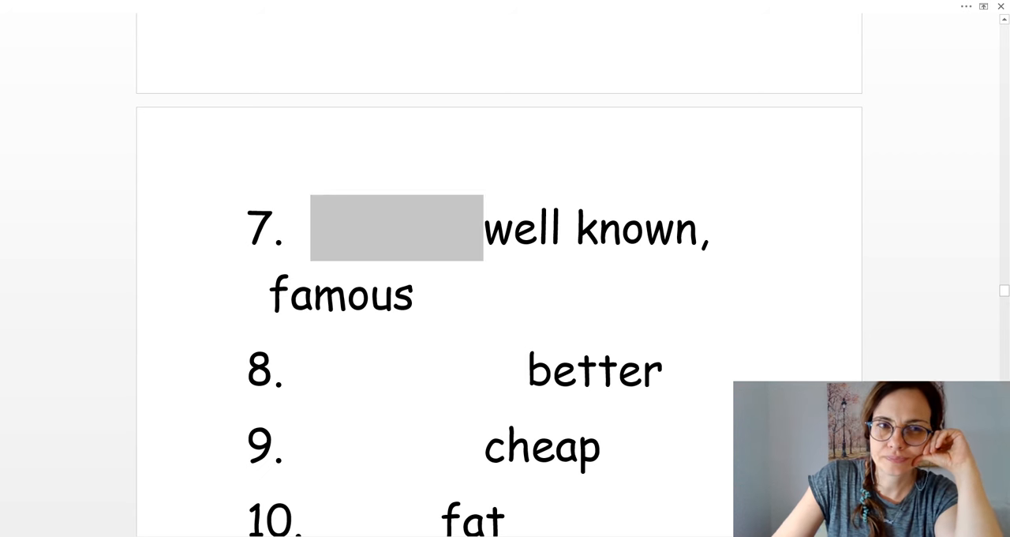
- Type red German words for items 8–15, including 'dick', 'dünn' and 'eng'
{"action": "left_click", "coordinate": [397, 227]}
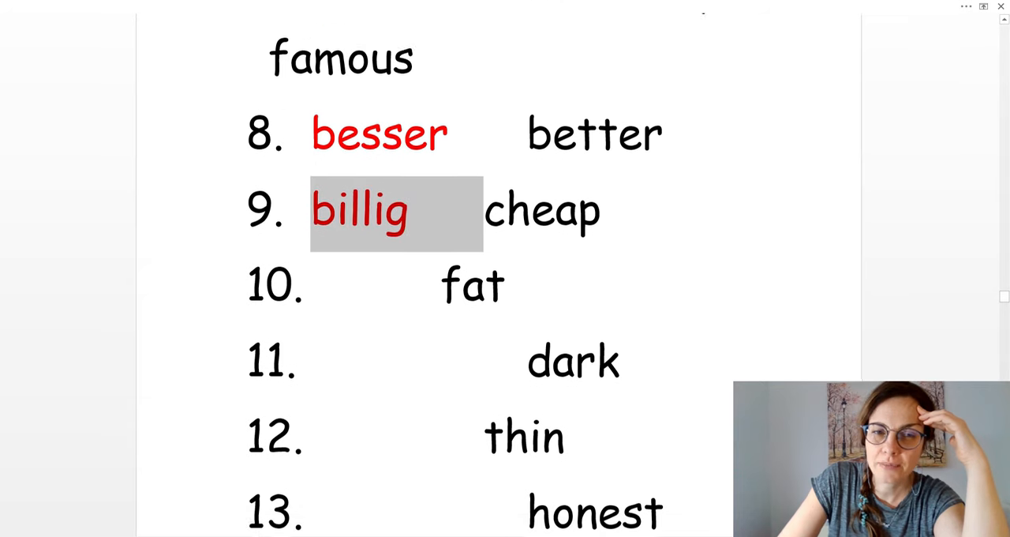
{"action": "scroll", "scroll_direction": "down", "scroll_amount": 3}
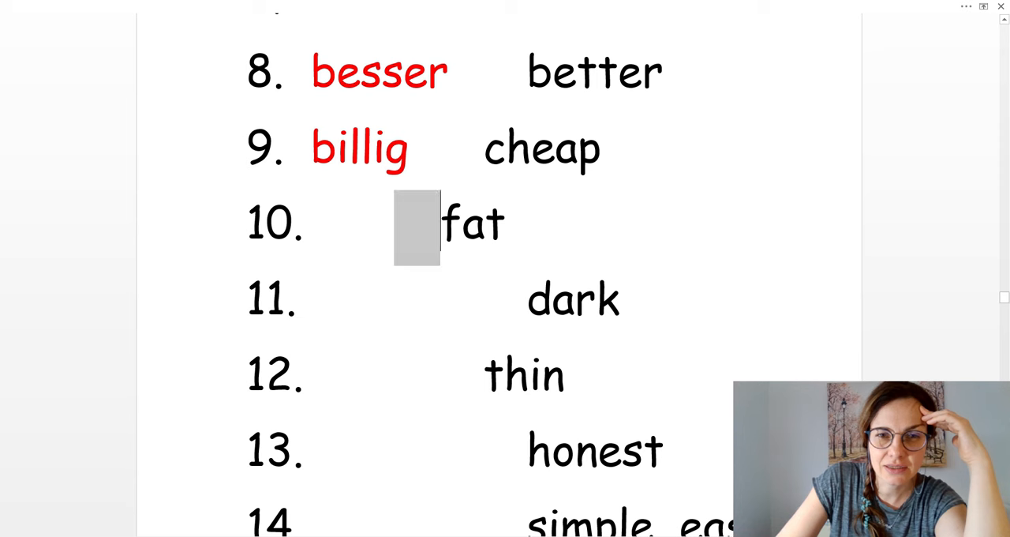
{"action": "type", "text": "dick"}
{"action": "left_click", "coordinate": [419, 304]}
{"action": "type", "text": "dunkel"}
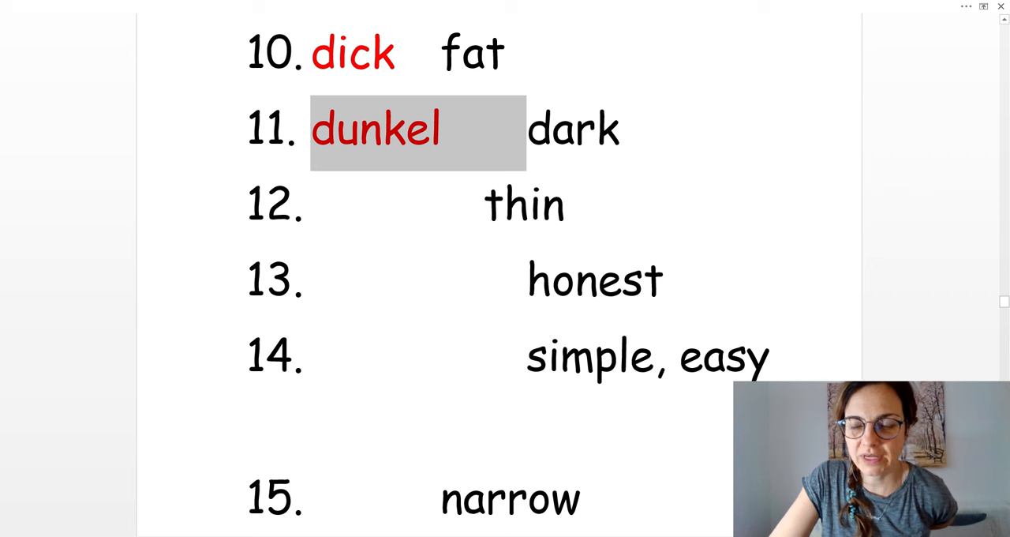
{"action": "left_click", "coordinate": [484, 203]}
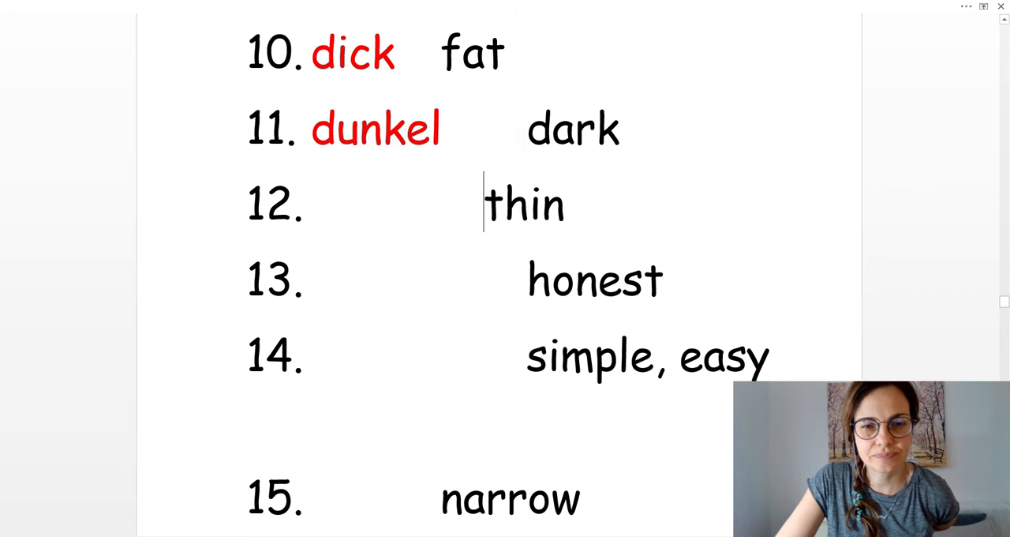
{"action": "type", "text": "dünn"}
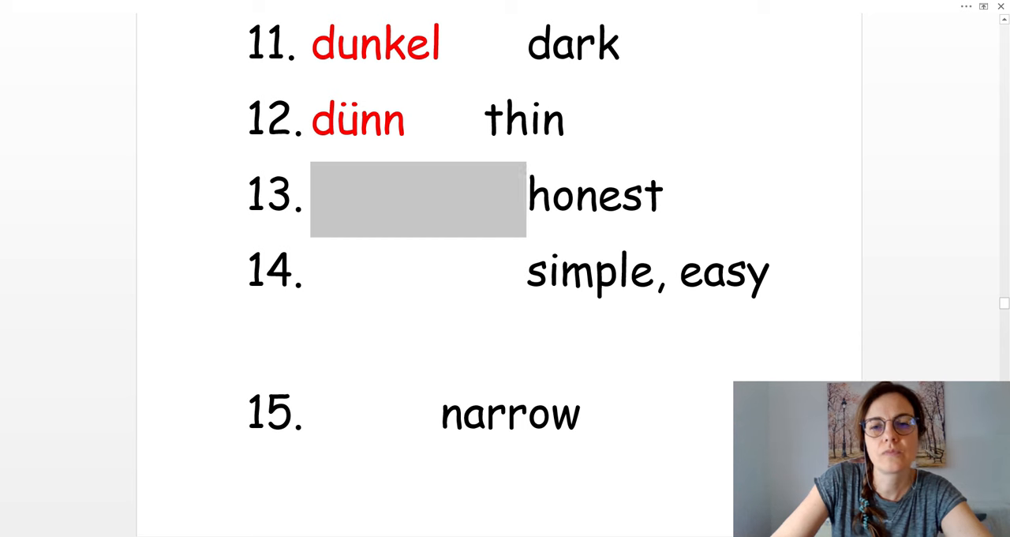
{"action": "scroll", "scroll_direction": "down", "scroll_amount": 3}
{"action": "type", "text": "ehrlich"}
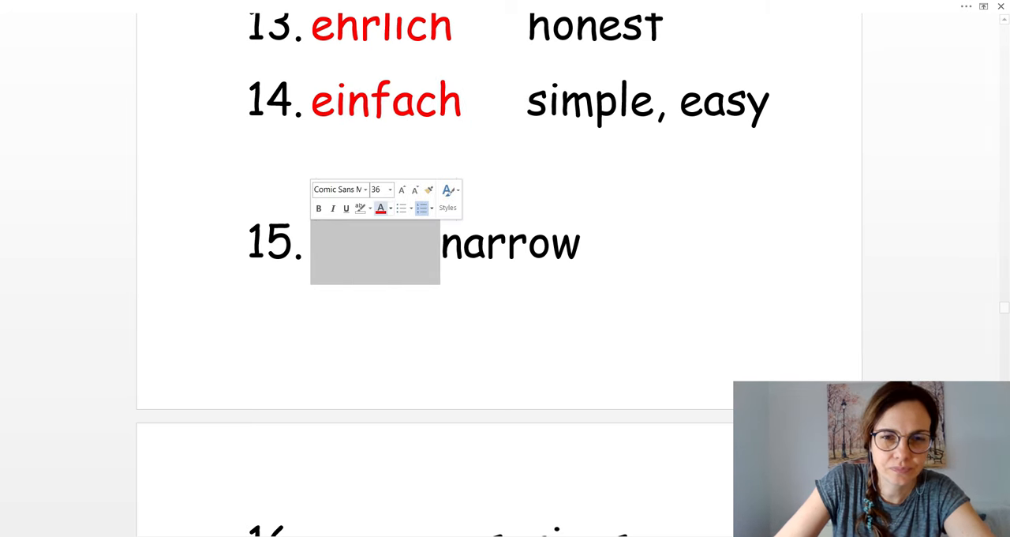
{"action": "type", "text": "eng"}
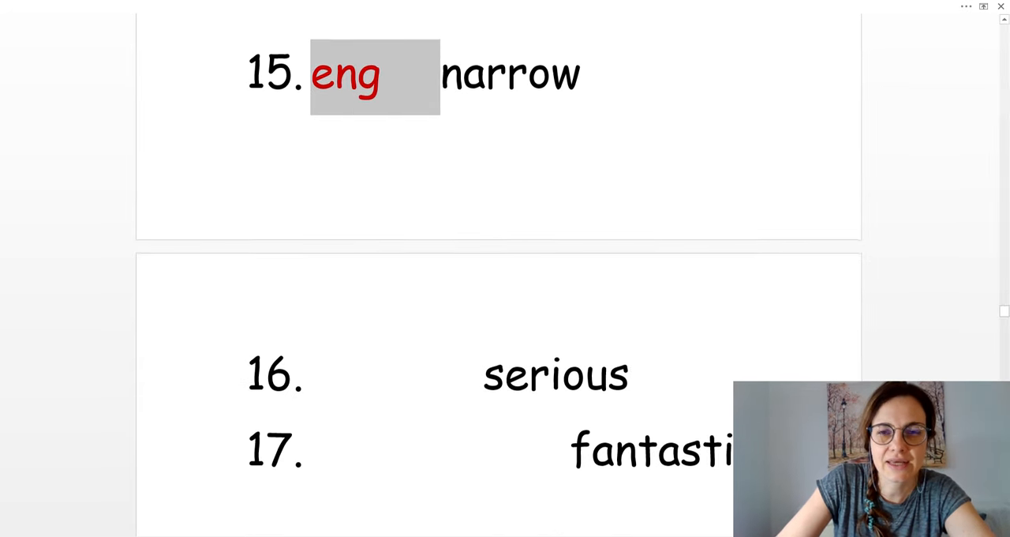
- Type red German words for items 16–22, including 'ernst', 'fein' and 'freundlich'
{"action": "scroll", "scroll_direction": "down", "scroll_amount": 3}
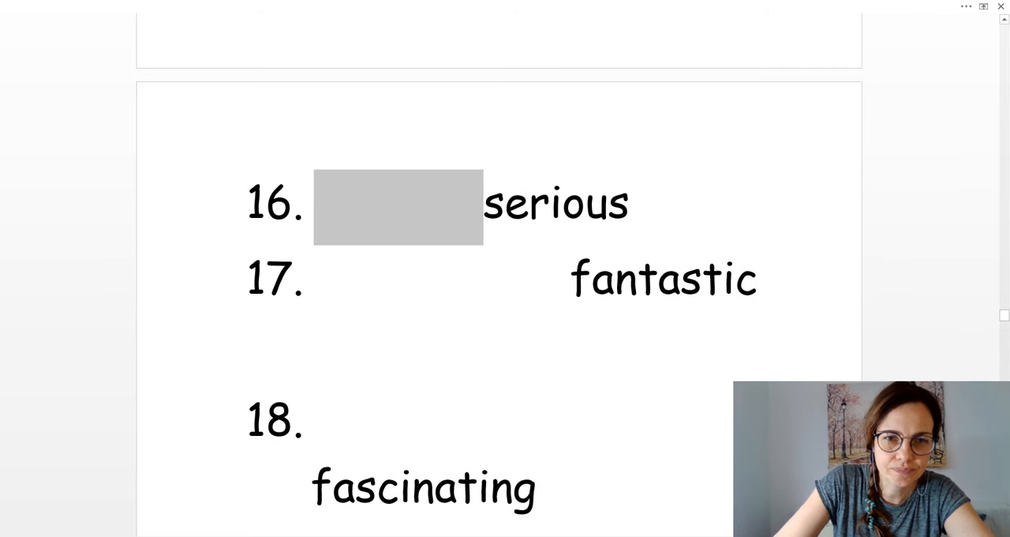
{"action": "type", "text": "ernst"}
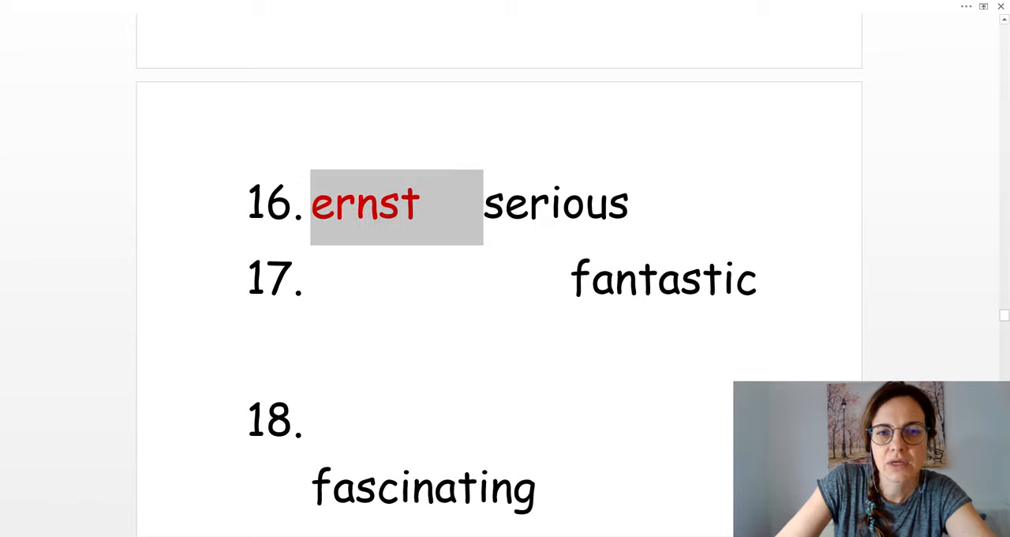
{"action": "scroll", "scroll_direction": "down", "scroll_amount": 3}
{"action": "type", "text": "faszinierend"}
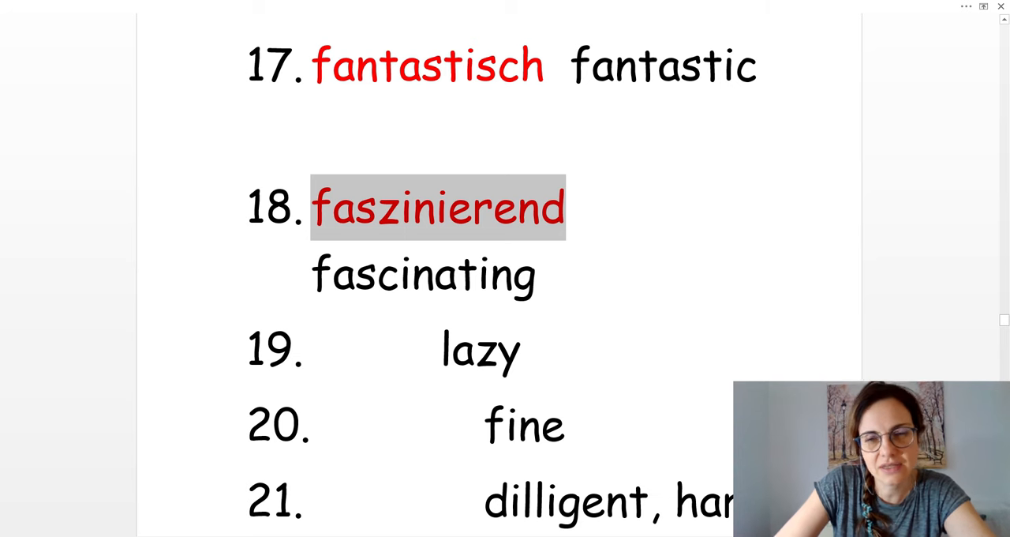
{"action": "scroll", "scroll_direction": "down", "scroll_amount": 3}
{"action": "type", "text": "faul"}
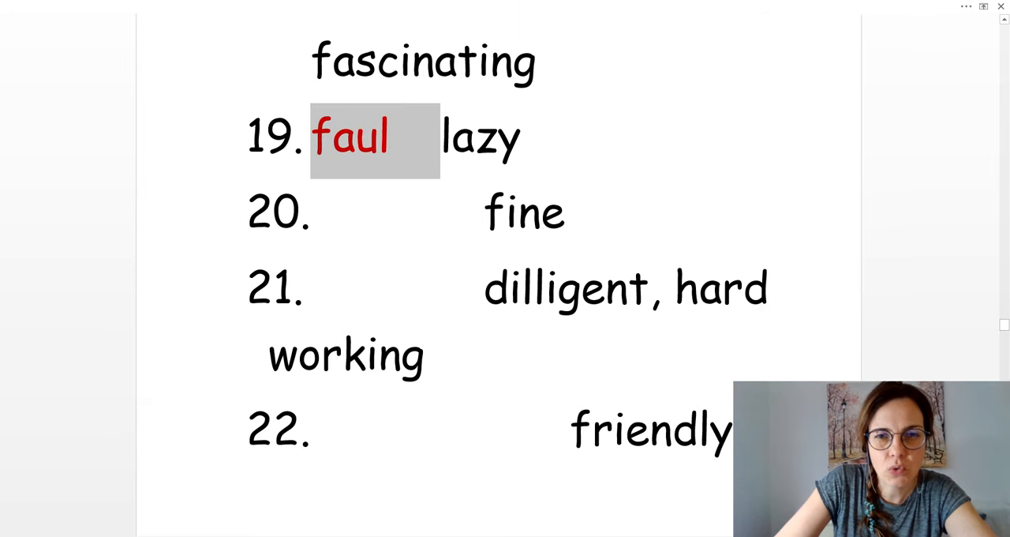
{"action": "scroll", "scroll_direction": "down", "scroll_amount": 3}
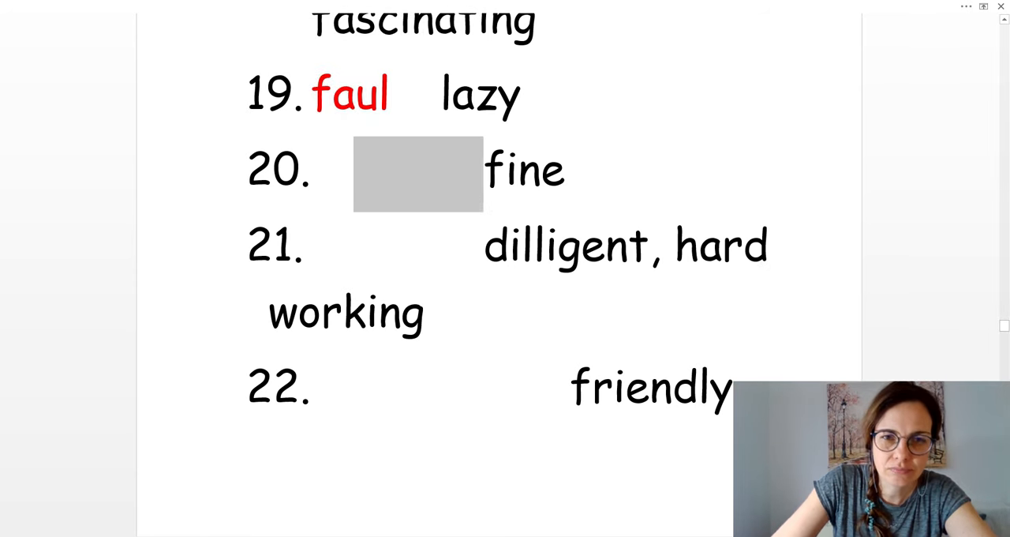
{"action": "type", "text": "fein"}
{"action": "left_click", "coordinate": [397, 246]}
{"action": "type", "text": "fleißig"}
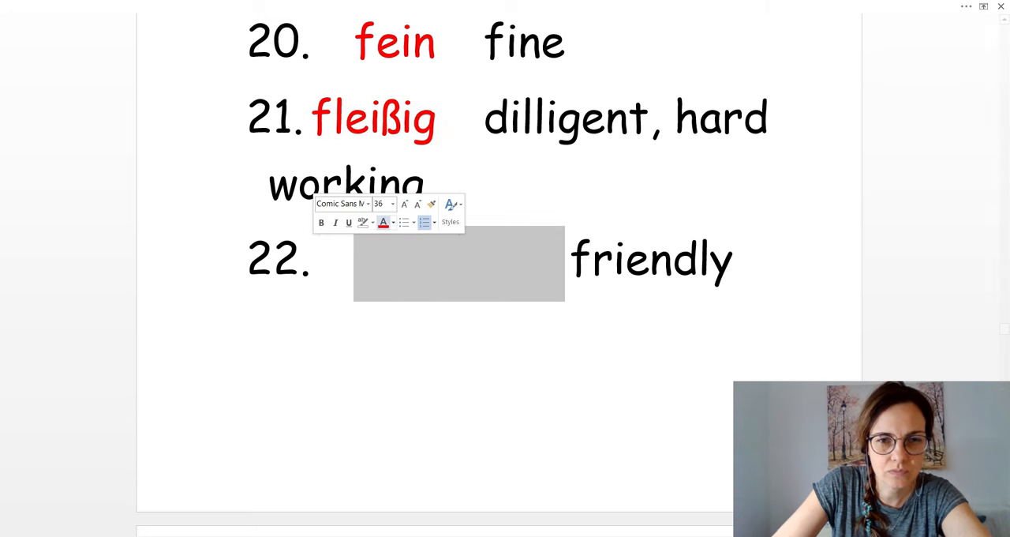
{"action": "type", "text": "freundlich"}
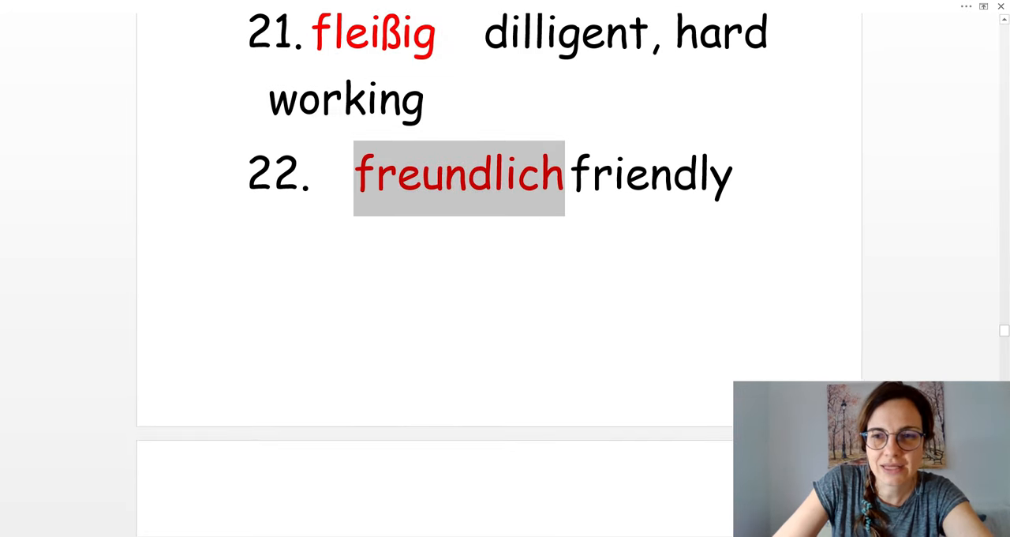
{"action": "scroll", "scroll_direction": "down", "scroll_amount": 3}
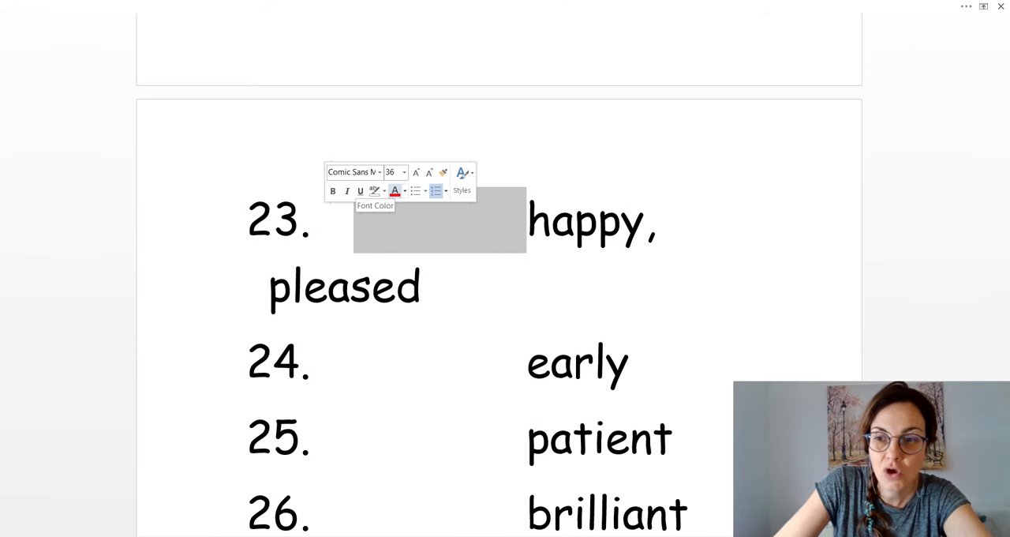
- Type red German words 'froh' and 'geduldig' for the first items 23–27
{"action": "type", "text": "froh"}
{"action": "left_click", "coordinate": [440, 365]}
{"action": "type", "text": "früh"}
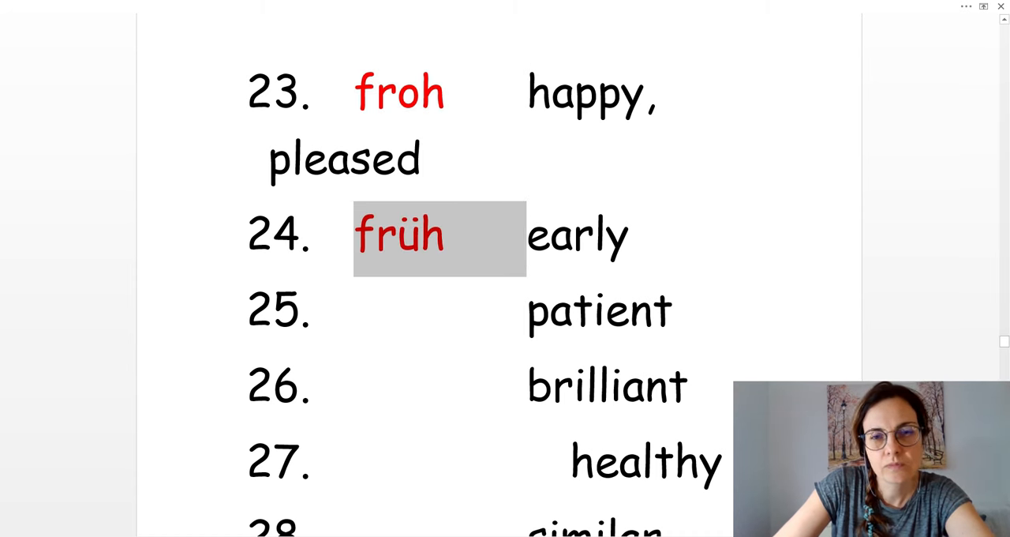
{"action": "scroll", "scroll_direction": "down", "scroll_amount": 3}
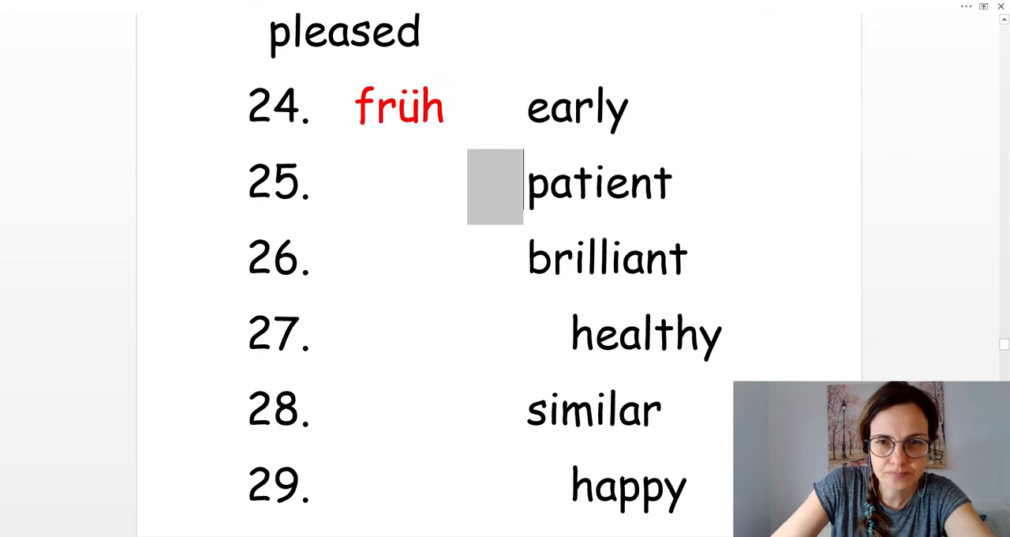
{"action": "type", "text": "geduldig"}
{"action": "left_click", "coordinate": [436, 258]}
{"action": "type", "text": "genial"}
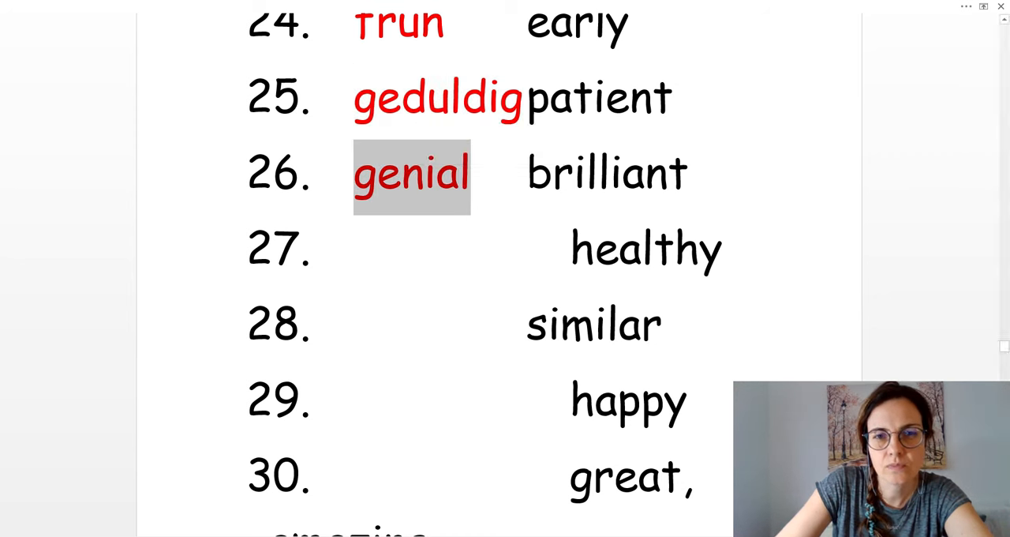
{"action": "scroll", "scroll_direction": "down", "scroll_amount": 3}
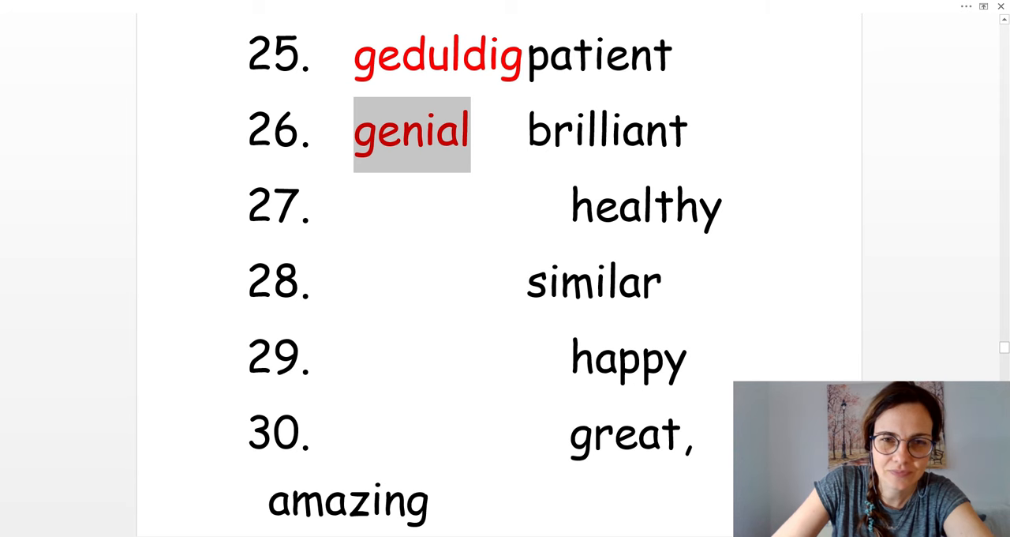
{"action": "scroll", "scroll_direction": "down", "scroll_amount": 3}
{"action": "type", "text": "gleich"}
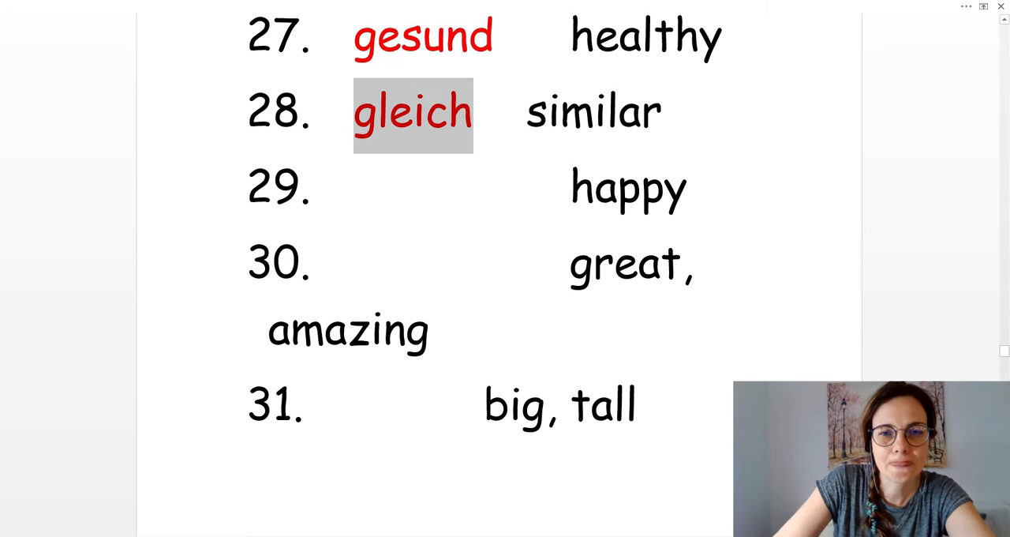
- Insert 'same,' before similar in item 28 and type 'glücklich'
{"action": "left_click", "coordinate": [529, 111]}
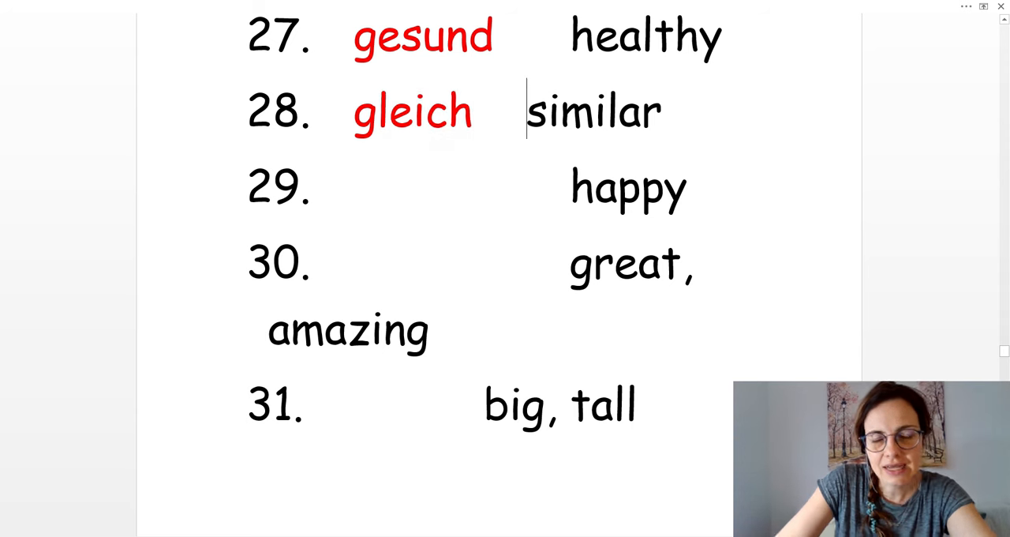
{"action": "type", "text": "s"}
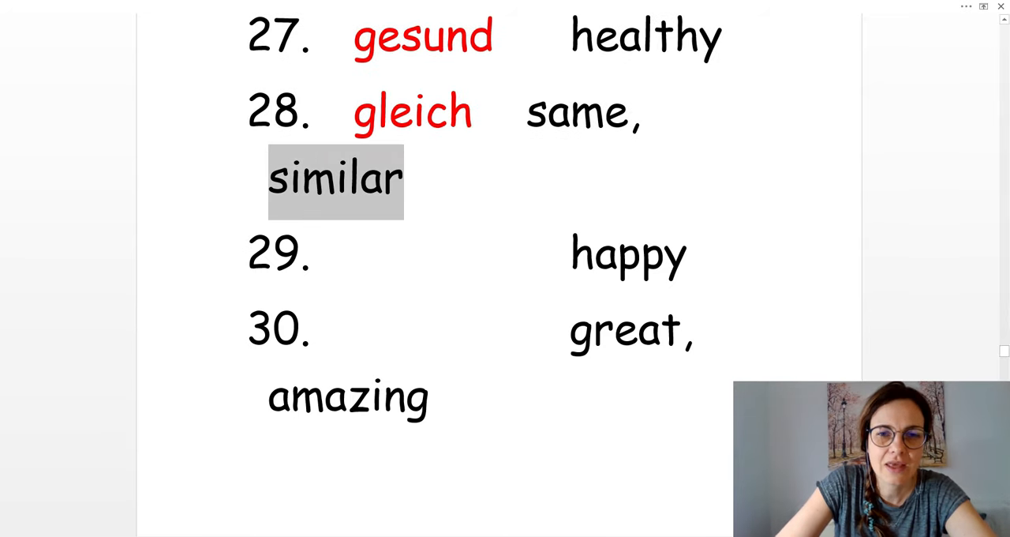
{"action": "type", "text": "glücklich"}
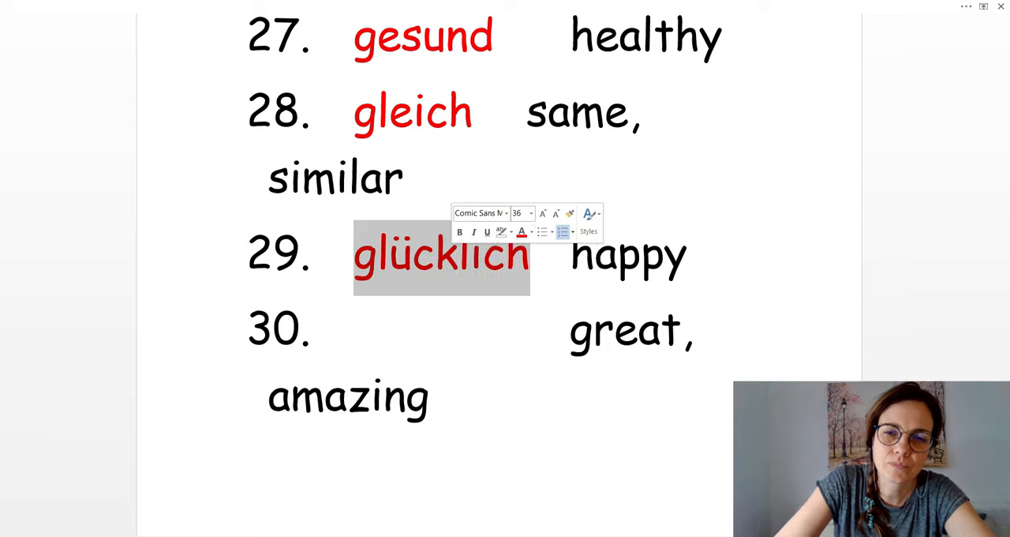
{"action": "scroll", "scroll_direction": "down", "scroll_amount": 3}
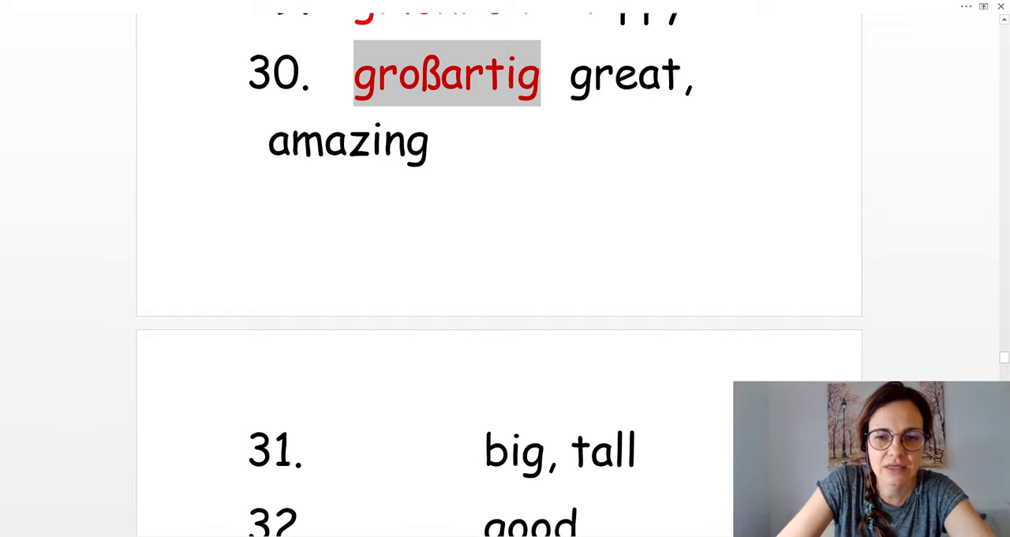
- Type red German words 'gut' and 'günstig' for items 32–33
{"action": "scroll", "scroll_direction": "down", "scroll_amount": 3}
{"action": "type", "text": " groß"}
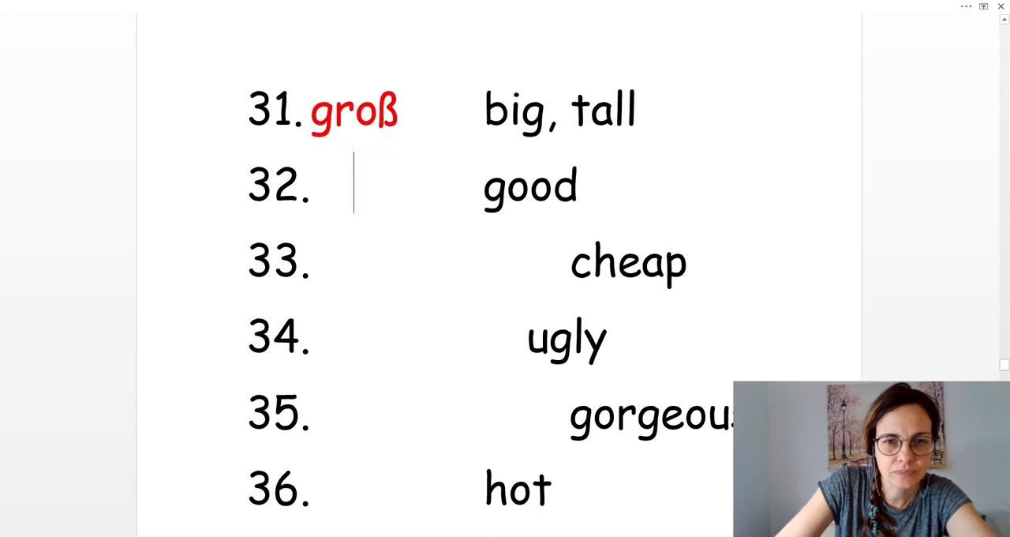
{"action": "type", "text": "gut"}
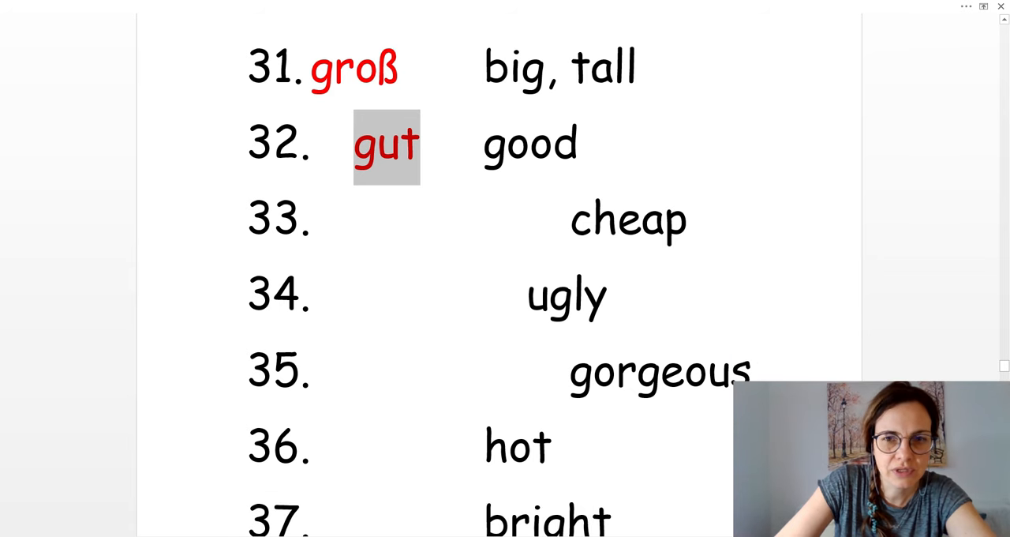
{"action": "left_click", "coordinate": [426, 221]}
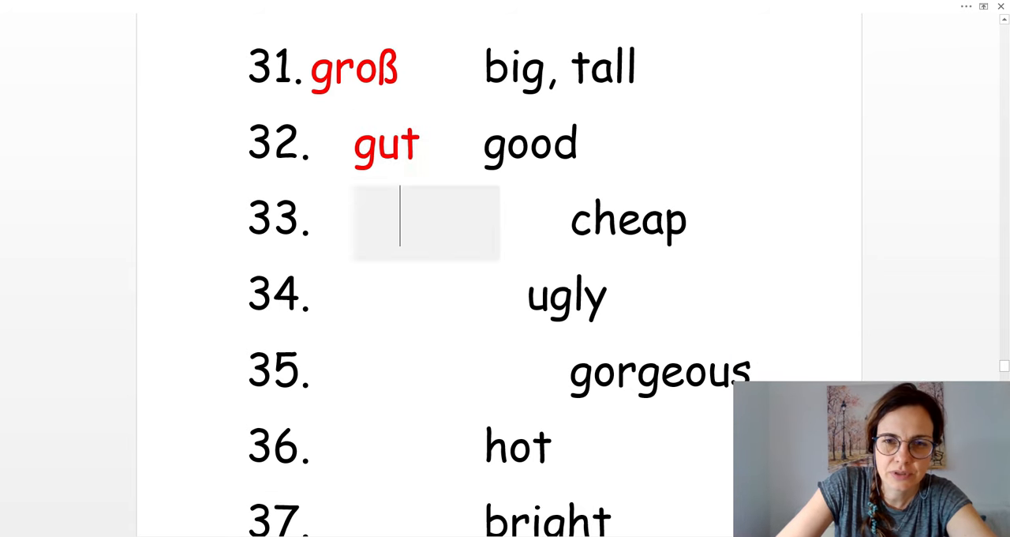
{"action": "type", "text": "günstig"}
{"action": "left_click", "coordinate": [415, 447]}
{"action": "type", "text": "heiß"}
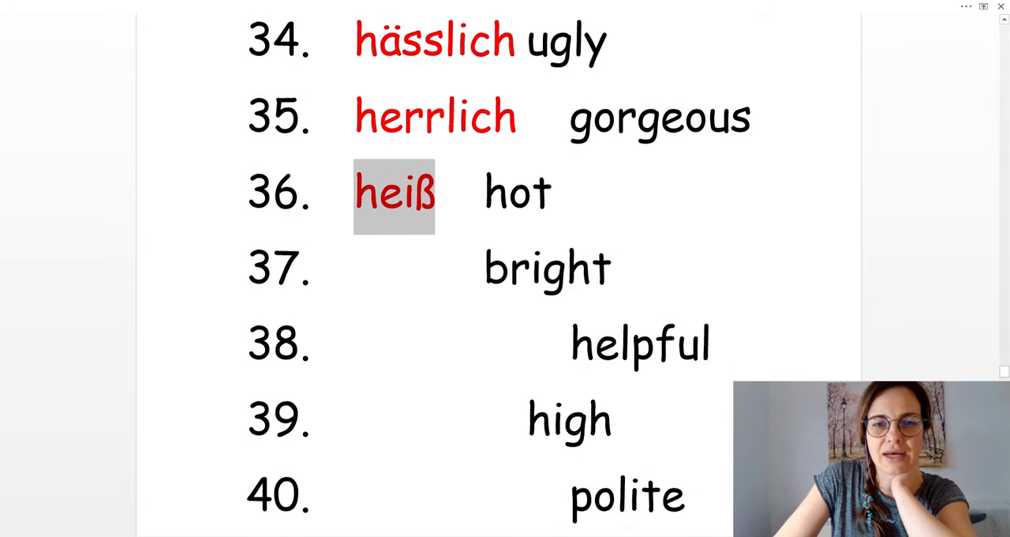
- Type 'höflich' beside polite for item 40
{"action": "scroll", "scroll_direction": "down", "scroll_amount": 3}
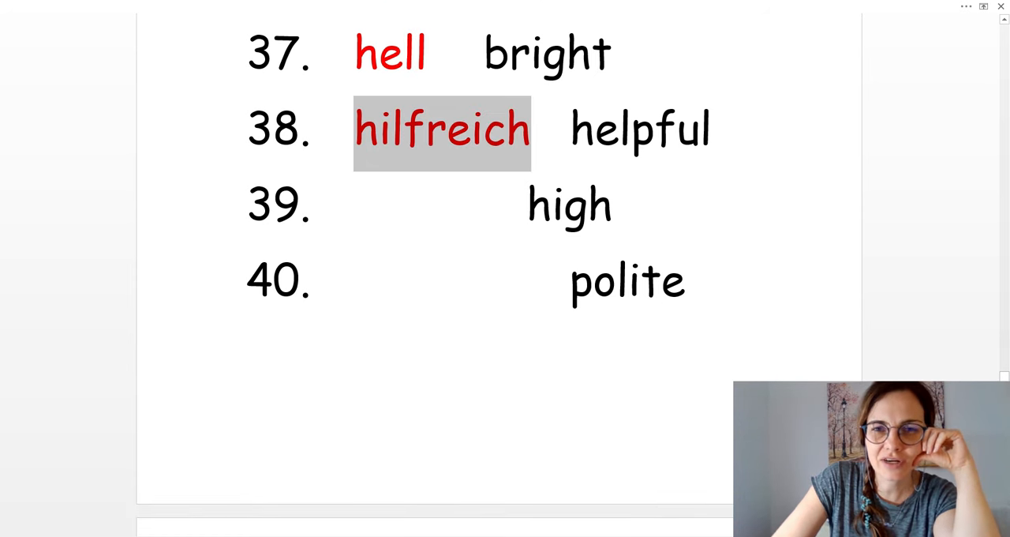
{"action": "left_click", "coordinate": [426, 204]}
{"action": "type", "text": "hoc"}
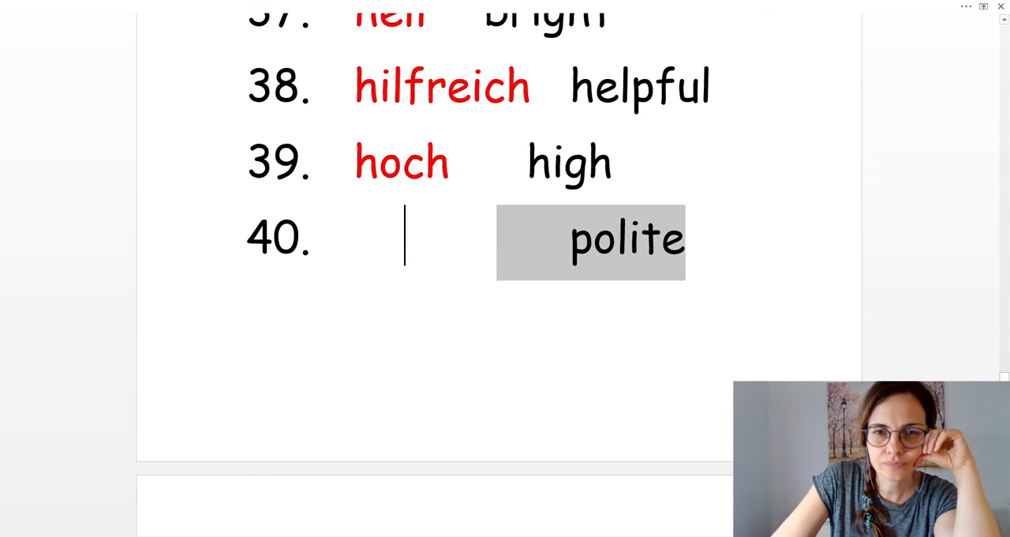
{"action": "type", "text": "h"}
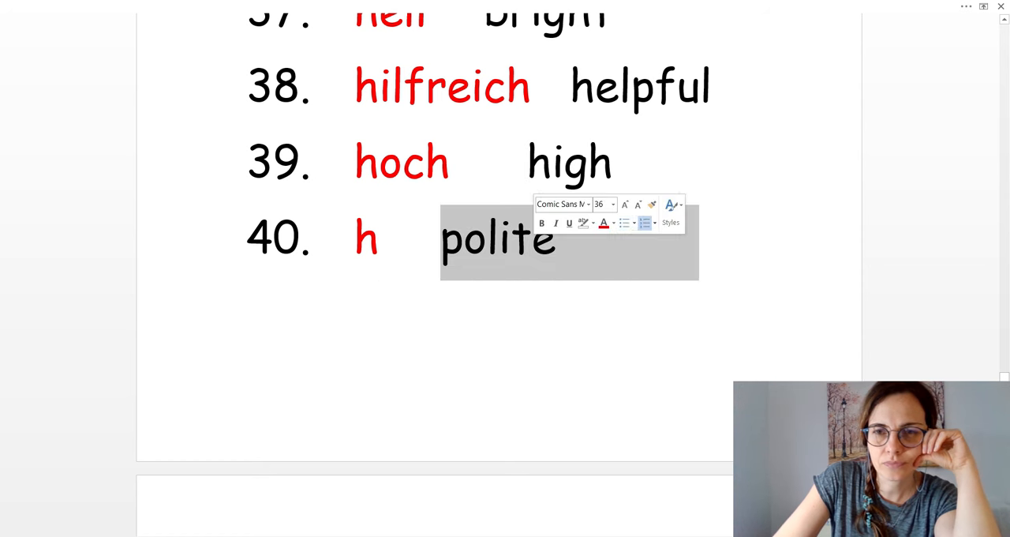
{"action": "type", "text": "öflich"}
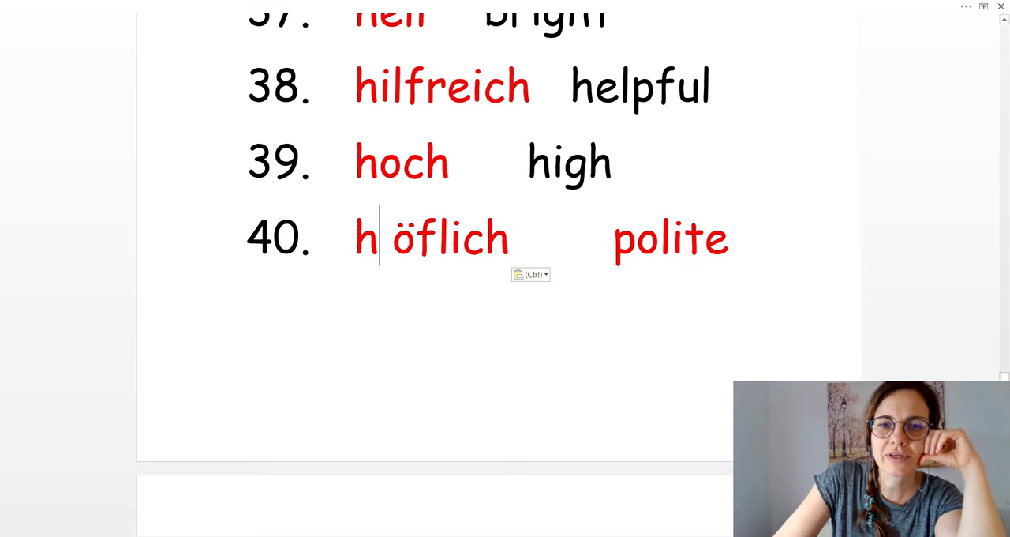
- Type red German words 'jung' and 'klasse' beside their adjectives
{"action": "scroll", "scroll_direction": "down", "scroll_amount": 3}
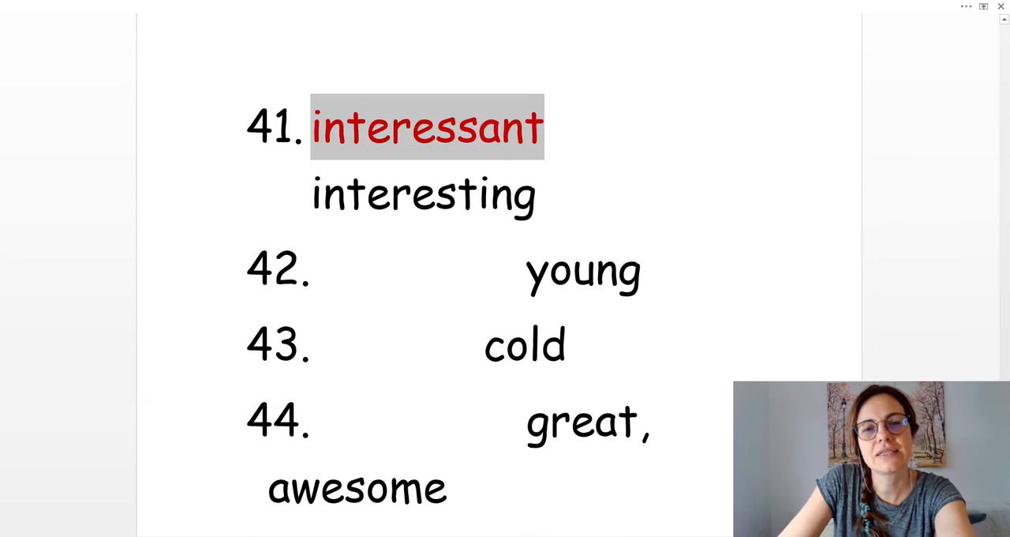
{"action": "scroll", "scroll_direction": "down", "scroll_amount": 3}
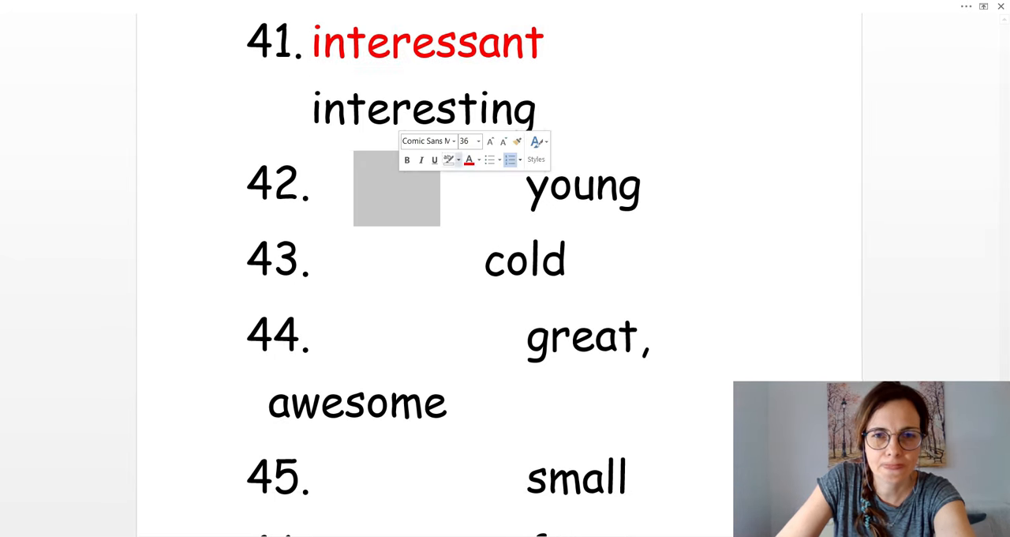
{"action": "type", "text": "jung"}
{"action": "left_click", "coordinate": [393, 260]}
{"action": "type", "text": "kalt"}
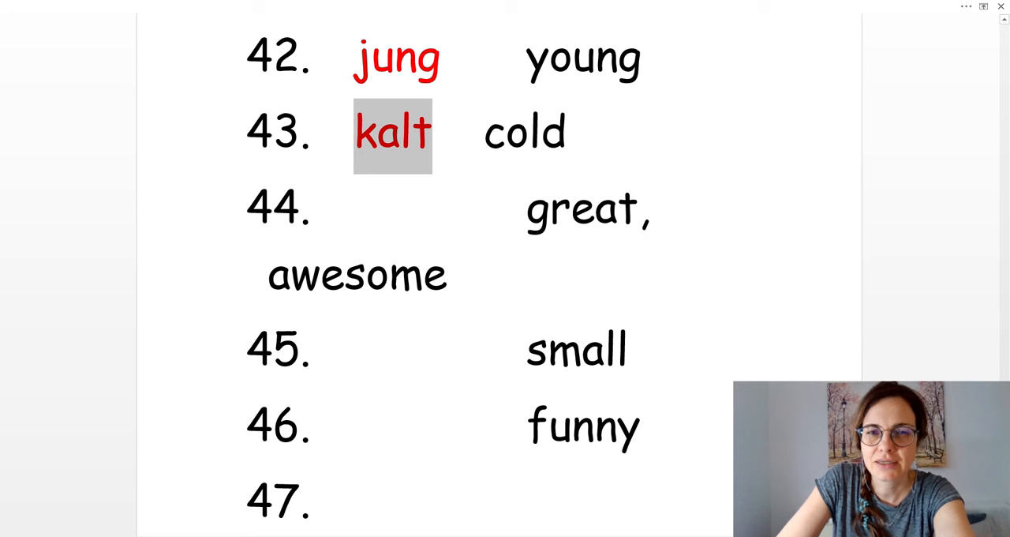
{"action": "scroll", "scroll_direction": "down", "scroll_amount": 3}
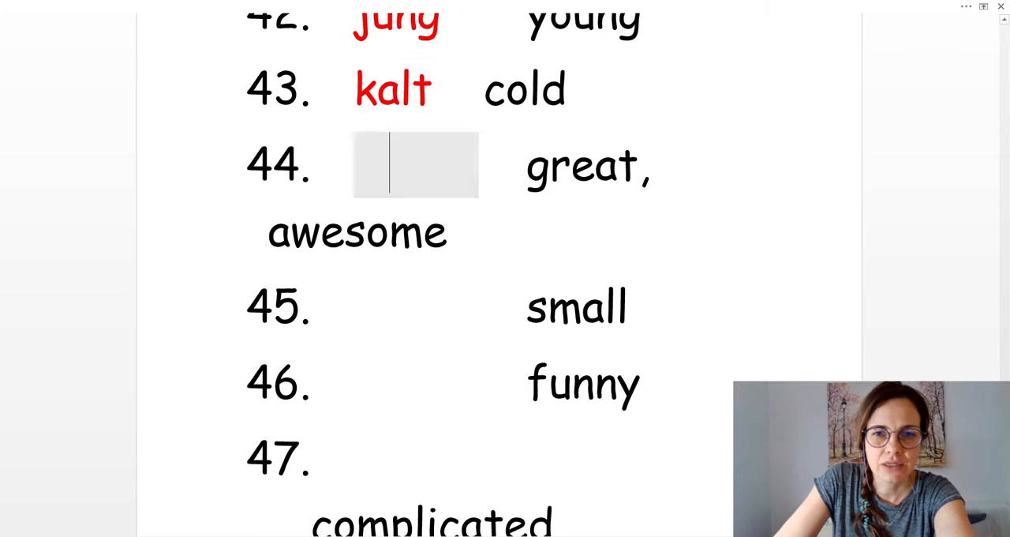
{"action": "type", "text": "klasse"}
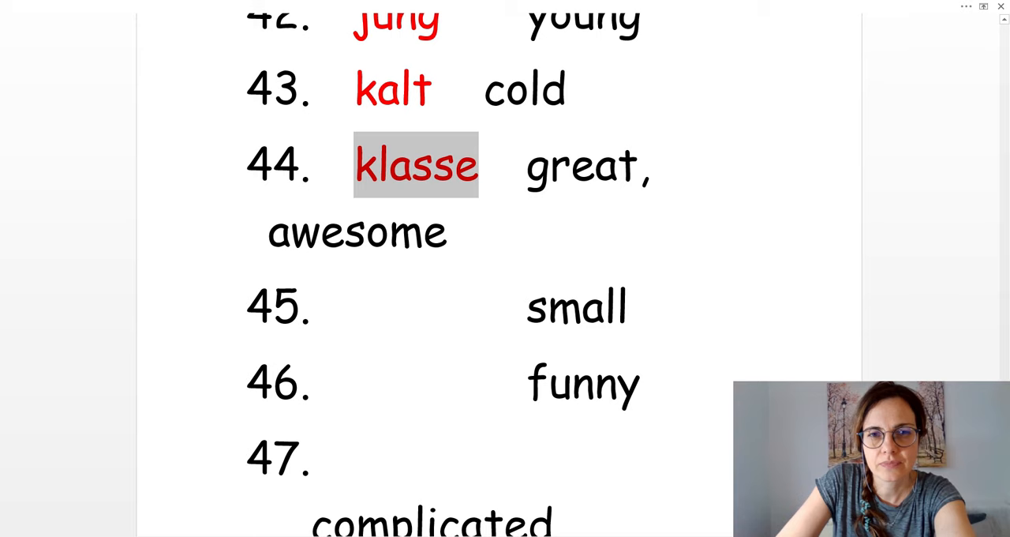
- Type the red German word 'komisch' and scroll on to the next entries
{"action": "scroll", "scroll_direction": "down", "scroll_amount": 3}
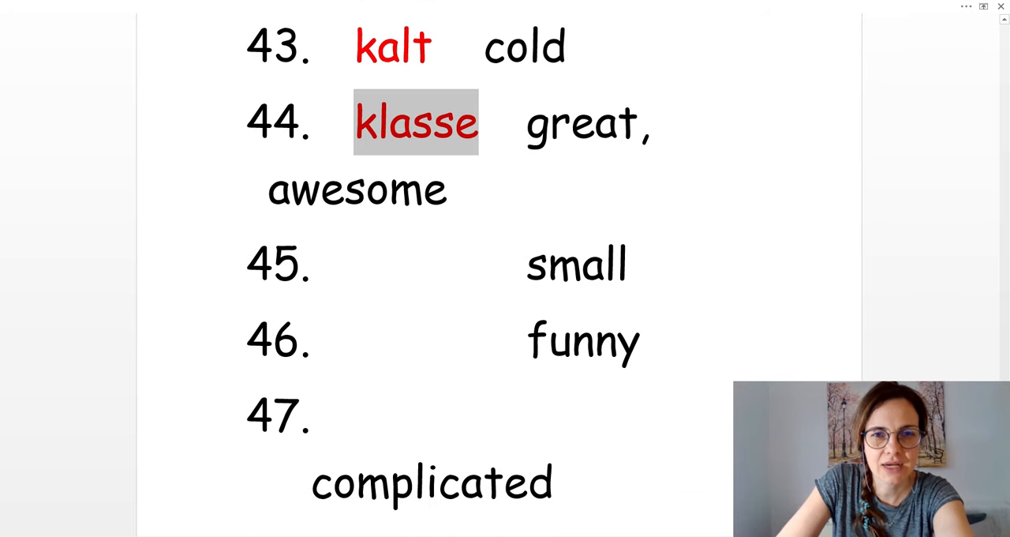
{"action": "scroll", "scroll_direction": "down", "scroll_amount": 3}
{"action": "type", "text": "klein"}
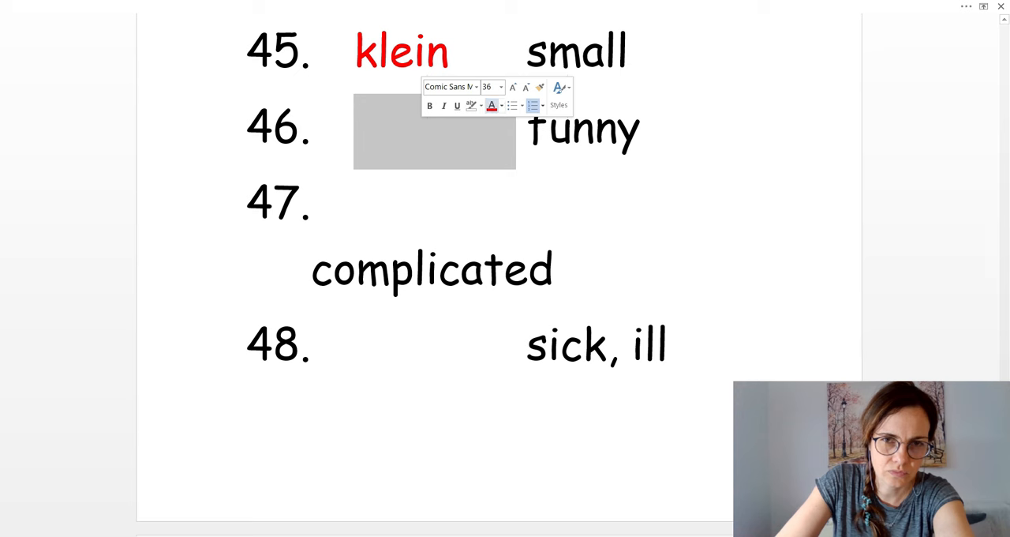
{"action": "type", "text": "komisch"}
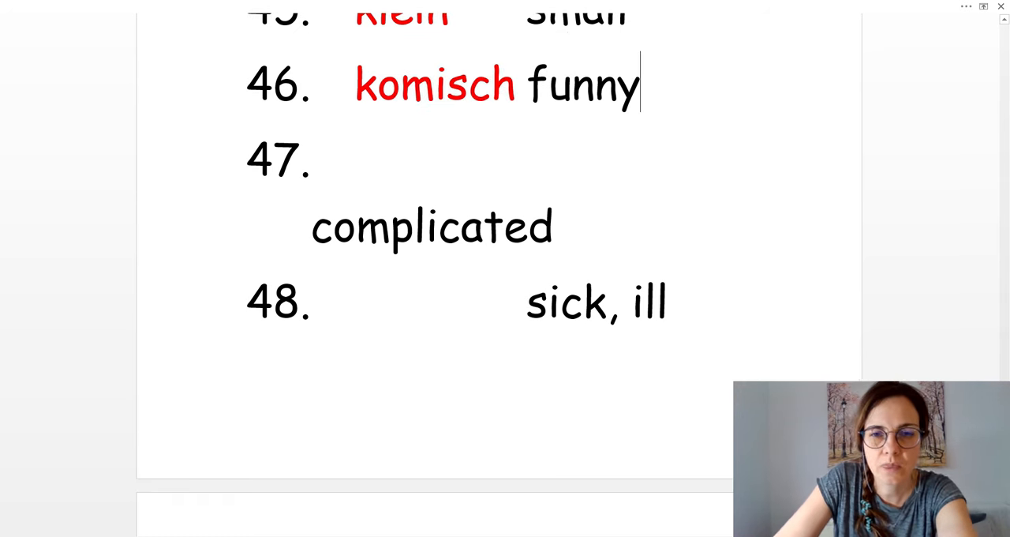
{"action": "scroll", "scroll_direction": "down", "scroll_amount": 3}
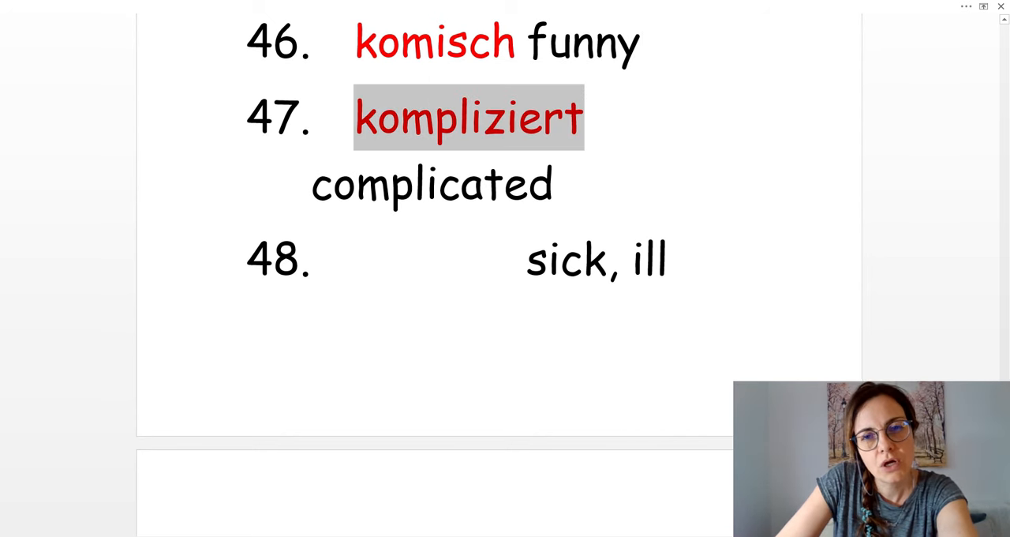
{"action": "scroll", "scroll_direction": "down", "scroll_amount": 3}
{"action": "type", "text": "lang"}
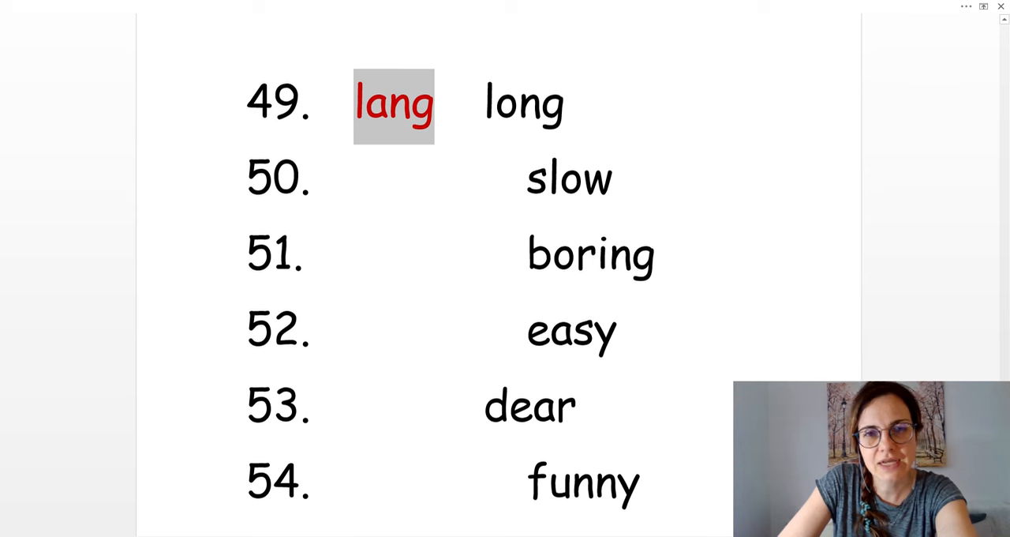
- Type red German words for items 51–58, including 'langweilig', 'nervig' and 'nervös'
{"action": "scroll", "scroll_direction": "down", "scroll_amount": 3}
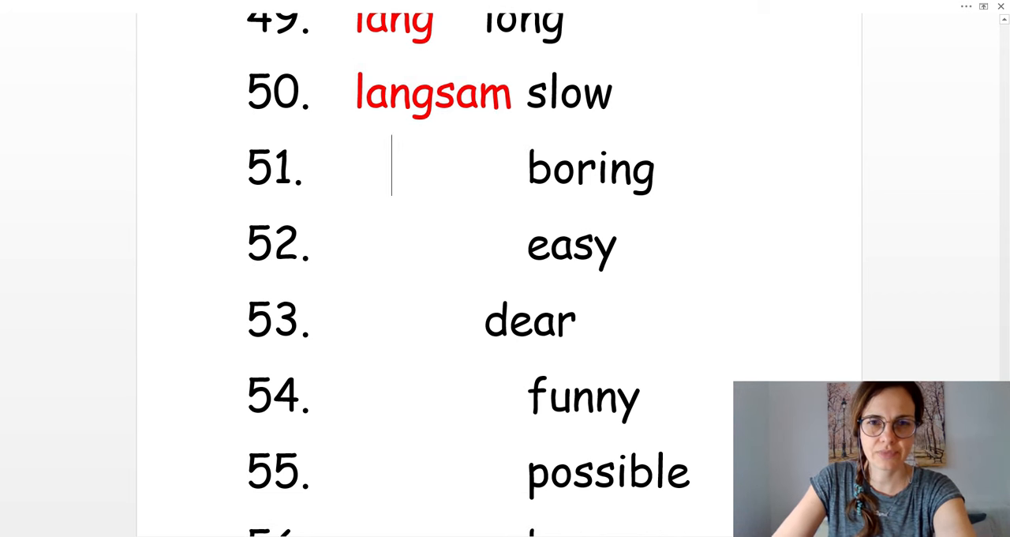
{"action": "type", "text": "langweilig"}
{"action": "left_click", "coordinate": [413, 245]}
{"action": "type", "text": "leicht"}
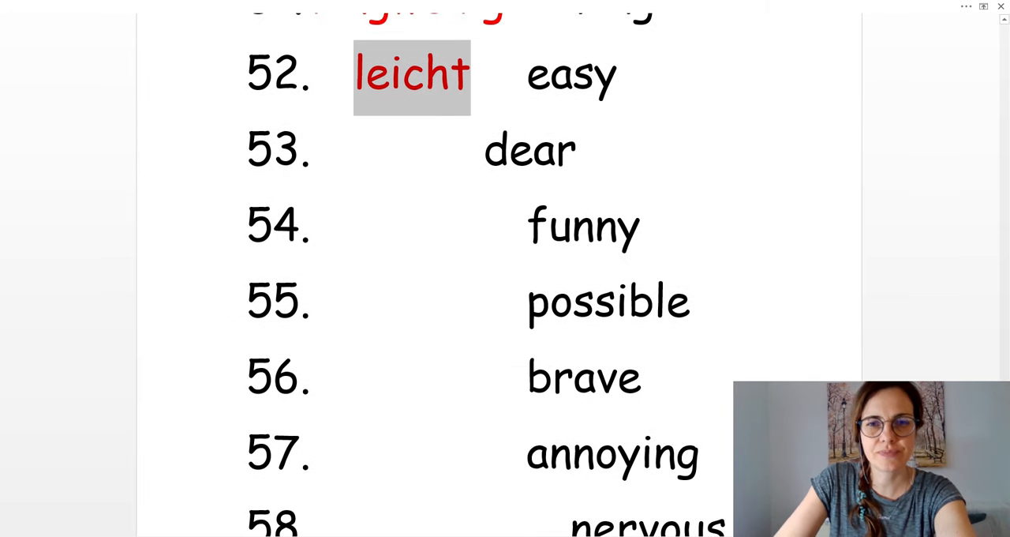
{"action": "left_click", "coordinate": [427, 149]}
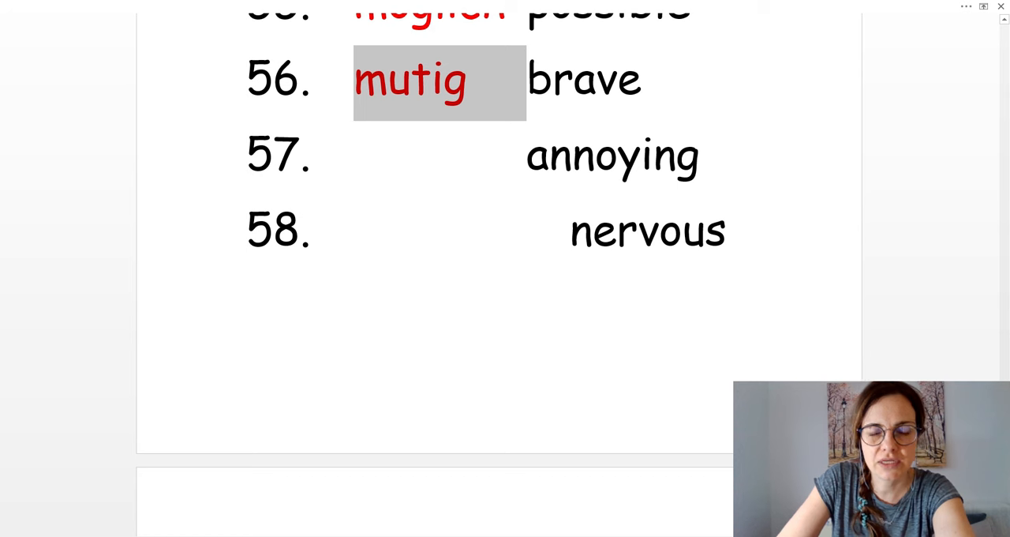
{"action": "left_click", "coordinate": [415, 158]}
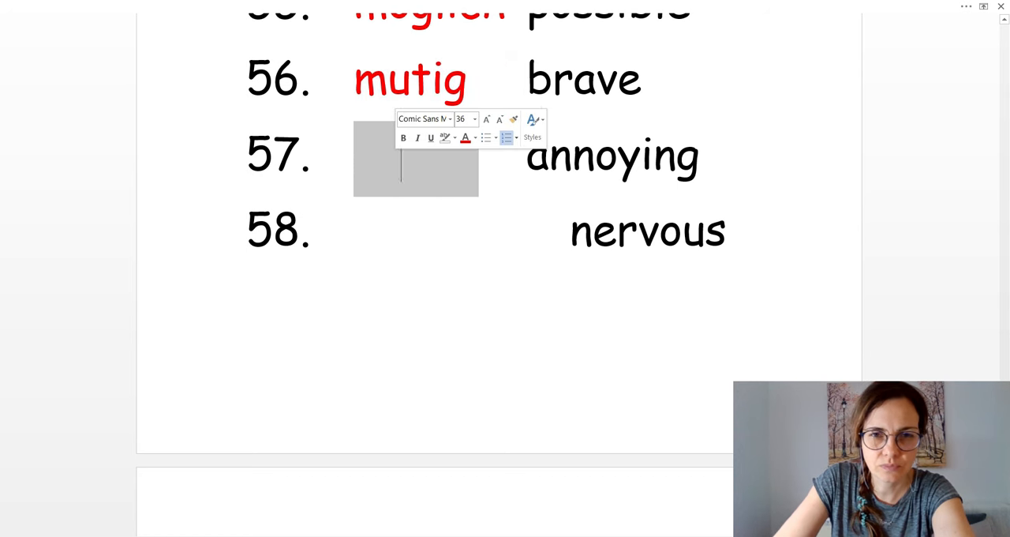
{"action": "type", "text": "nervig"}
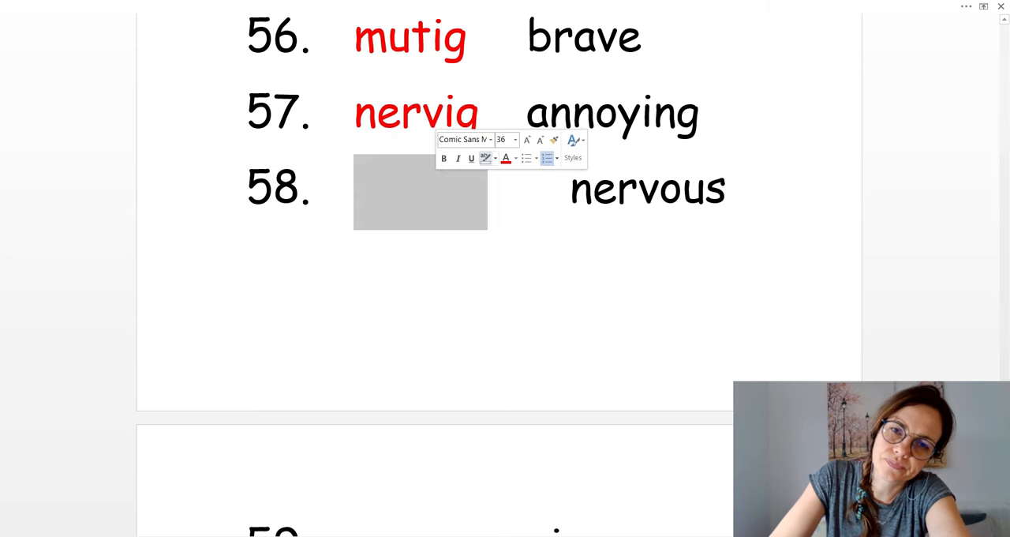
{"action": "type", "text": "nervös"}
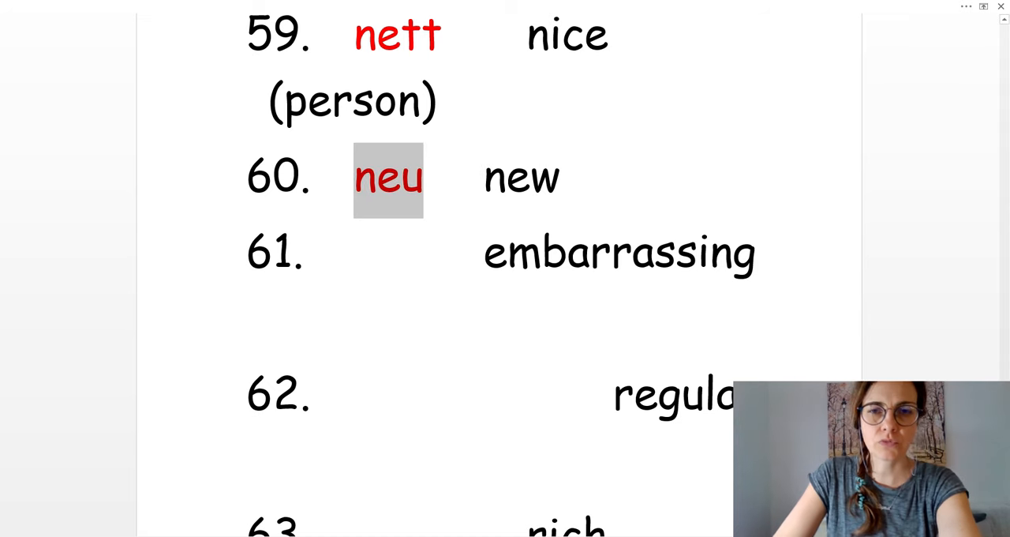
- Type red German words beside items 60–65, including peinlich, reich, romantisch and ruhig
{"action": "scroll", "scroll_direction": "down", "scroll_amount": 3}
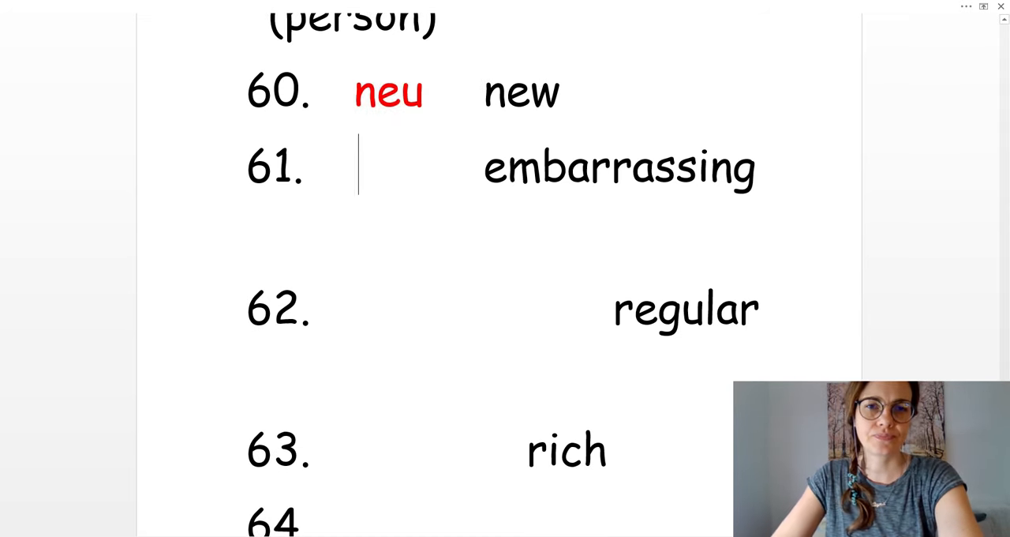
{"action": "type", "text": "peinlich"}
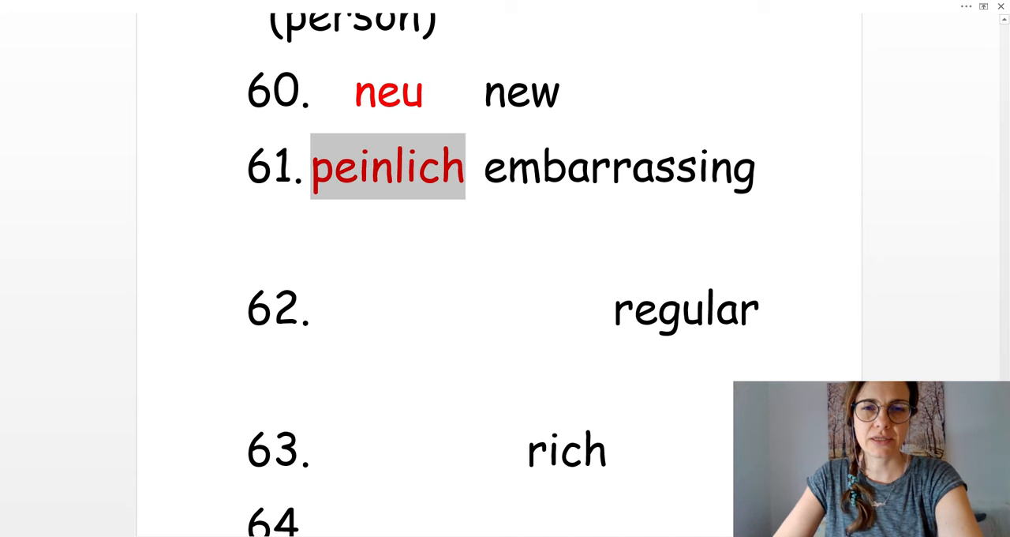
{"action": "scroll", "scroll_direction": "down", "scroll_amount": 3}
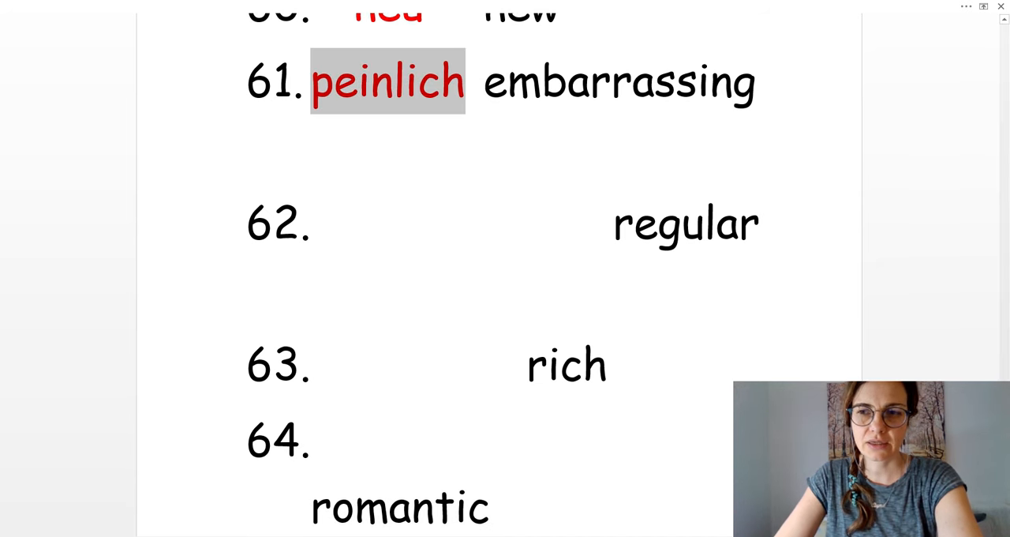
{"action": "left_click_drag", "start_coordinate": [355, 223], "coordinate": [568, 256]}
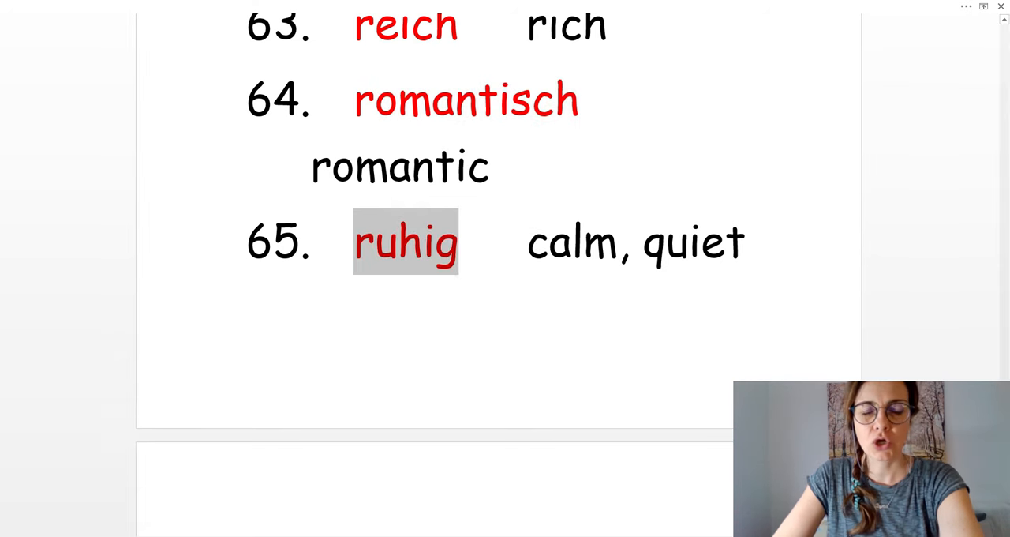
{"action": "scroll", "scroll_direction": "down", "scroll_amount": 3}
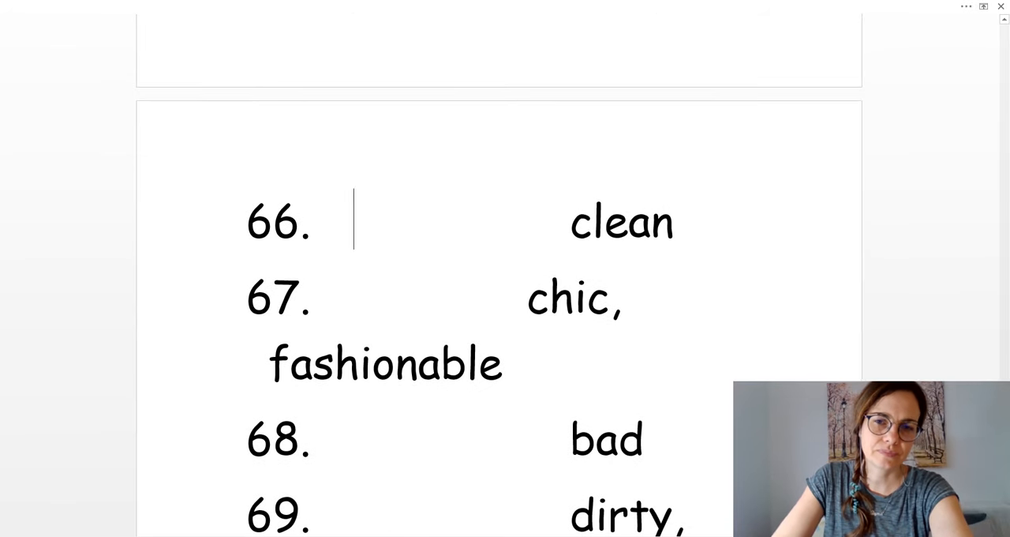
- Type red German words beside items 66–73: sauber, schick, schlecht, schmutzig, schnell, schüchtern, spontan
{"action": "type", "text": "sauber"}
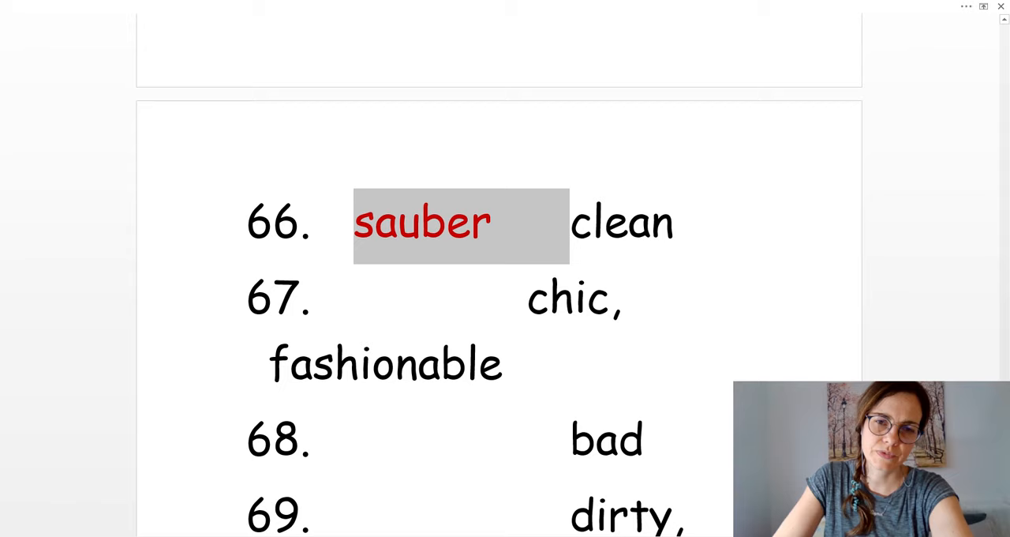
{"action": "scroll", "scroll_direction": "down", "scroll_amount": 3}
{"action": "type", "text": "schick"}
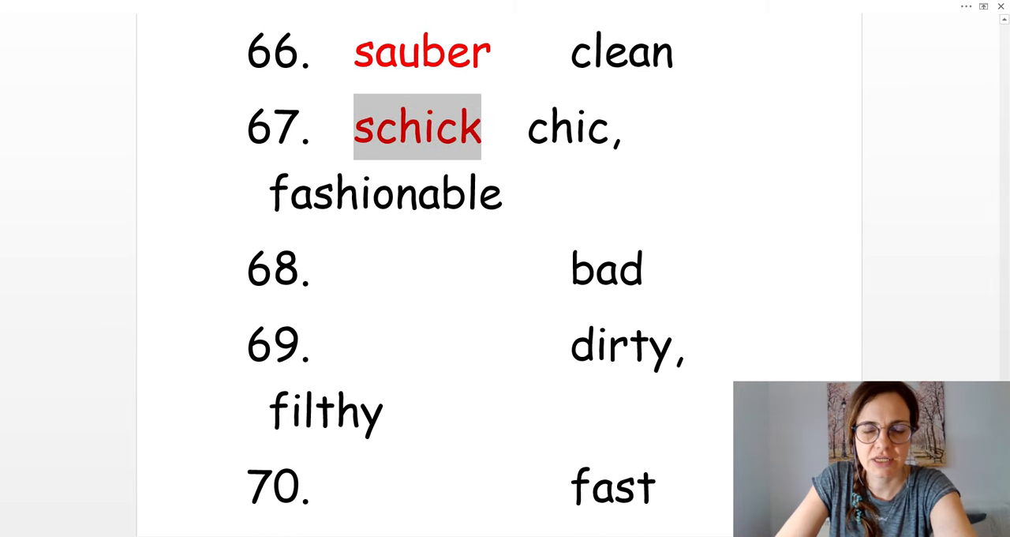
{"action": "scroll", "scroll_direction": "down", "scroll_amount": 3}
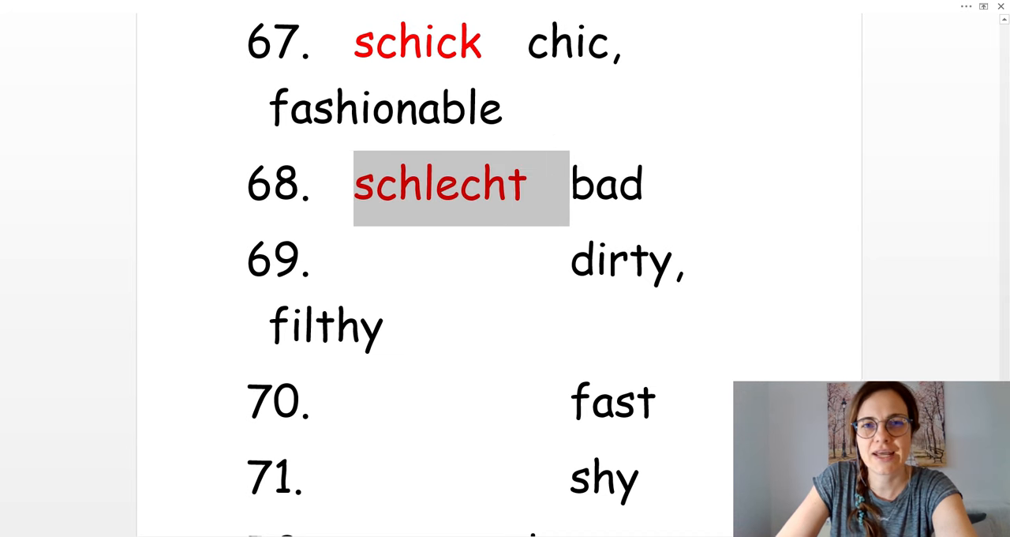
{"action": "scroll", "scroll_direction": "down", "scroll_amount": 3}
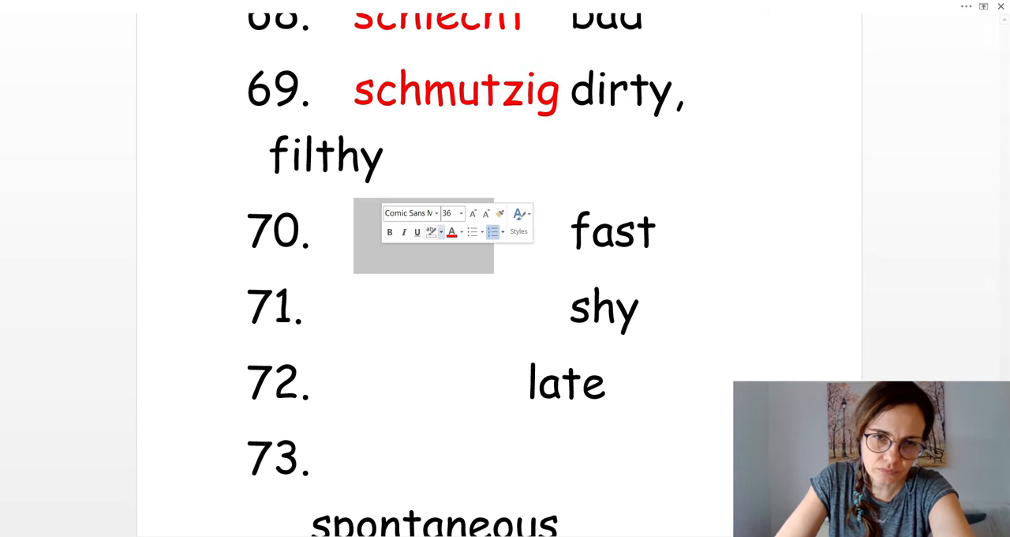
{"action": "type", "text": "schnell"}
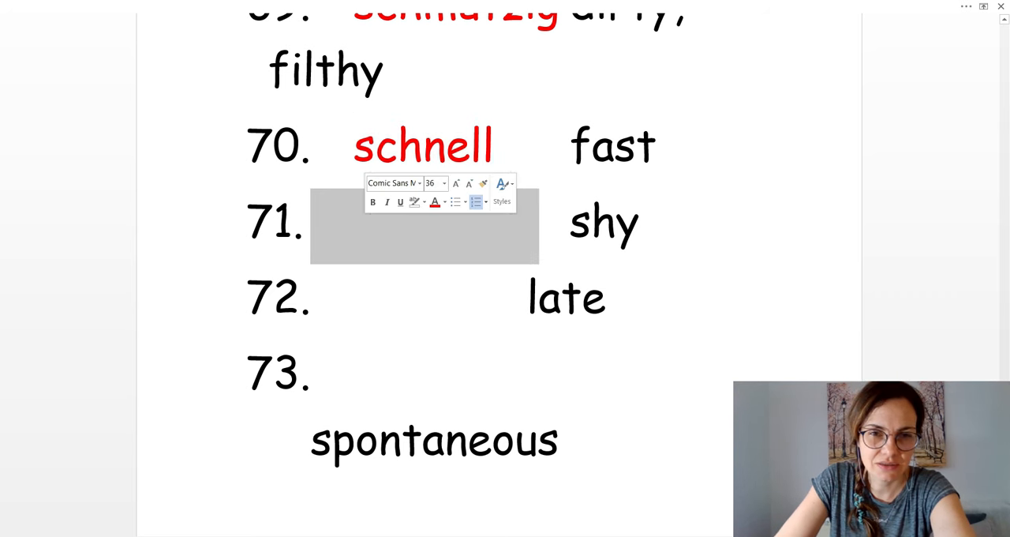
{"action": "type", "text": "schüchtern"}
{"action": "left_click", "coordinate": [432, 372]}
{"action": "type", "text": "spontan"}
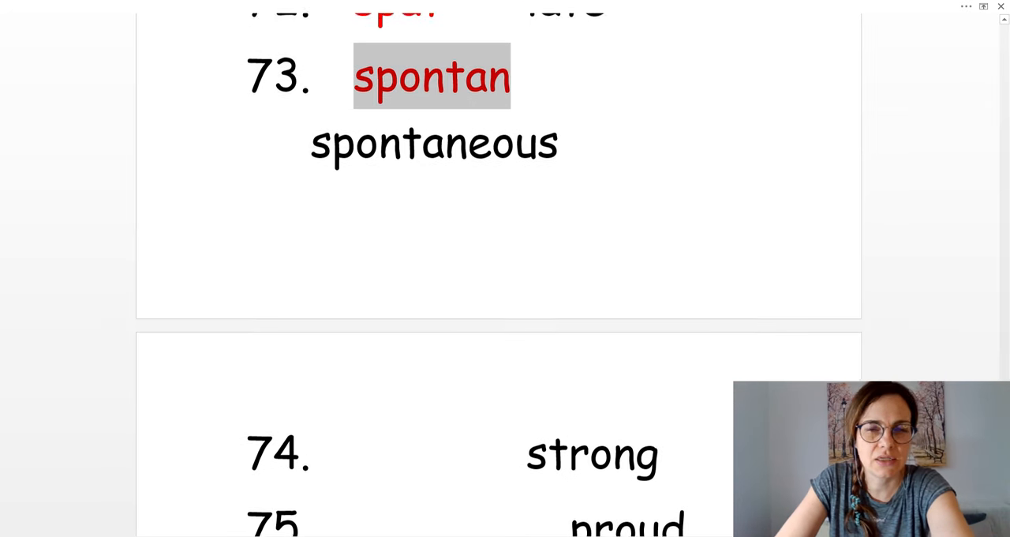
- Type red German words beside items 74–80: stark, stolz, sympathisch, verrückt, wichtig
{"action": "scroll", "scroll_direction": "down", "scroll_amount": 3}
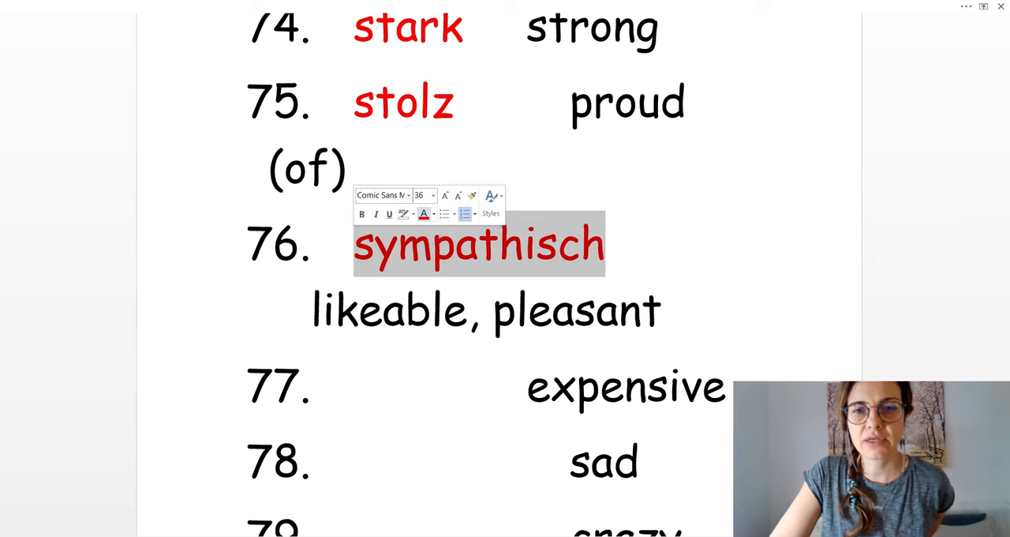
{"action": "scroll", "scroll_direction": "down", "scroll_amount": 3}
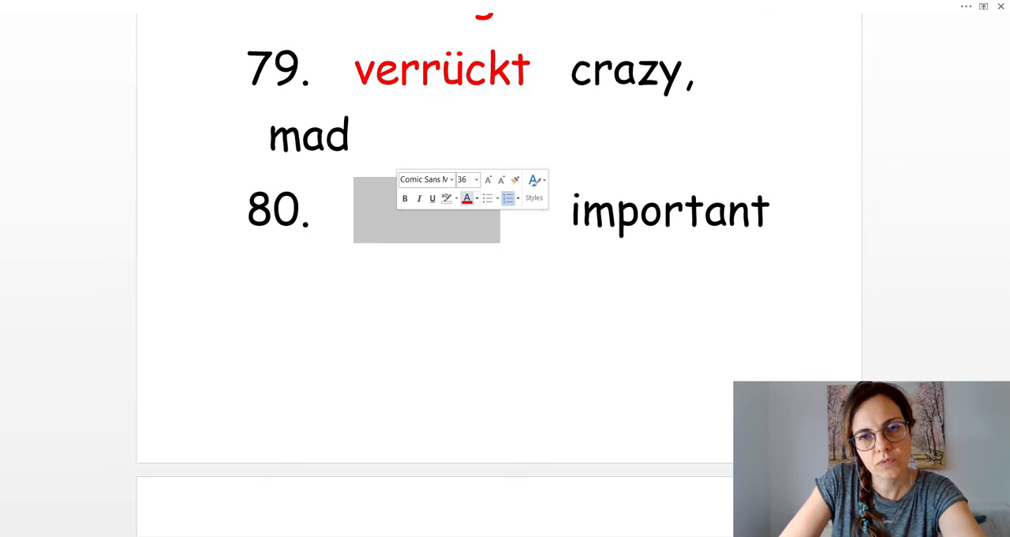
{"action": "type", "text": "wichtig"}
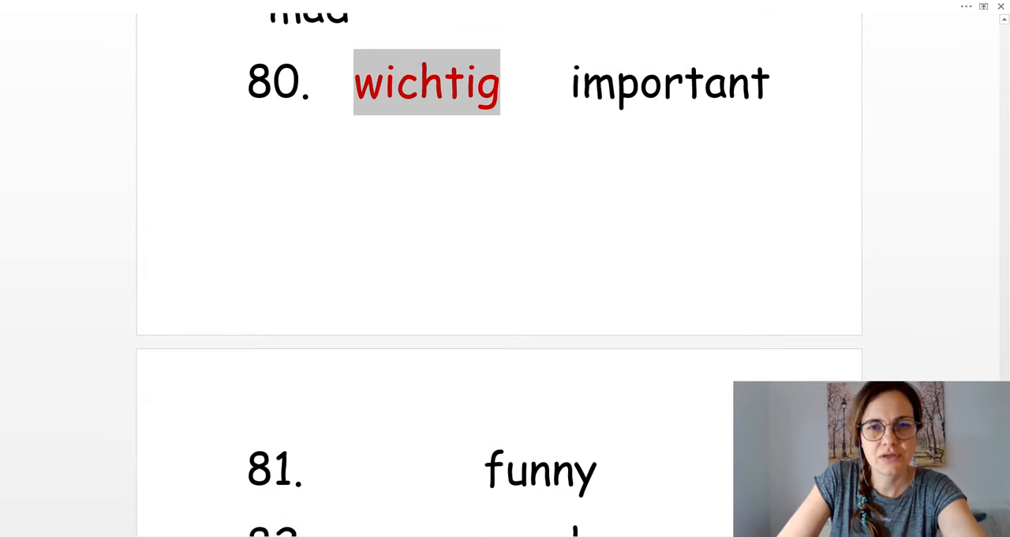
{"action": "scroll", "scroll_direction": "down", "scroll_amount": 3}
{"action": "type", "text": " witzig"}
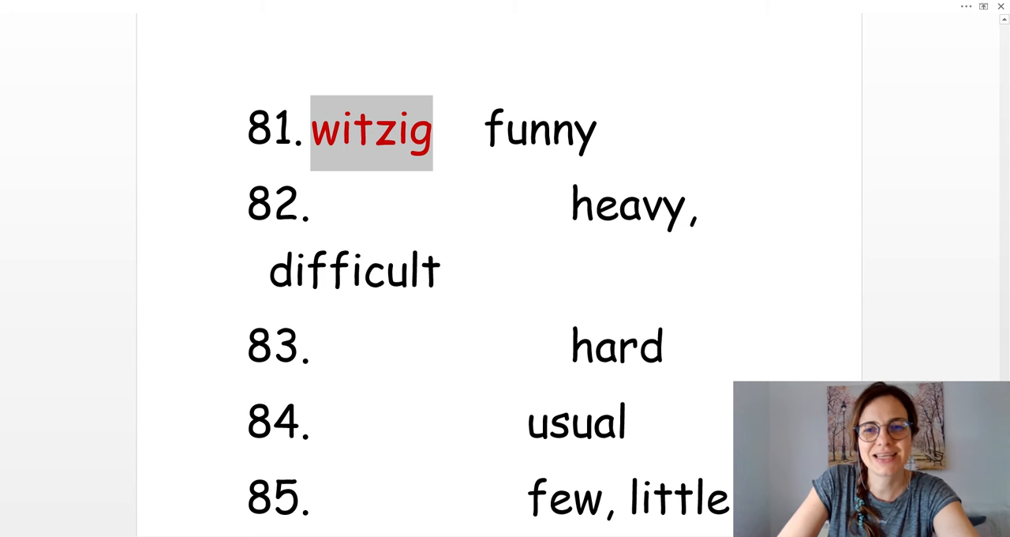
- Type red German words beside items 81–87: witzig, schwer, schwierig, üblich, wenig, wunderbar, wunderschön
{"action": "left_click", "coordinate": [355, 204]}
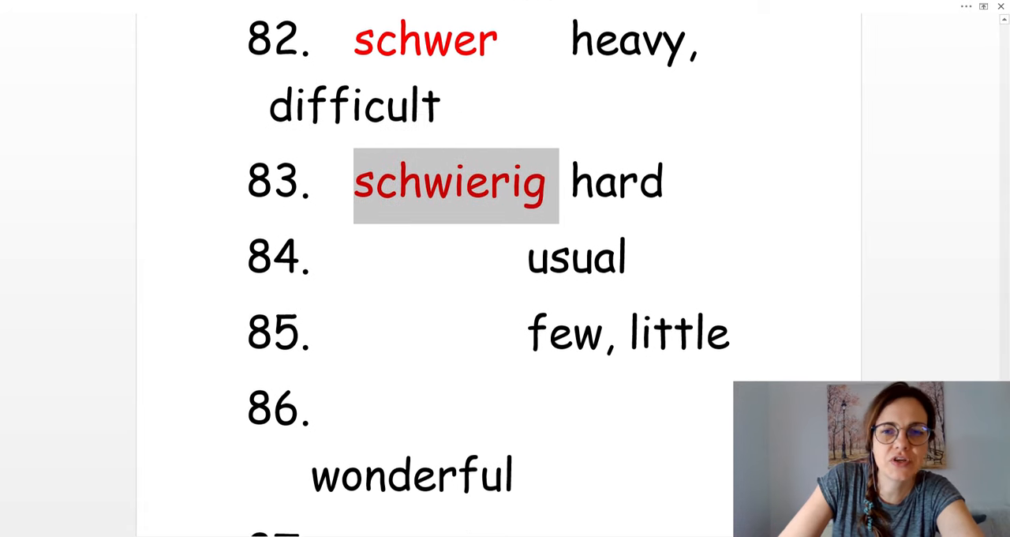
{"action": "scroll", "scroll_direction": "down", "scroll_amount": 3}
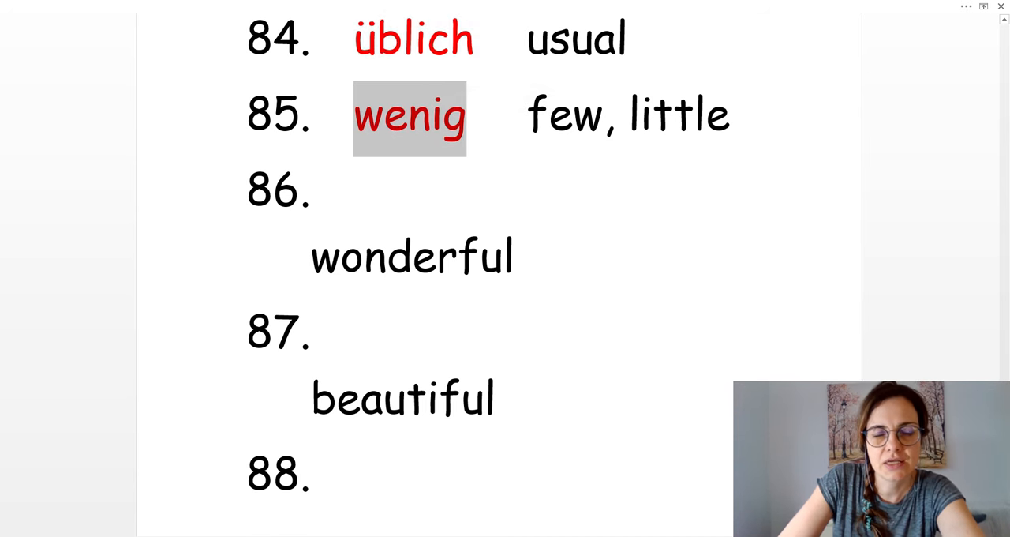
{"action": "left_click", "coordinate": [461, 189]}
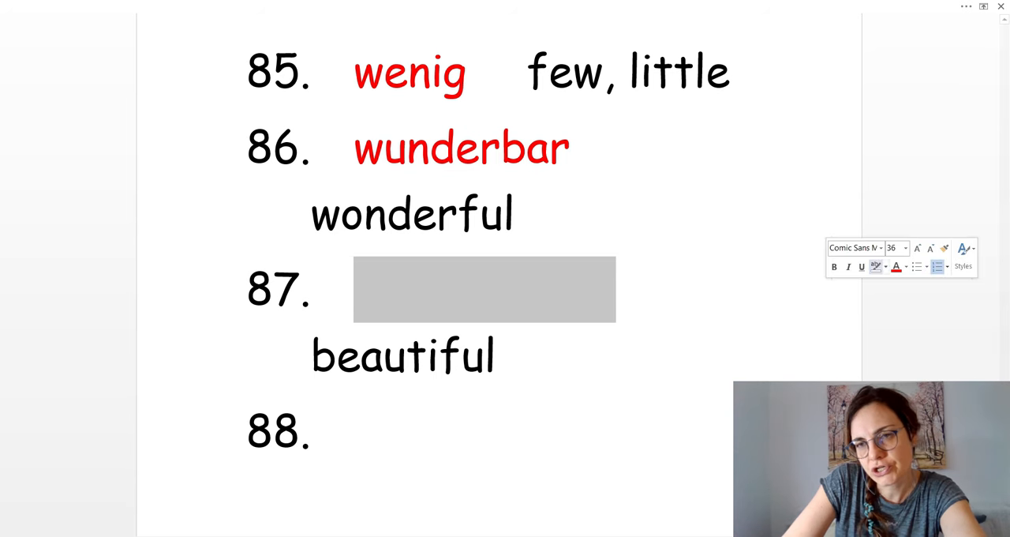
{"action": "type", "text": "wunderschön"}
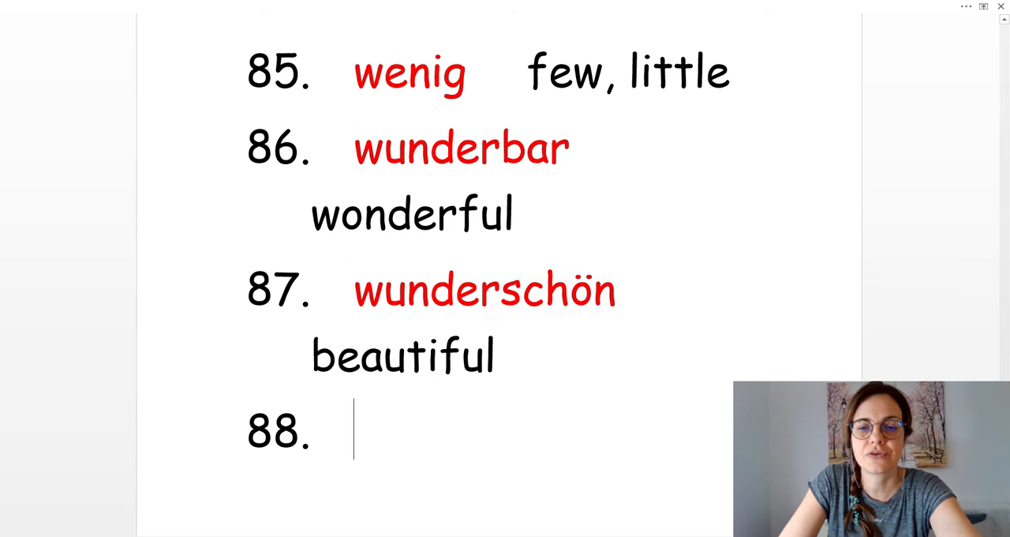
{"action": "scroll", "scroll_direction": "down", "scroll_amount": 3}
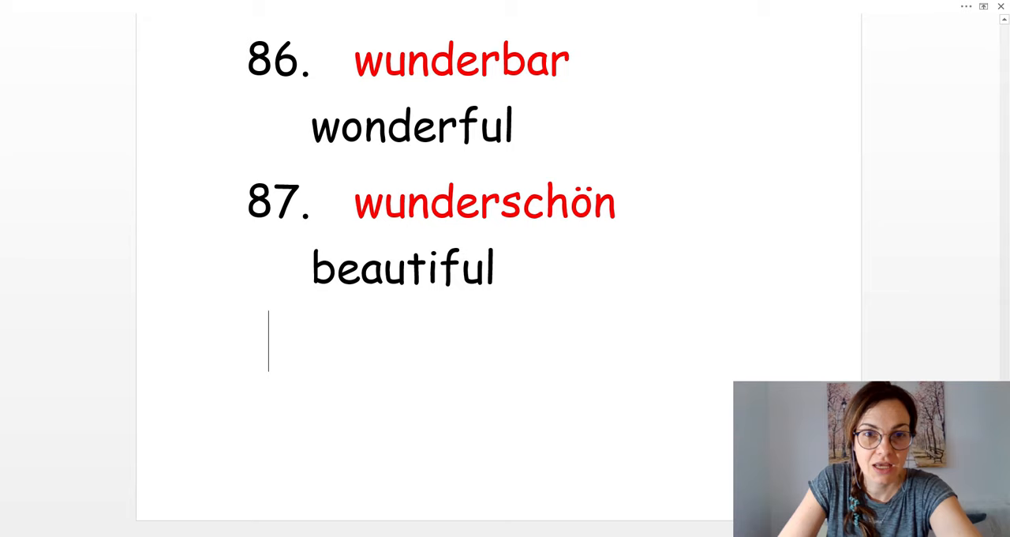